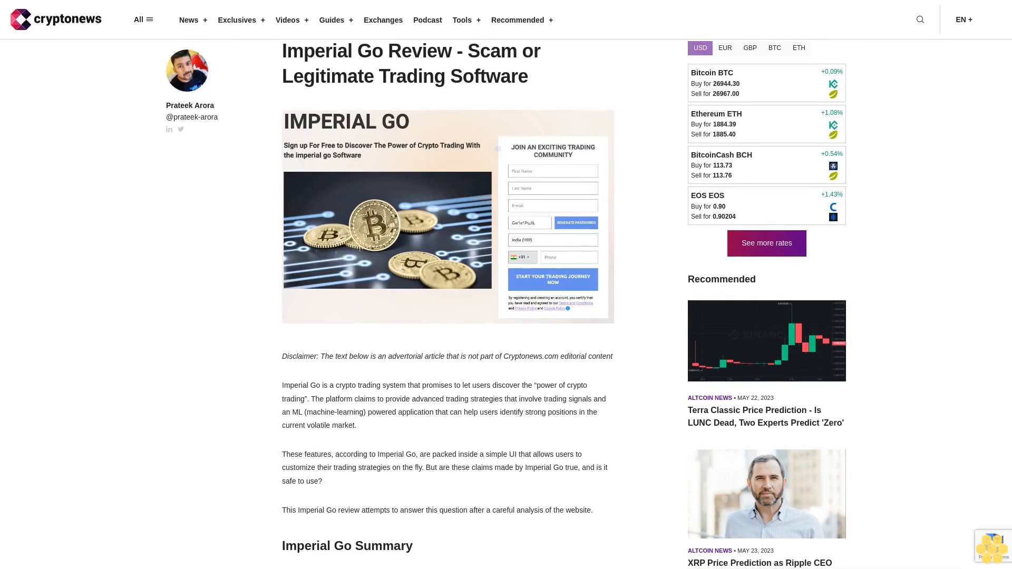
scroll("down", 3)
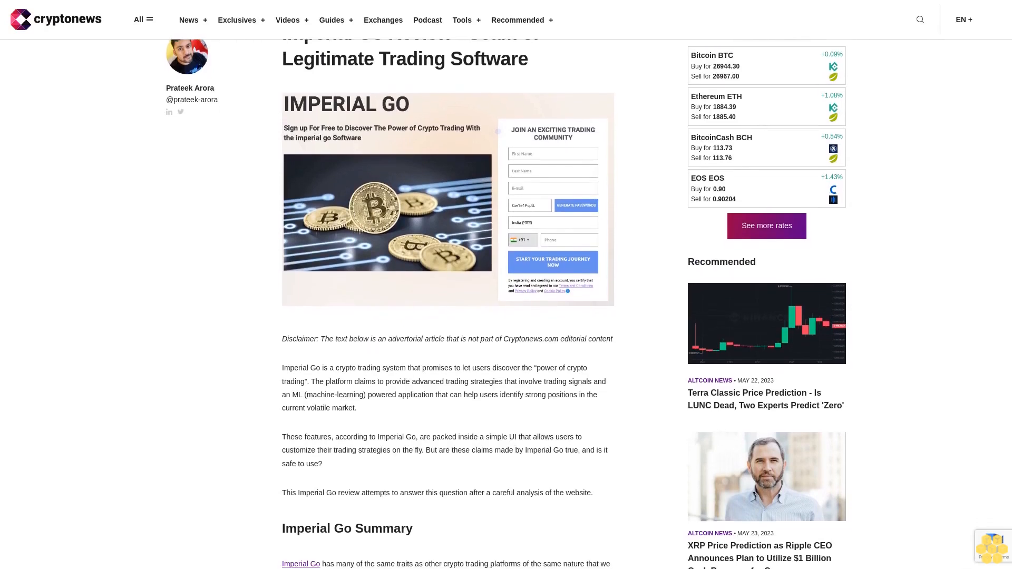
scroll("down", 3)
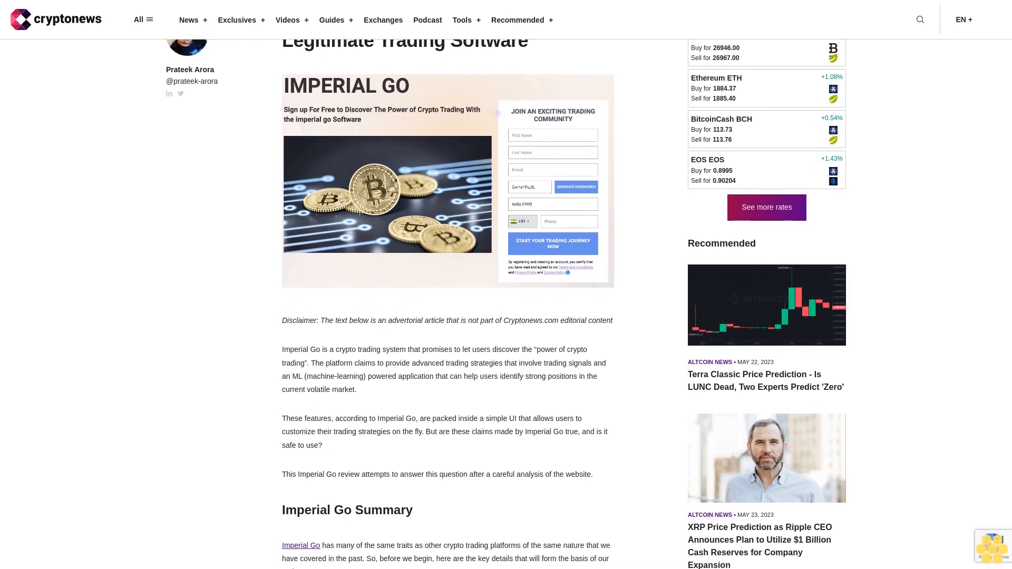
scroll("down", 3)
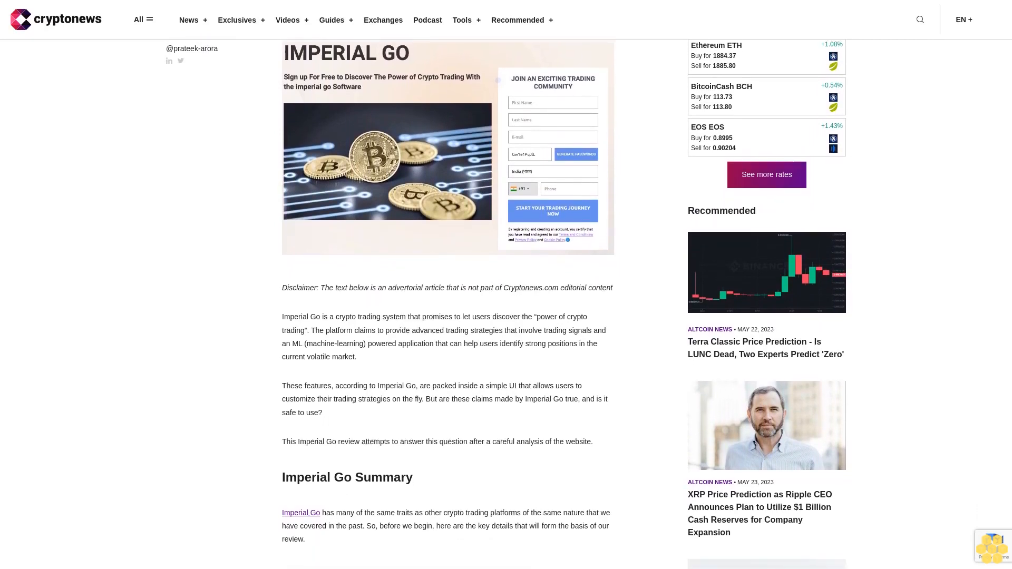
scroll("down", 3)
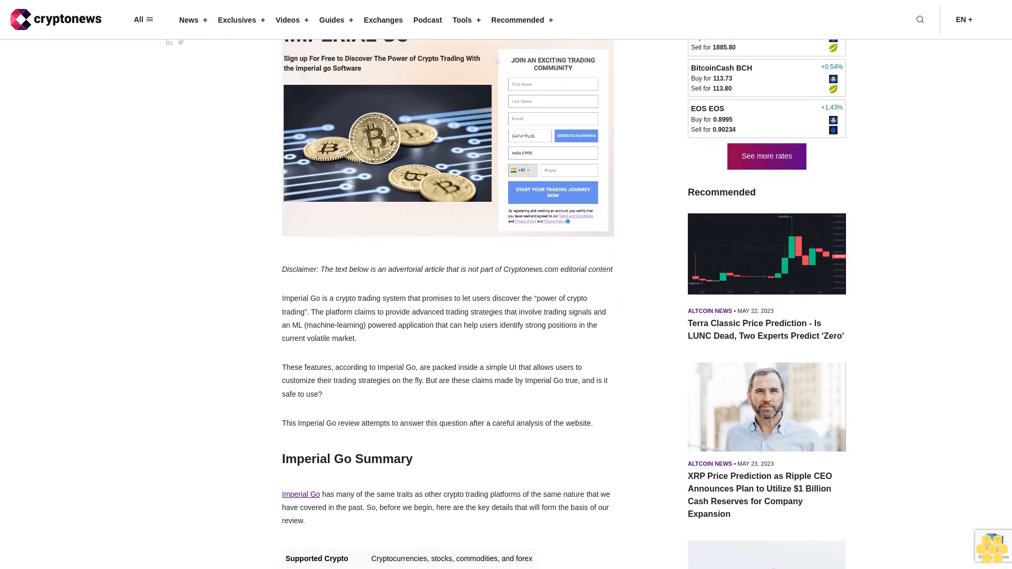
scroll("down", 3)
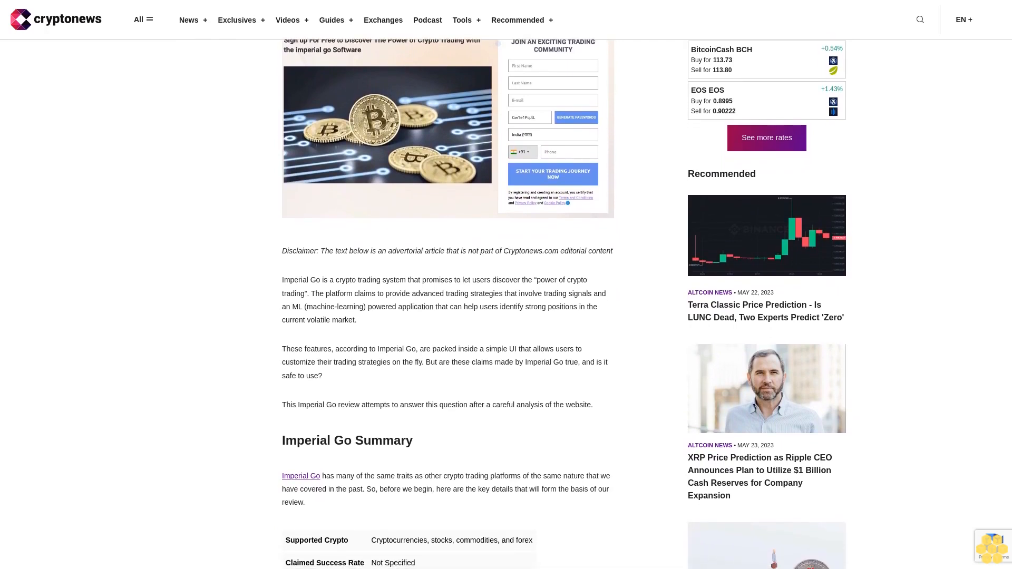
scroll("down", 3)
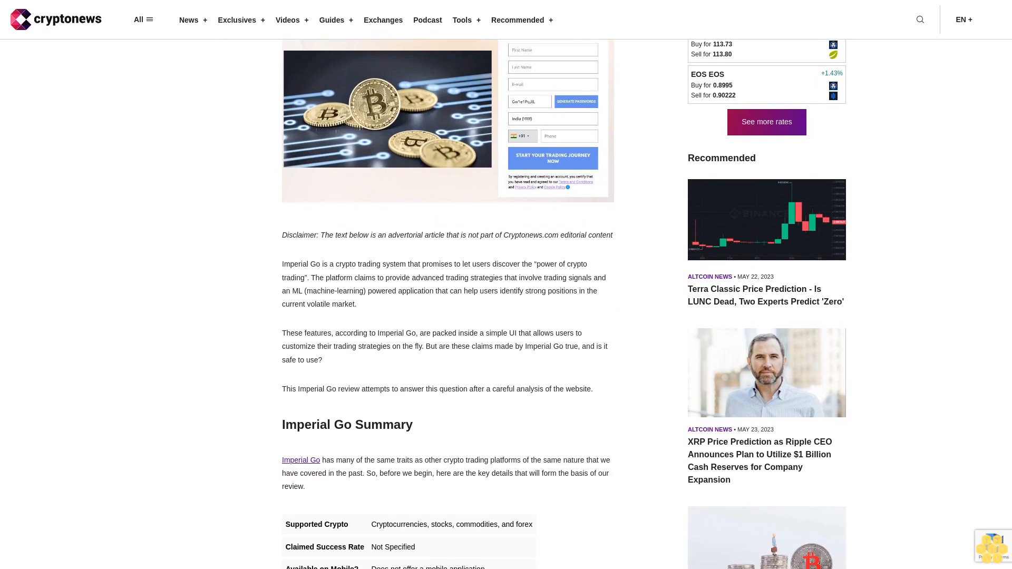
scroll("down", 3)
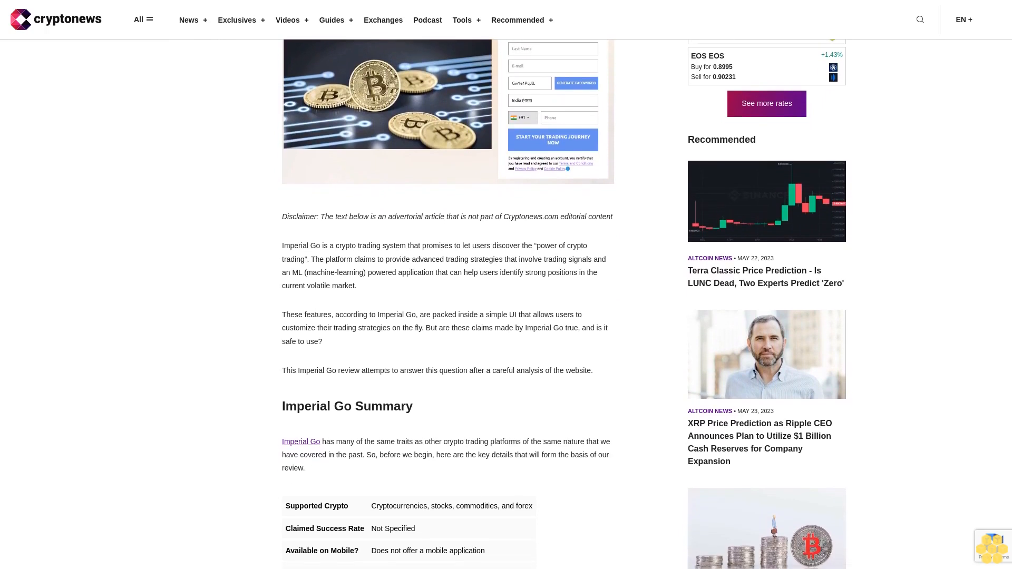
scroll("down", 3)
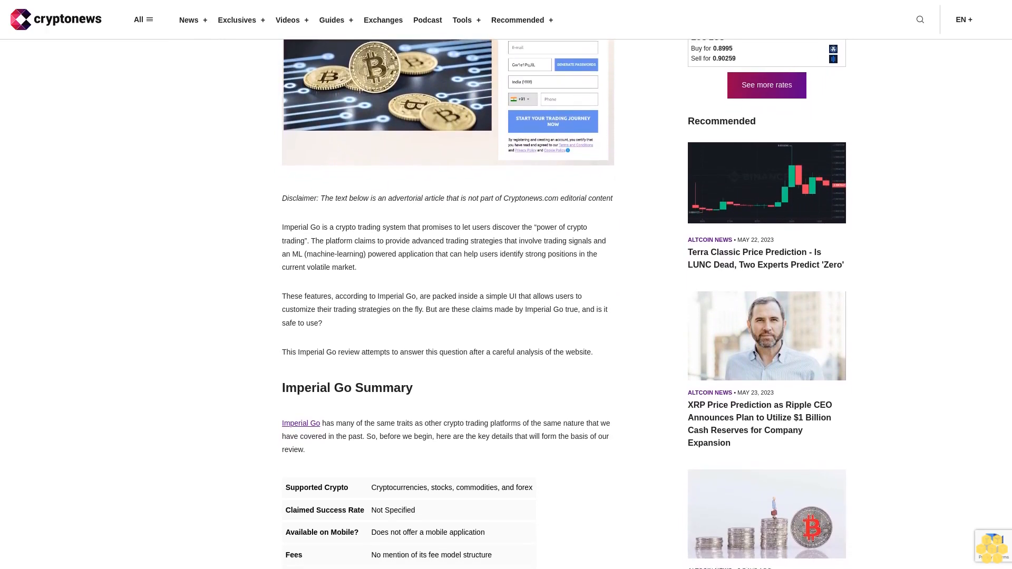
scroll("down", 3)
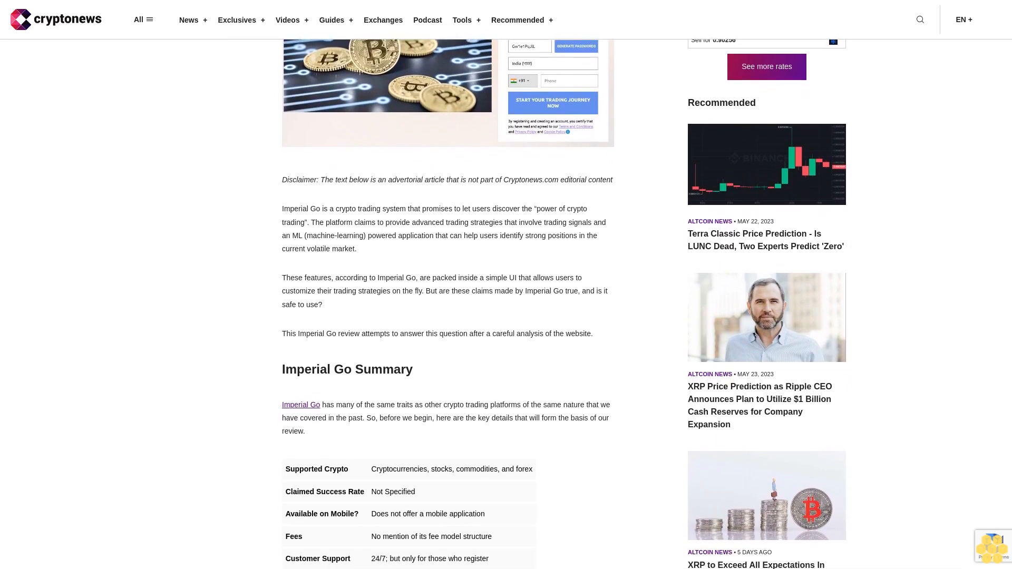
scroll("down", 3)
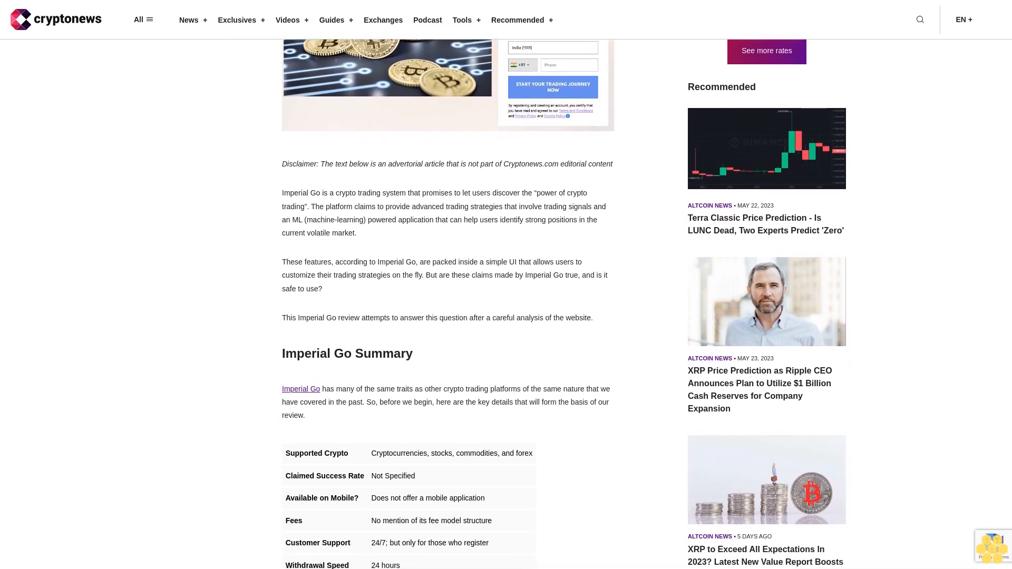
scroll("down", 3)
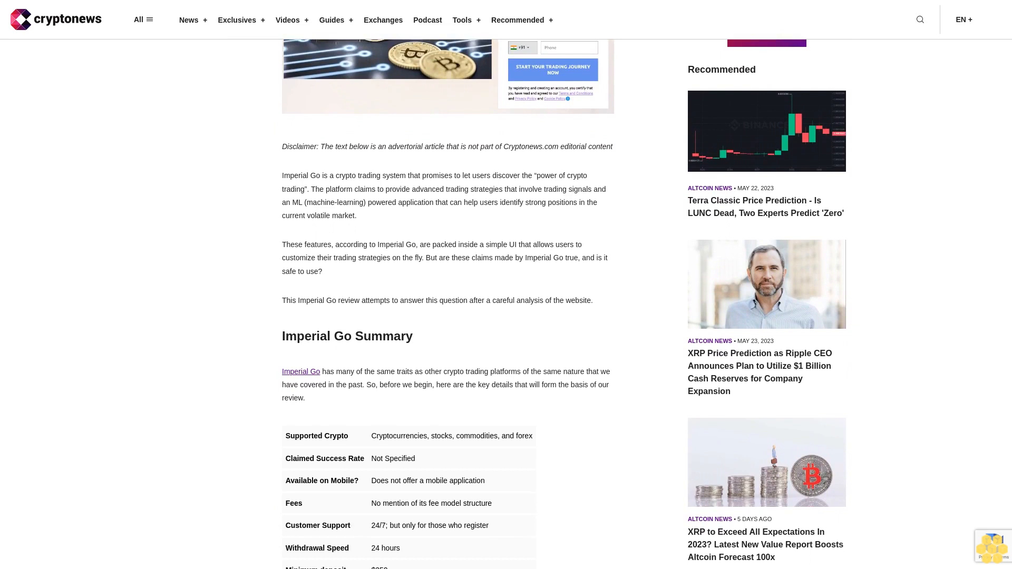
scroll("down", 3)
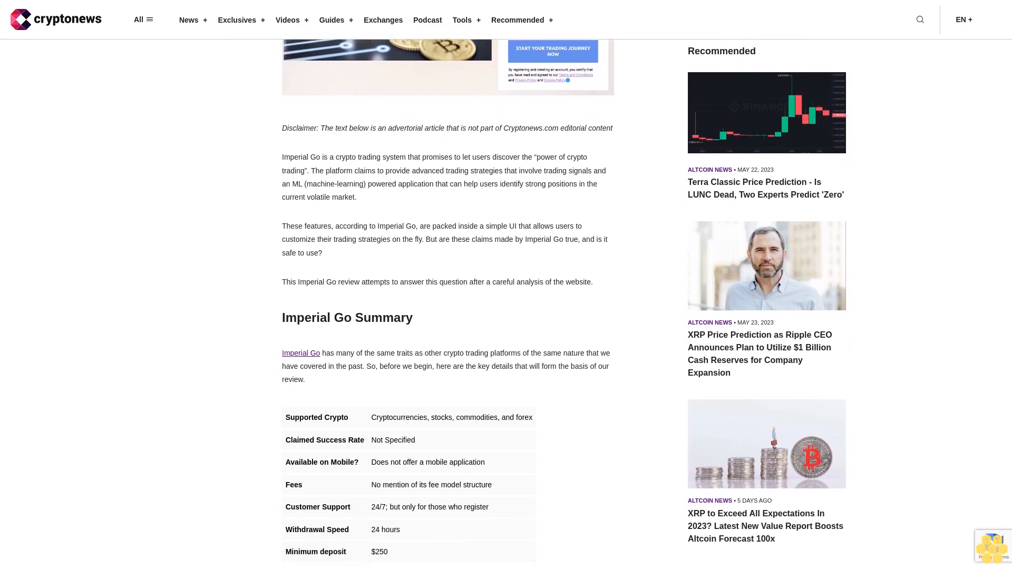
scroll("down", 3)
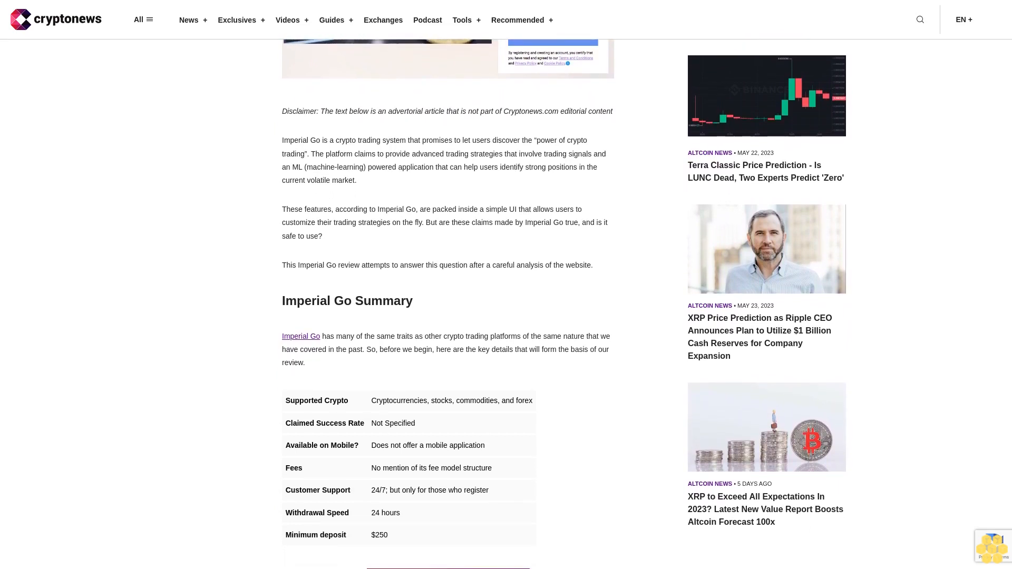
scroll("down", 3)
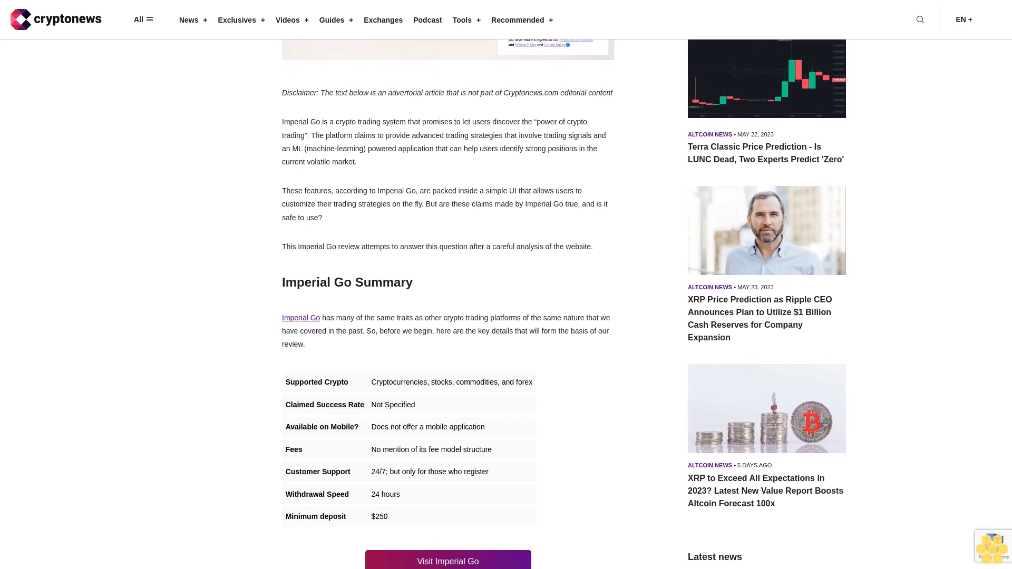
scroll("down", 3)
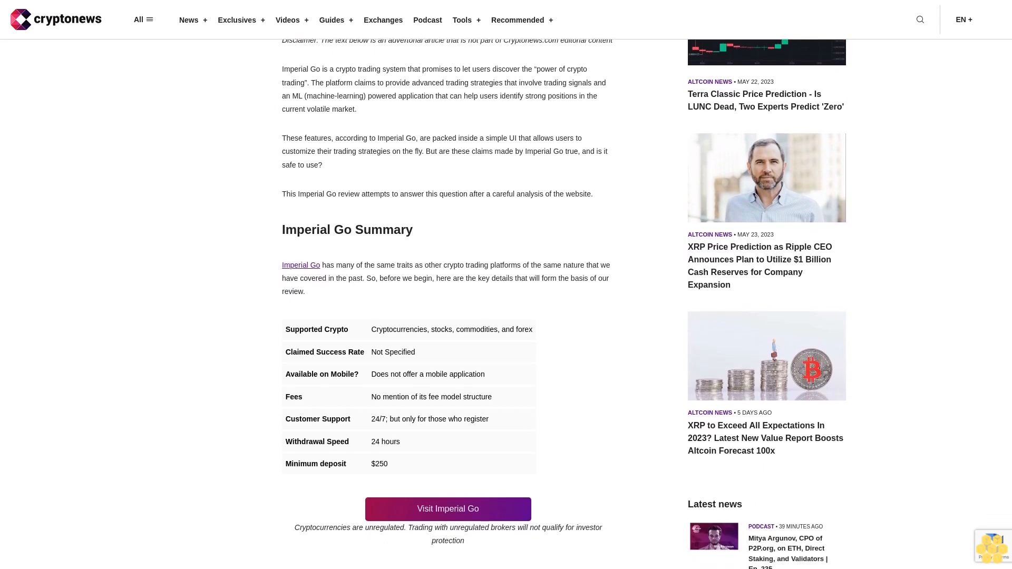
scroll("down", 3)
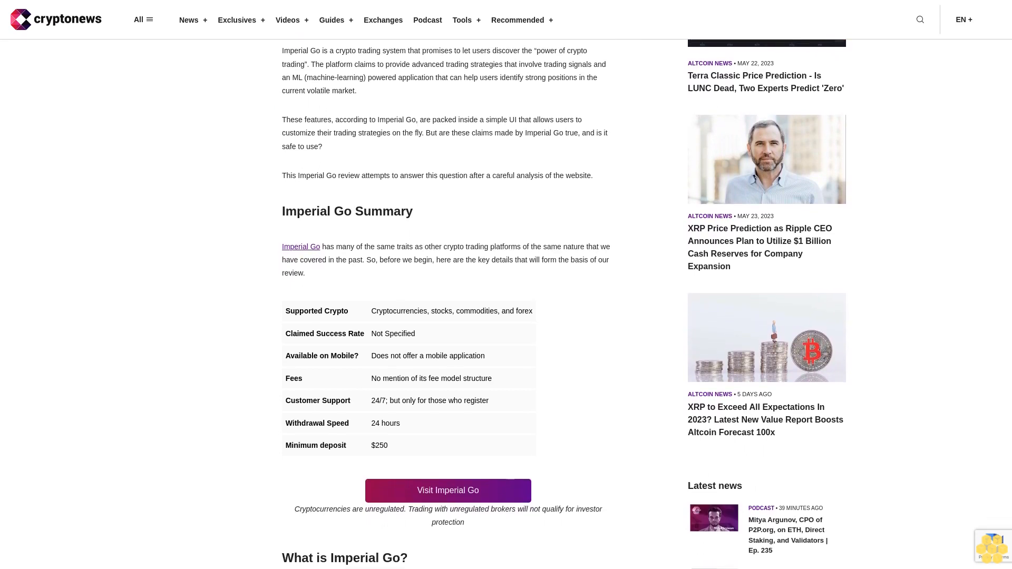
scroll("down", 3)
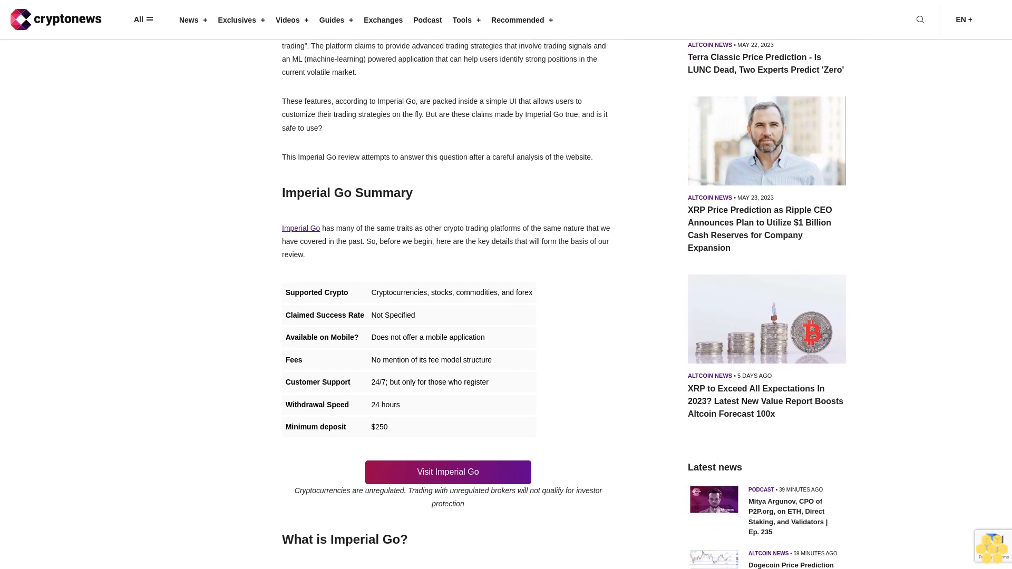
scroll("down", 3)
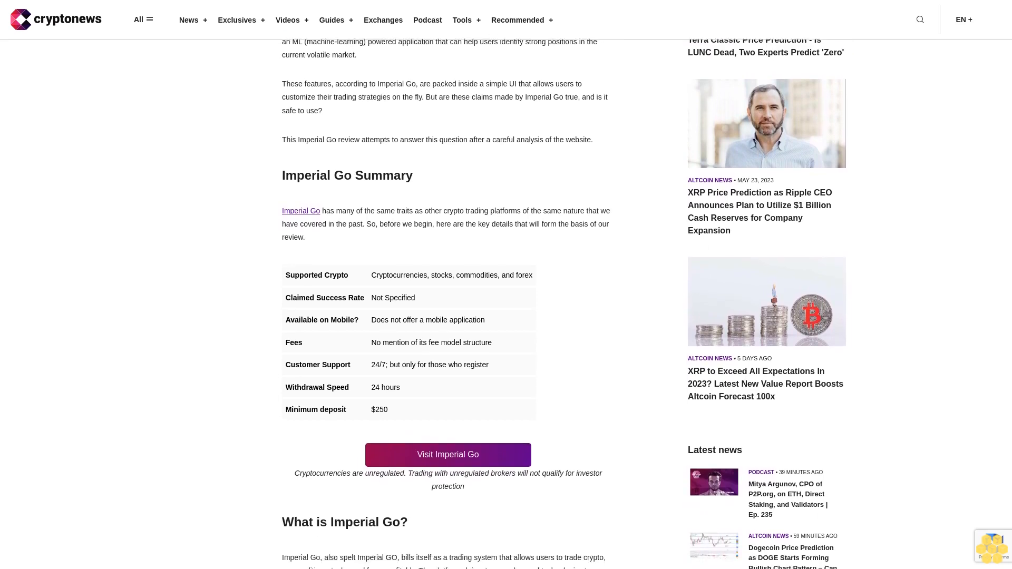
scroll("down", 3)
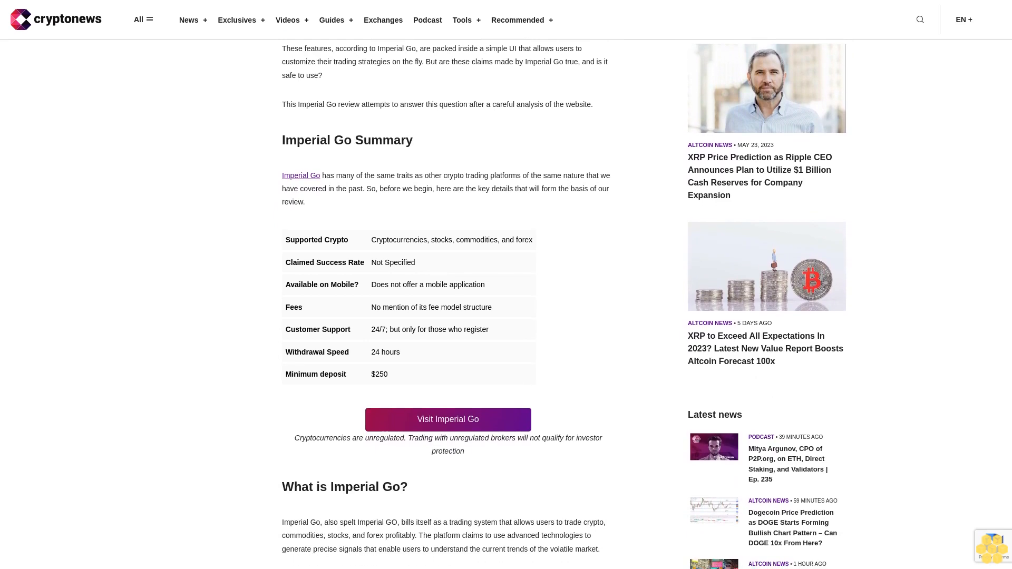
scroll("down", 3)
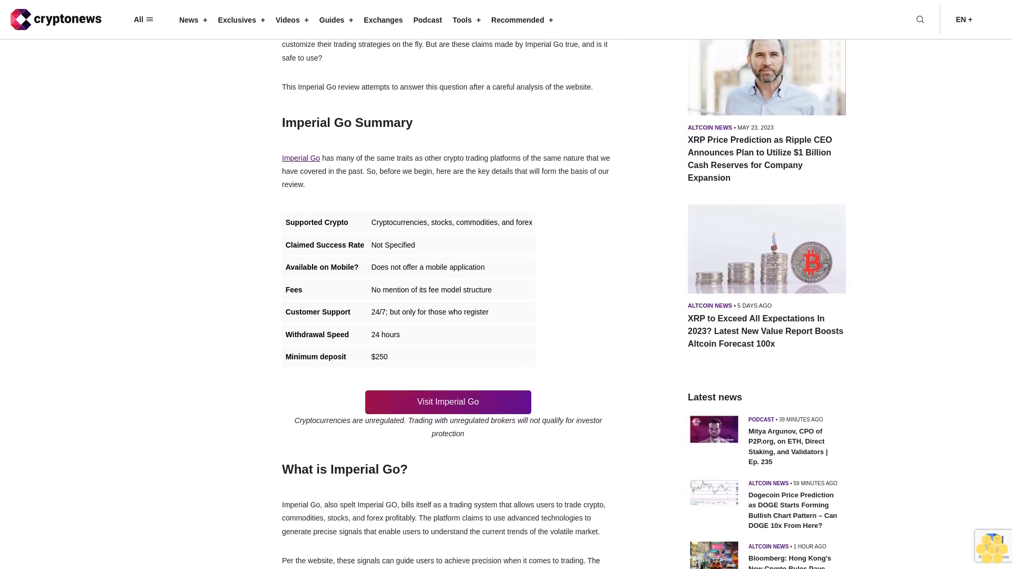
scroll("down", 3)
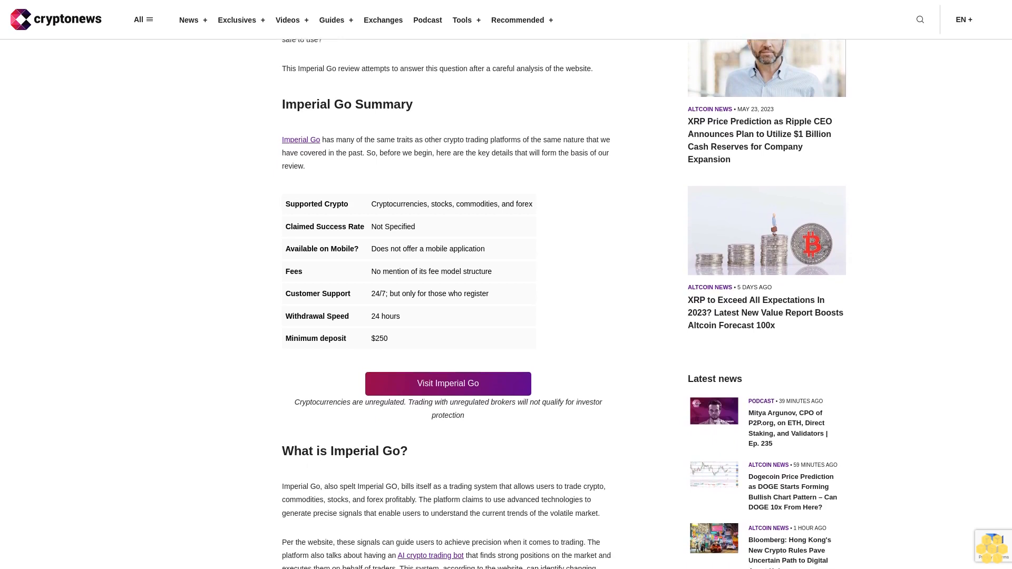
scroll("down", 3)
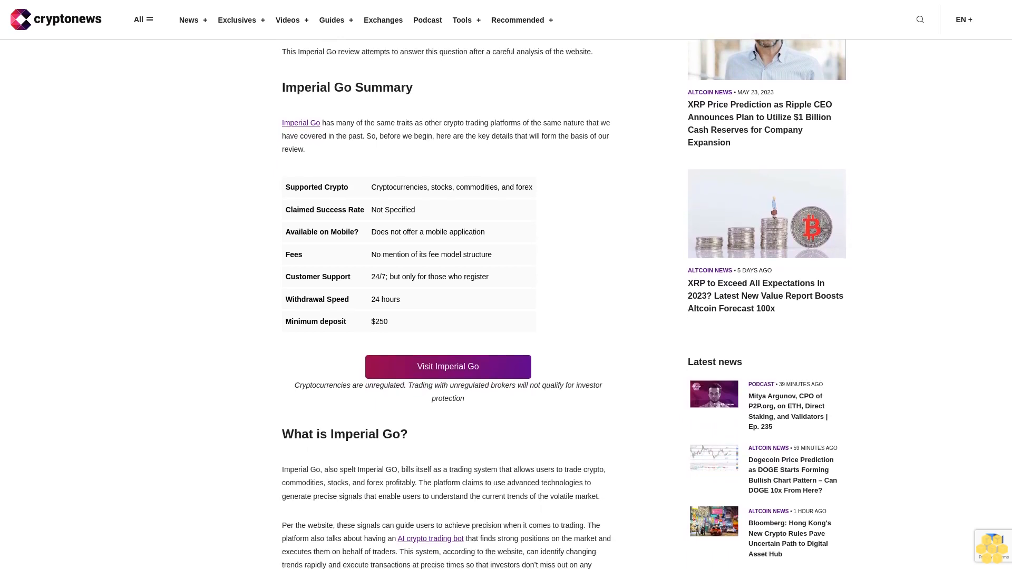
scroll("down", 3)
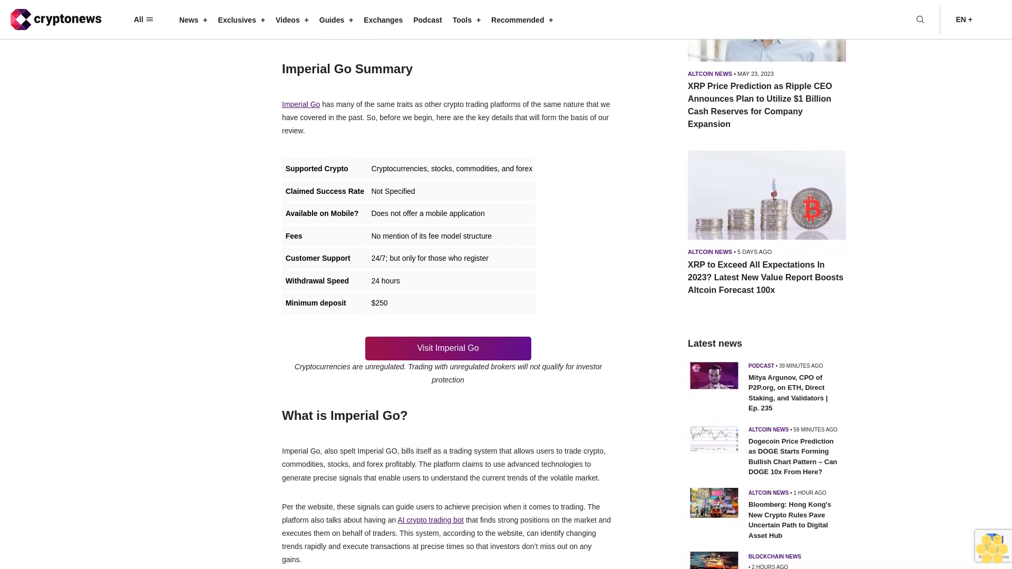
scroll("down", 3)
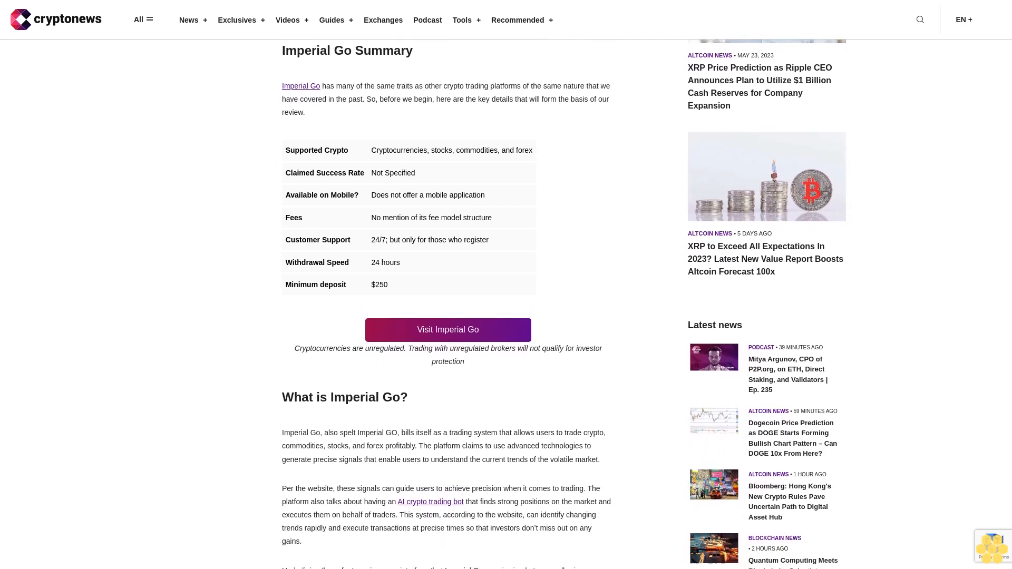
scroll("down", 3)
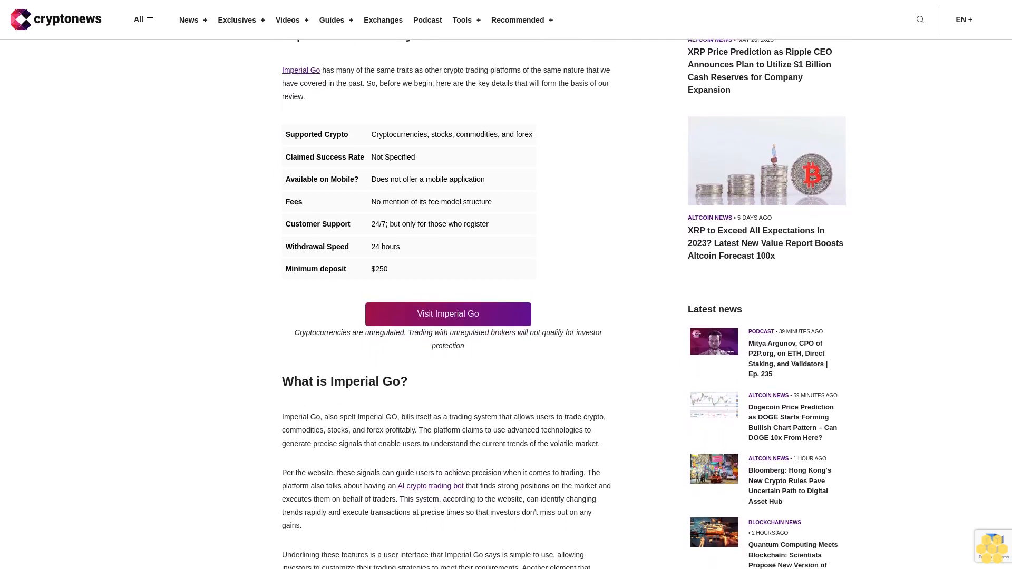
scroll("down", 3)
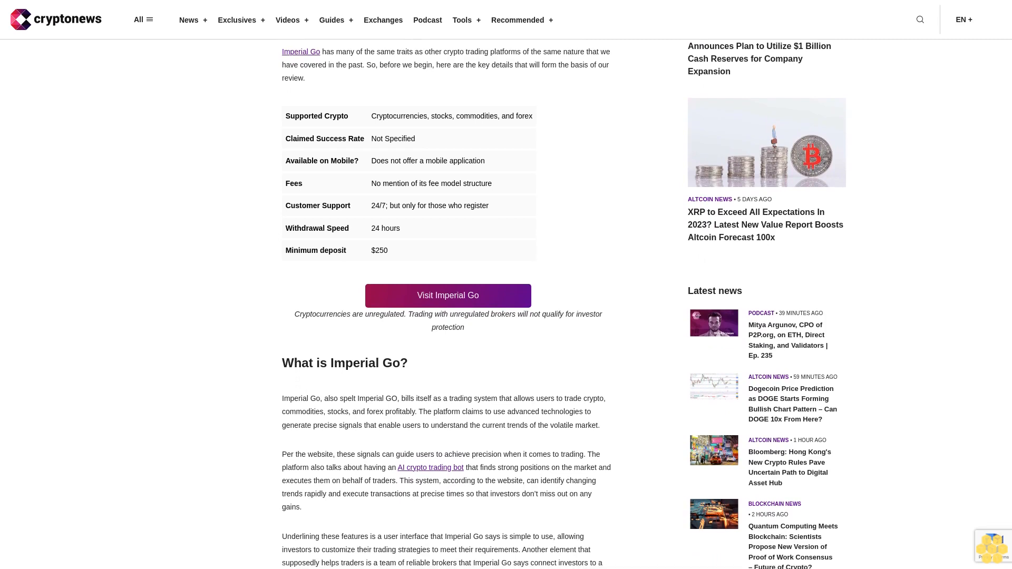
scroll("down", 3)
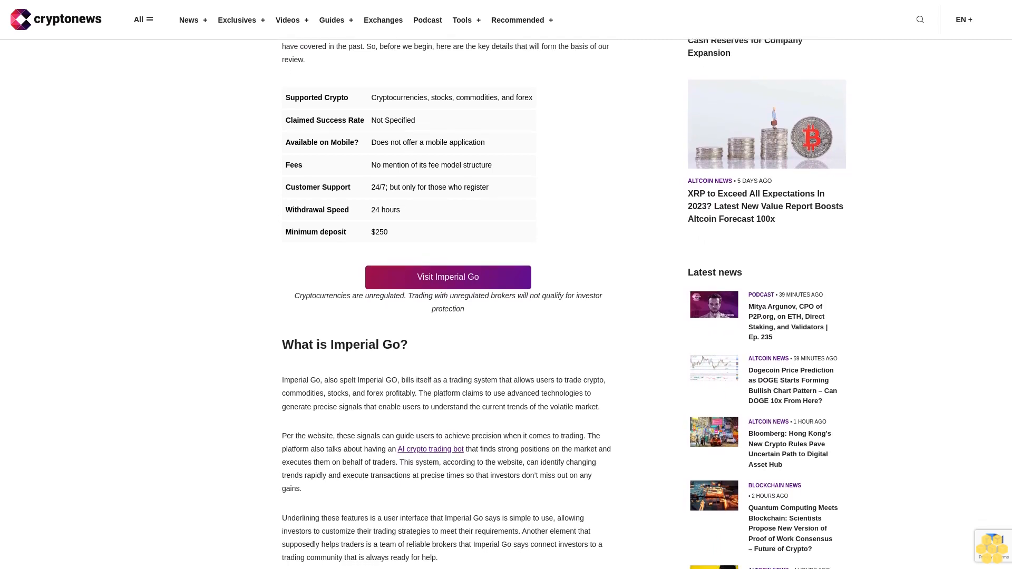
scroll("down", 3)
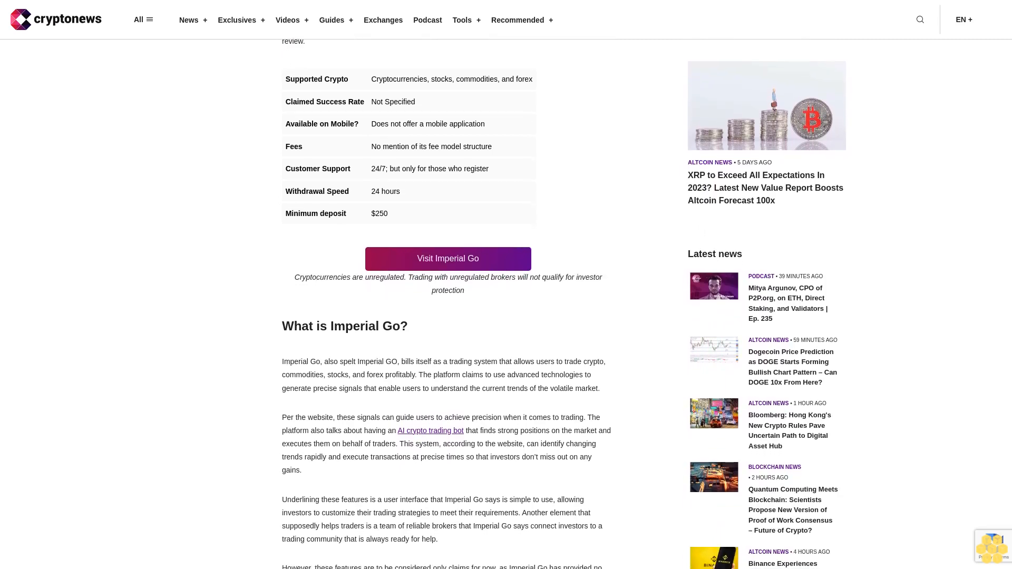
scroll("down", 3)
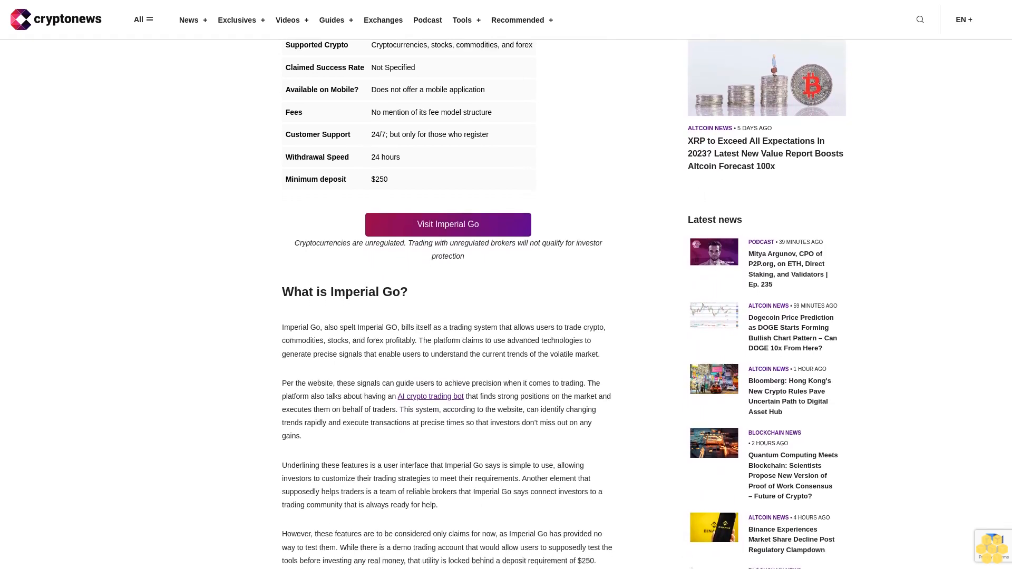
scroll("down", 3)
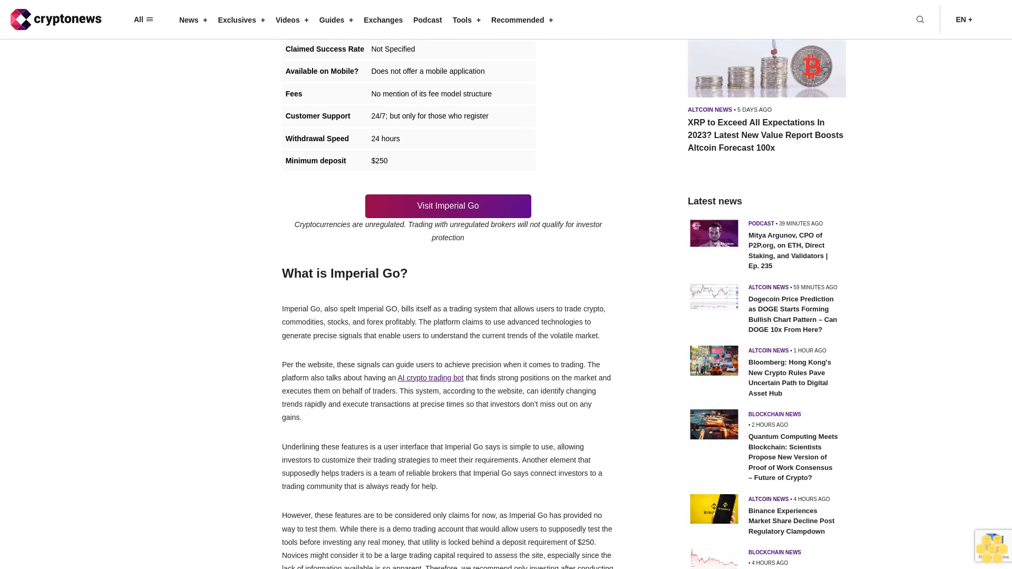
scroll("down", 3)
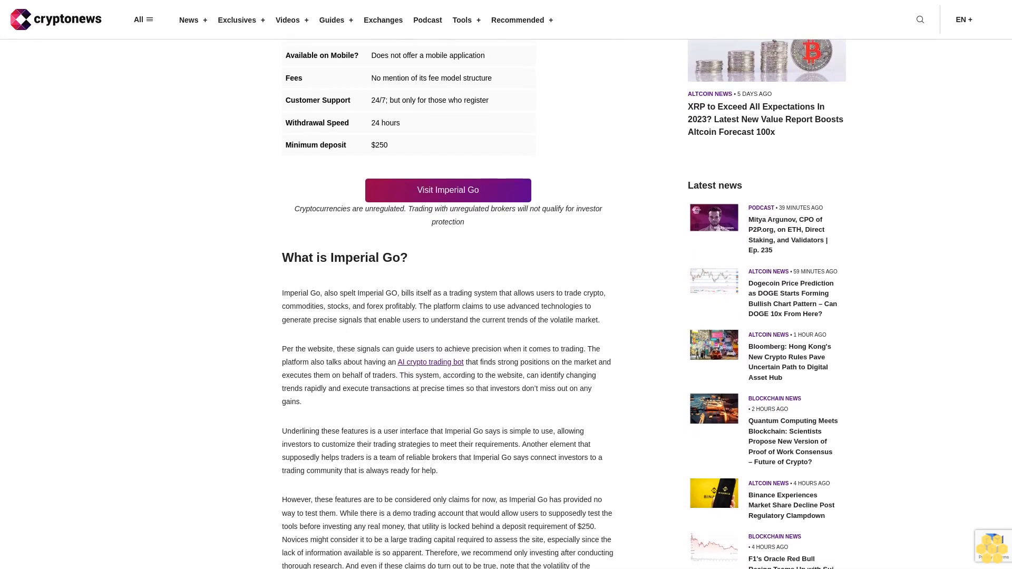
scroll("down", 3)
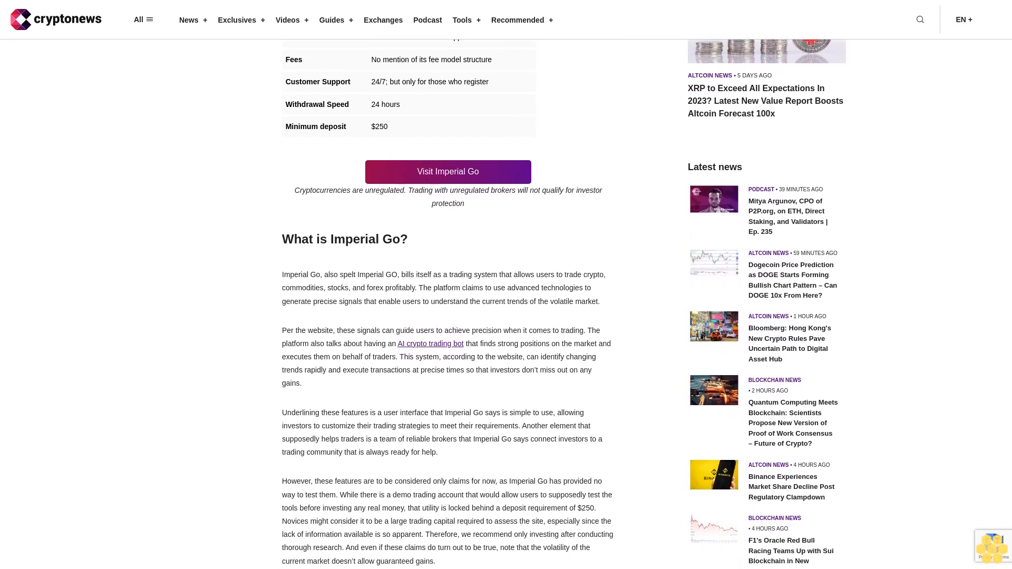
scroll("down", 3)
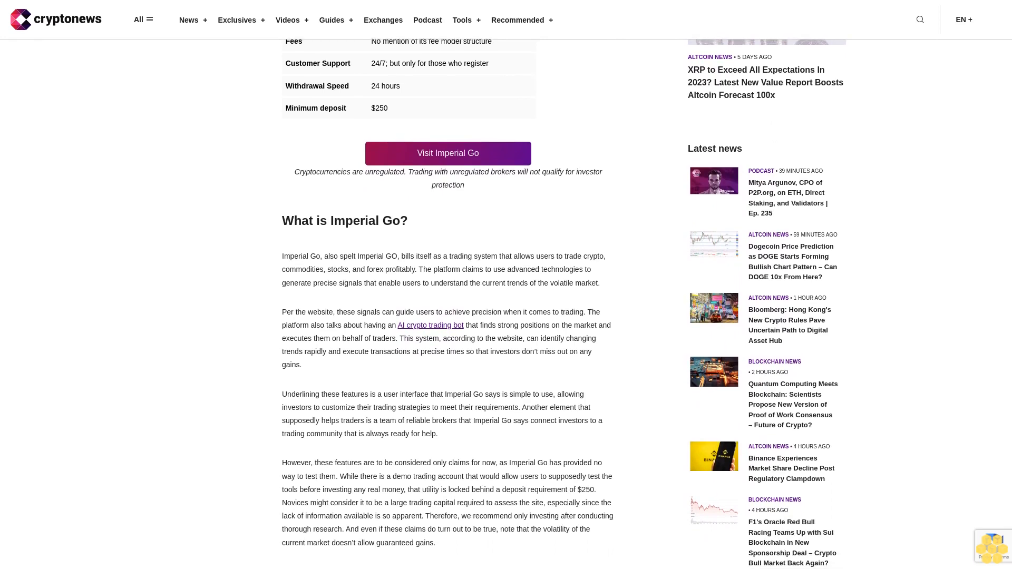
scroll("down", 3)
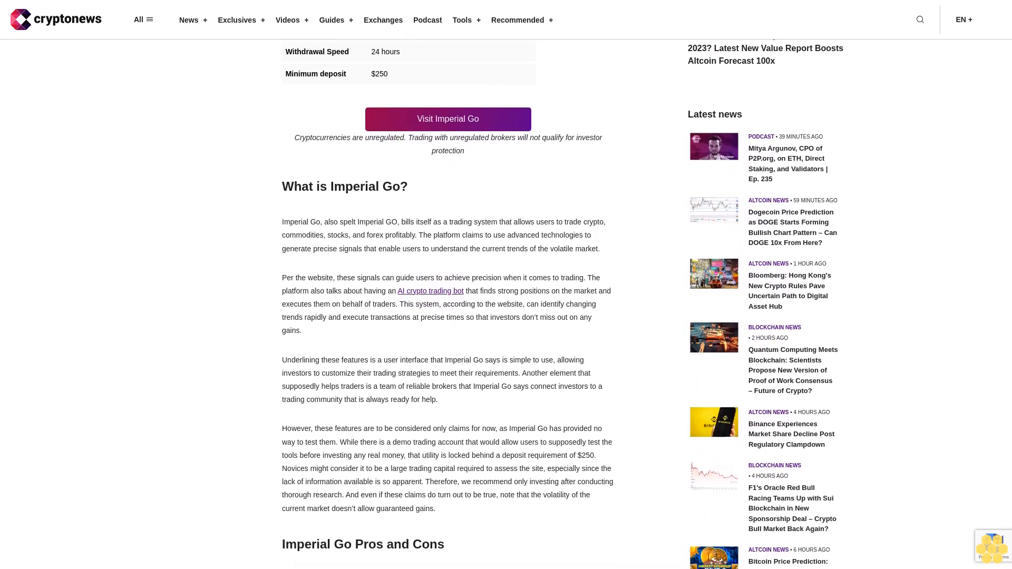
scroll("down", 3)
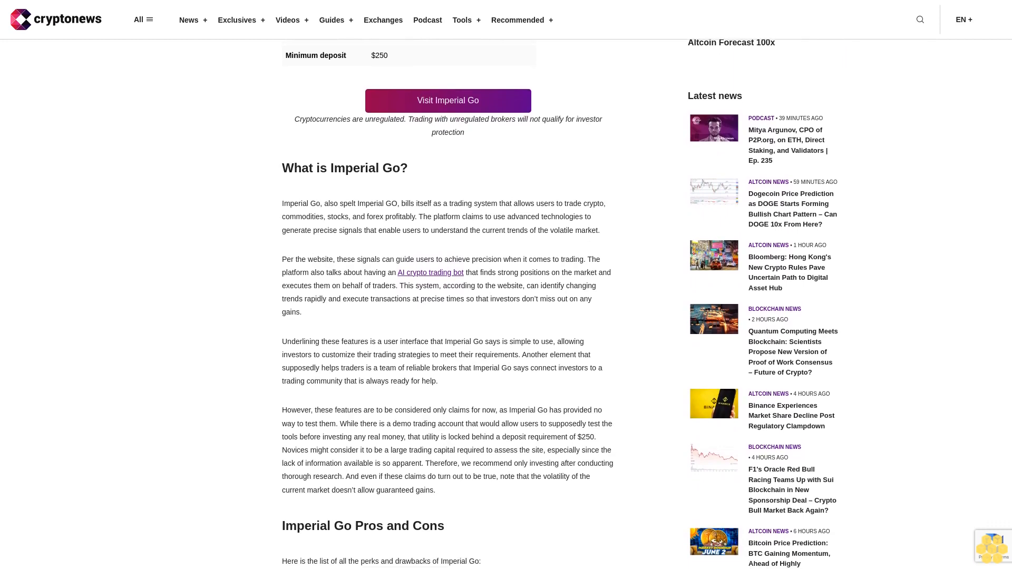
scroll("down", 3)
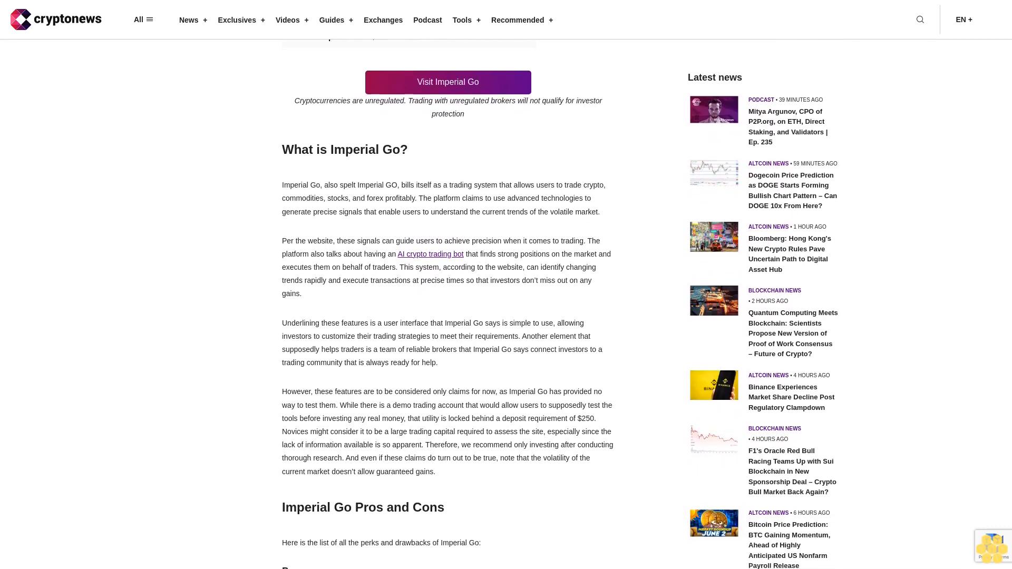
scroll("down", 3)
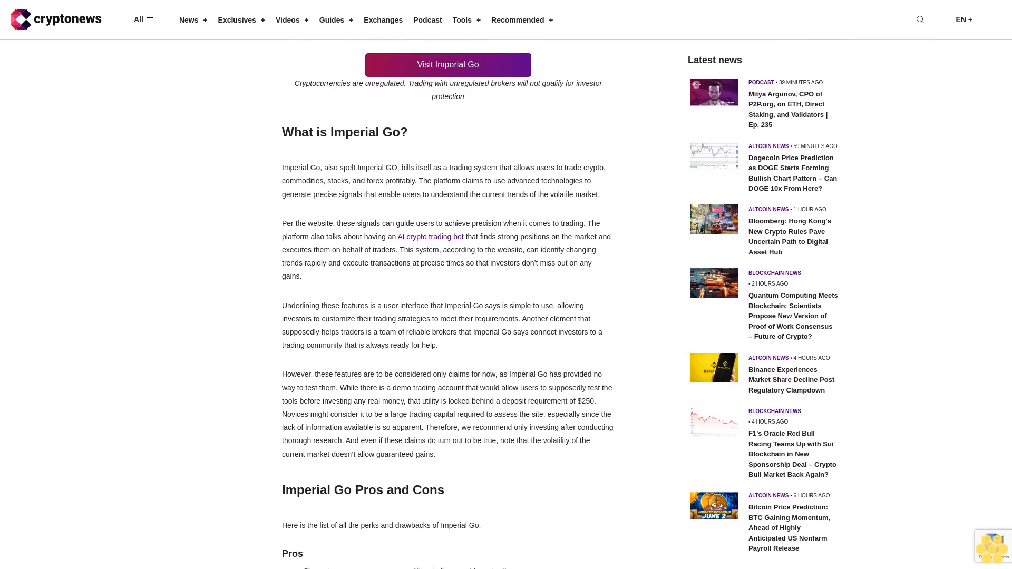
scroll("down", 3)
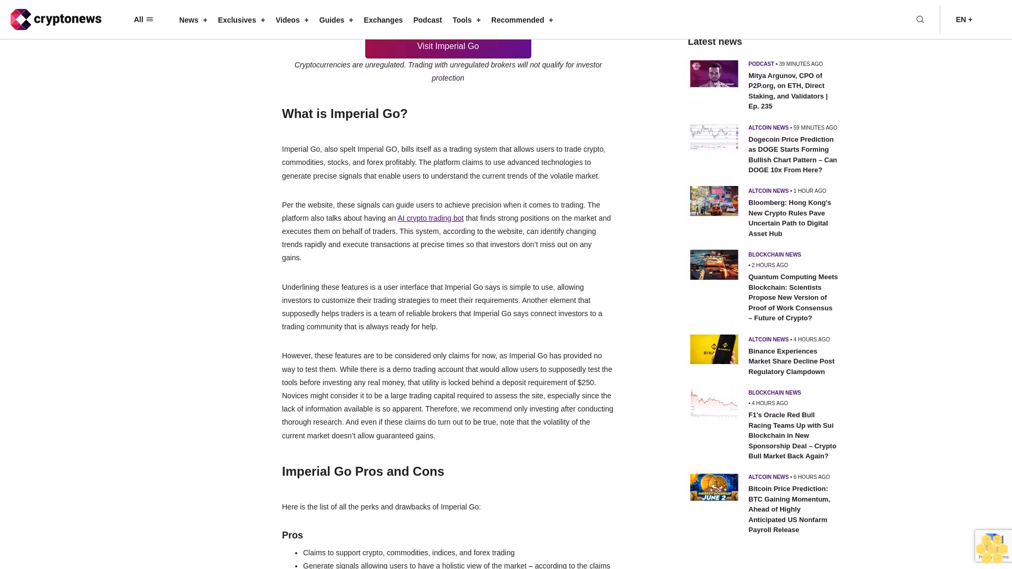
scroll("down", 3)
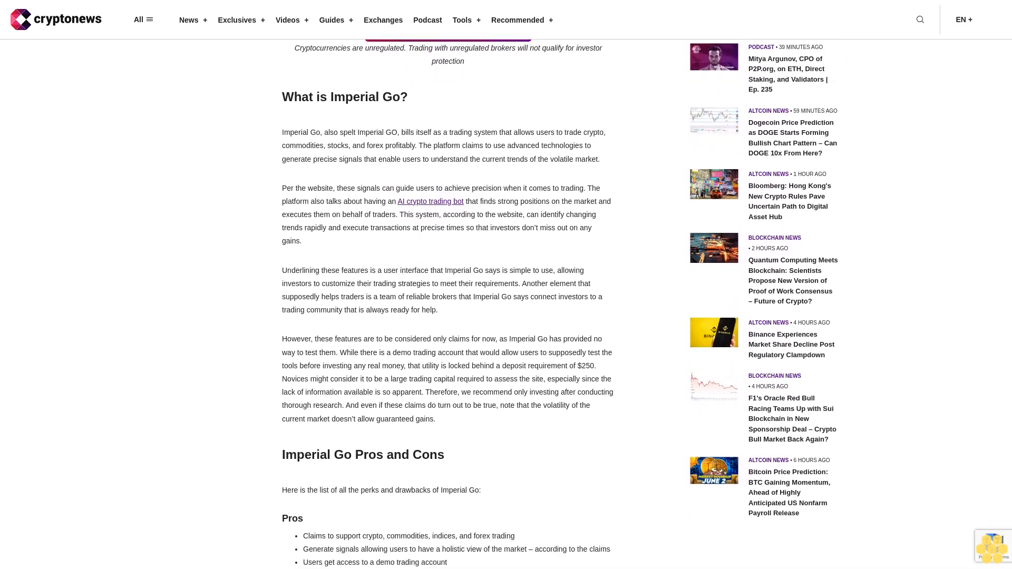
scroll("down", 3)
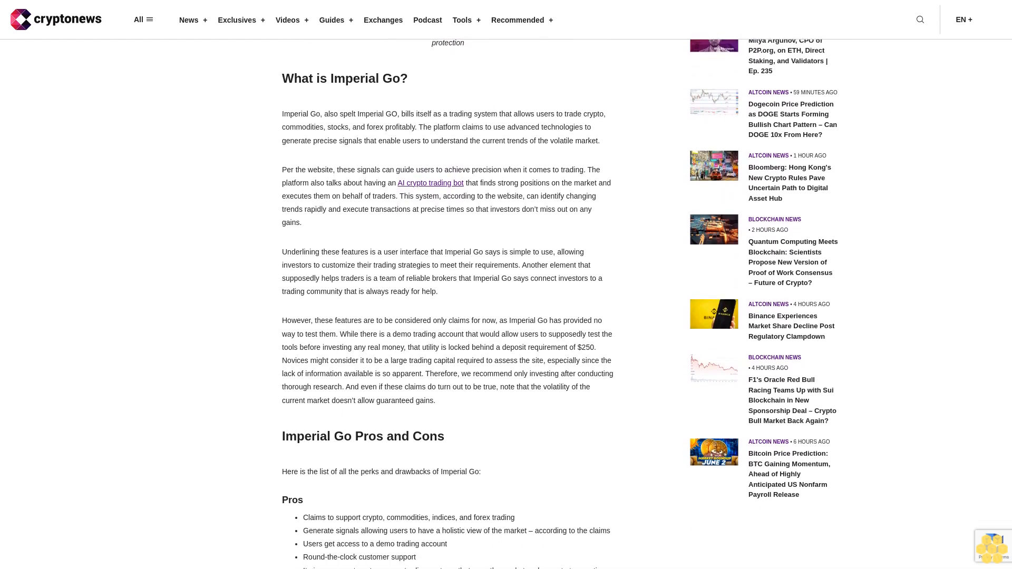
scroll("down", 3)
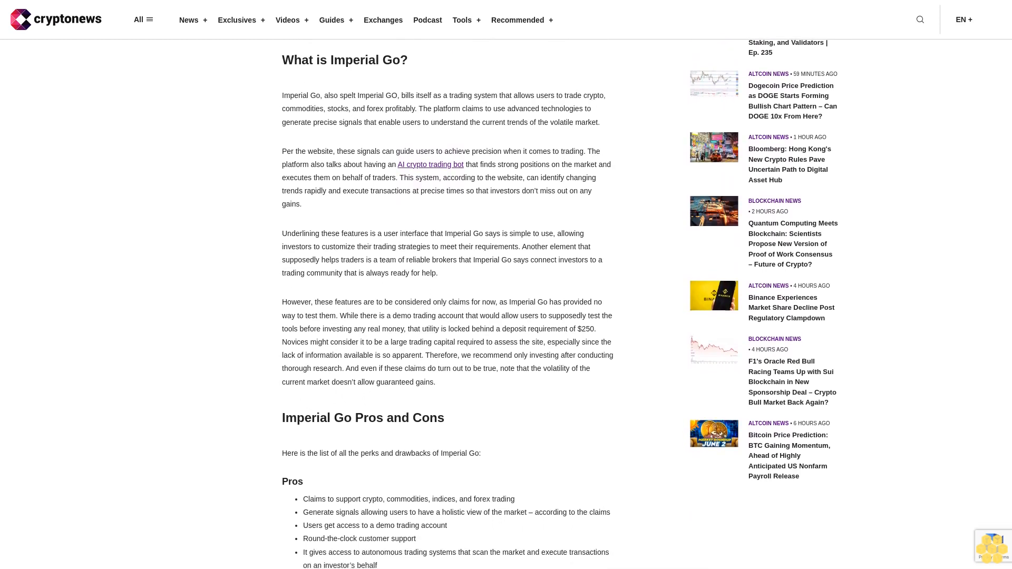
scroll("down", 3)
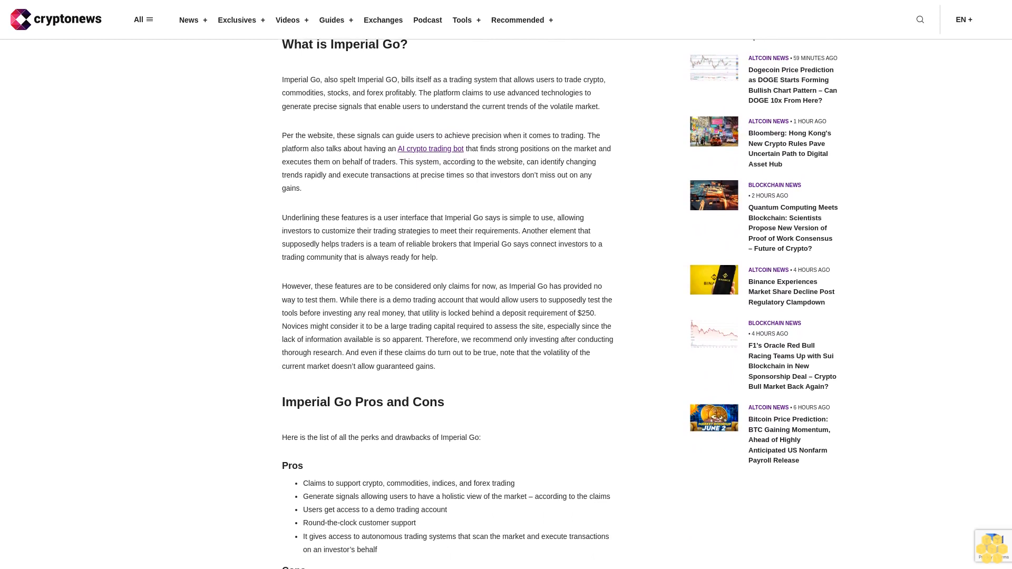
scroll("down", 3)
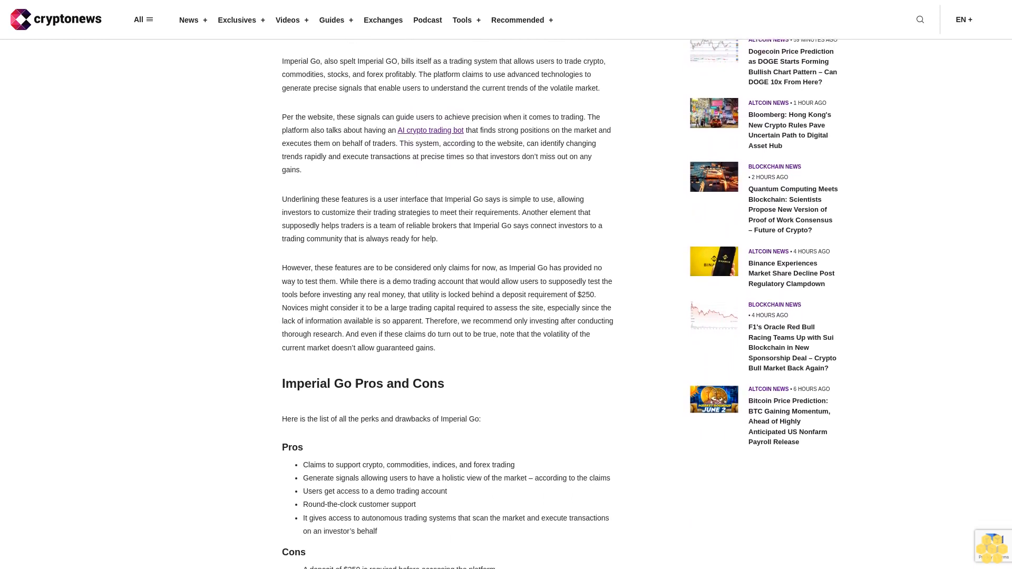
scroll("down", 3)
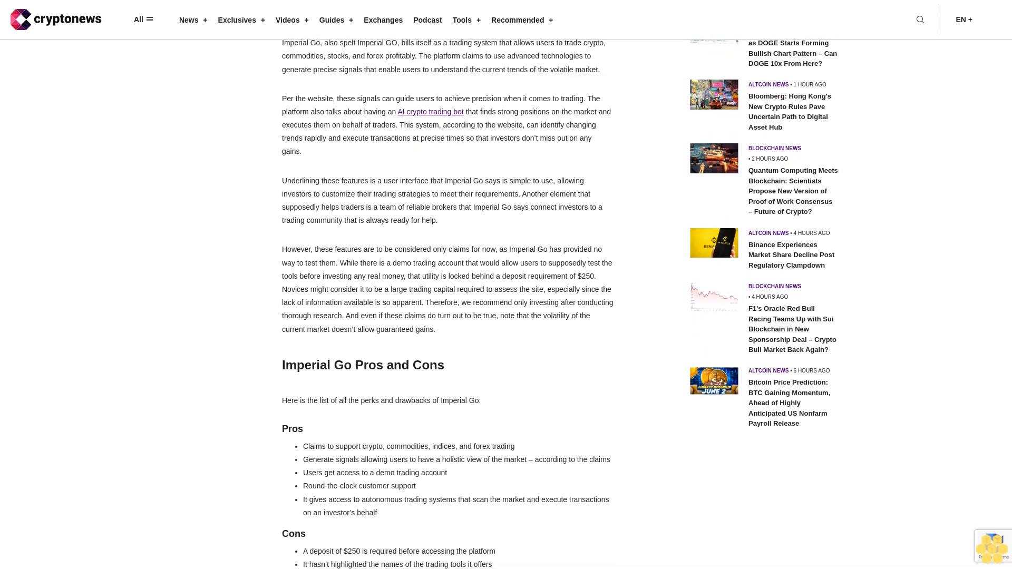
scroll("down", 3)
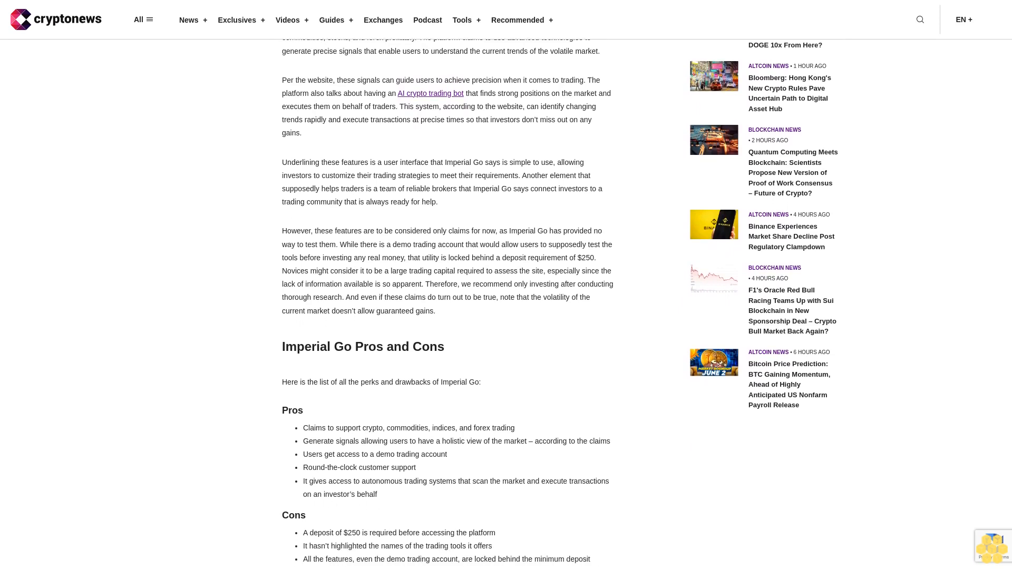
scroll("down", 3)
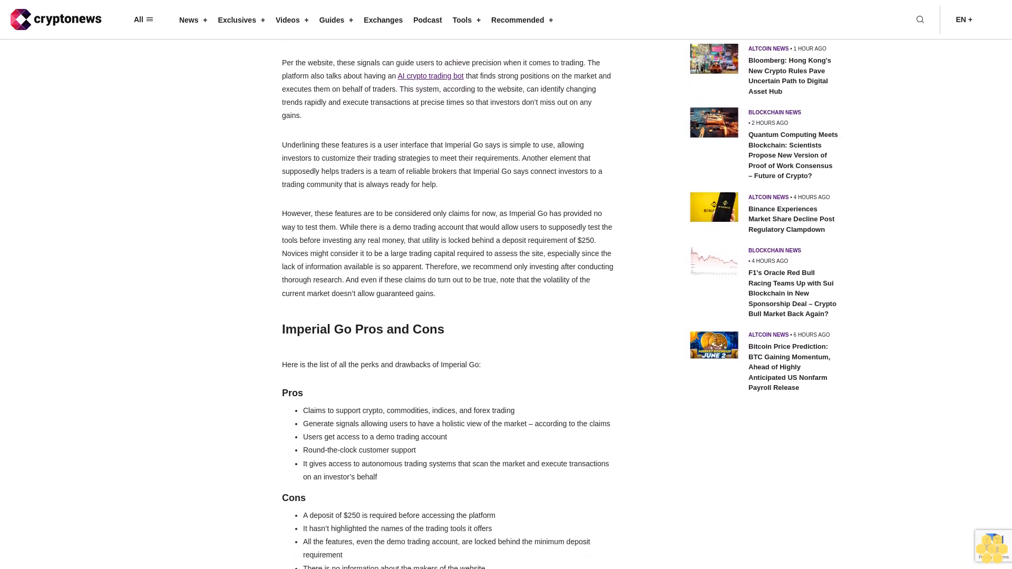
scroll("down", 3)
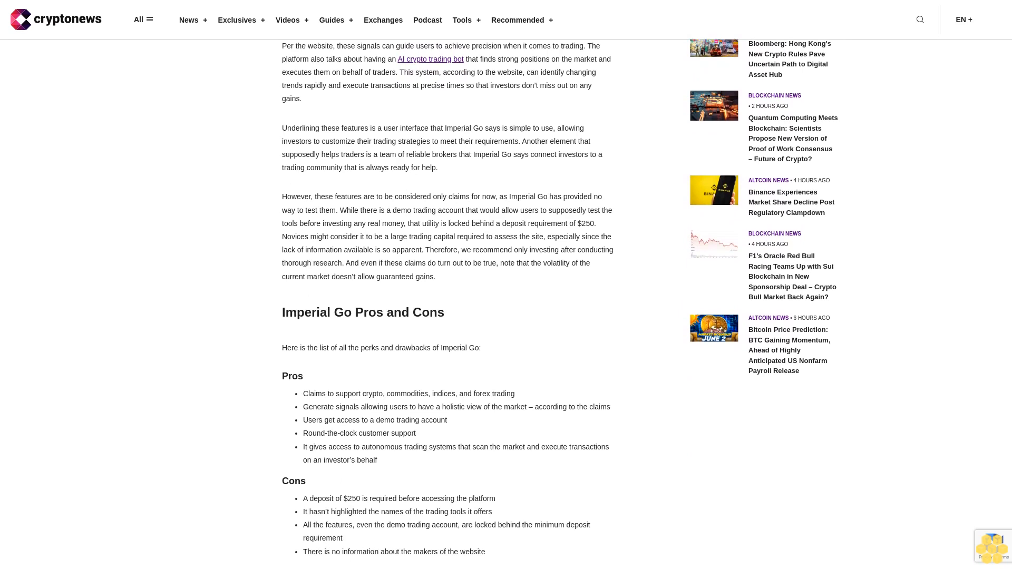
scroll("down", 3)
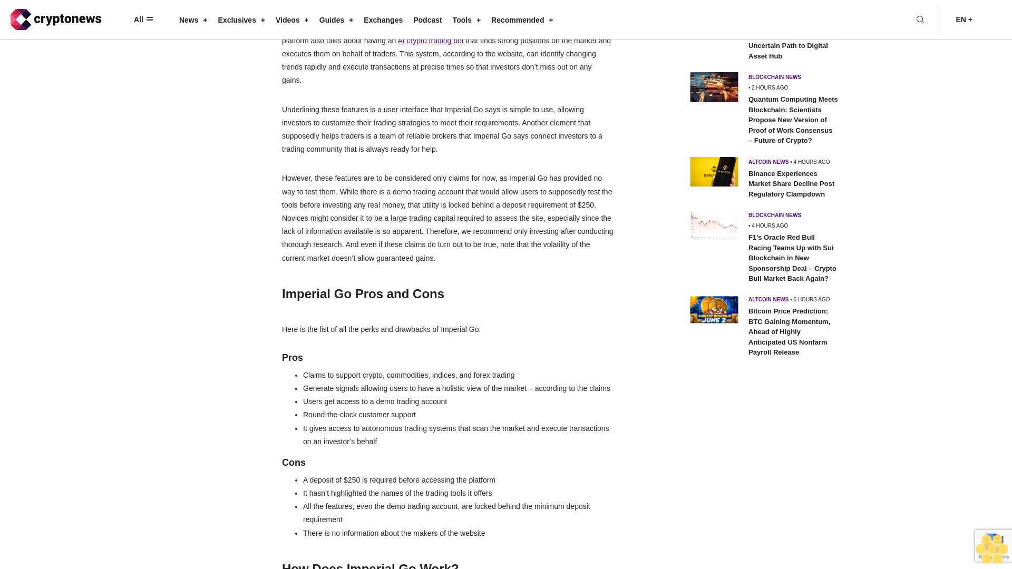
scroll("down", 3)
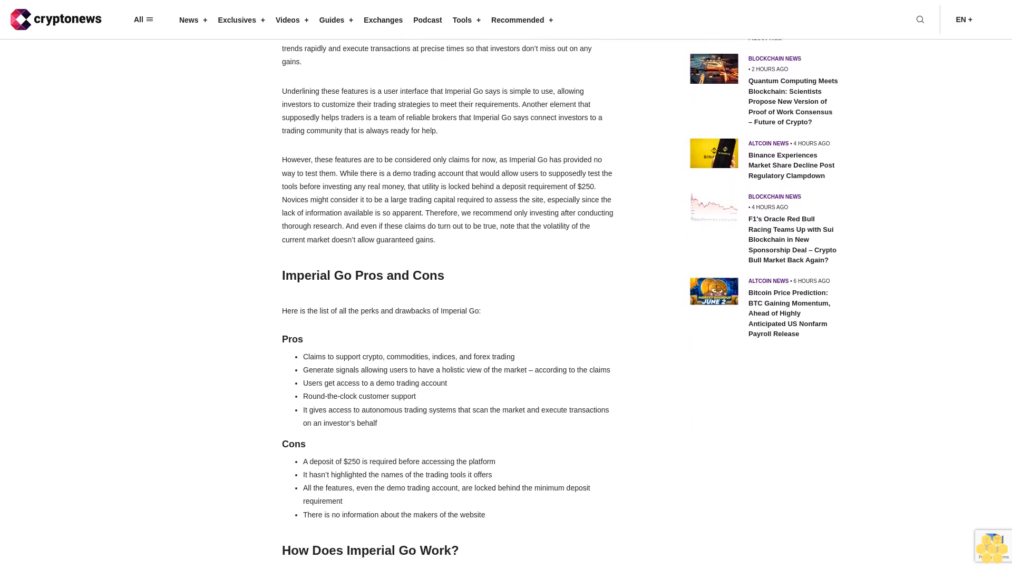
scroll("down", 3)
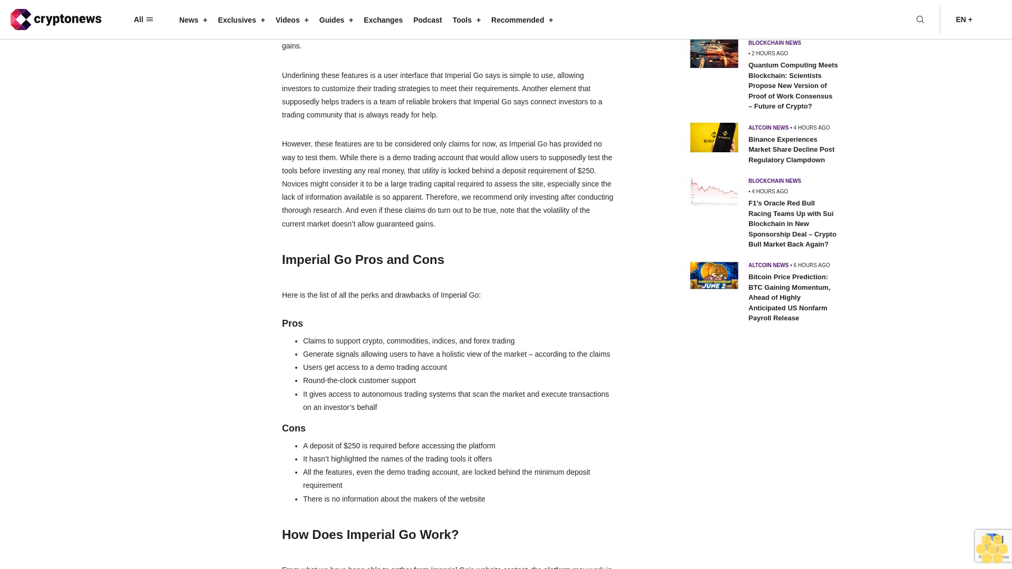
scroll("down", 3)
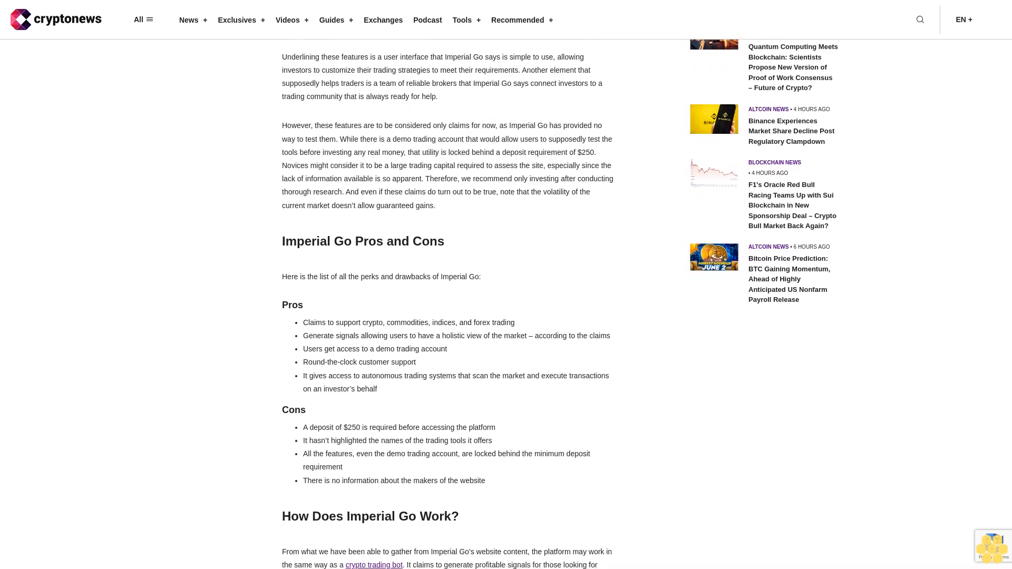
scroll("down", 3)
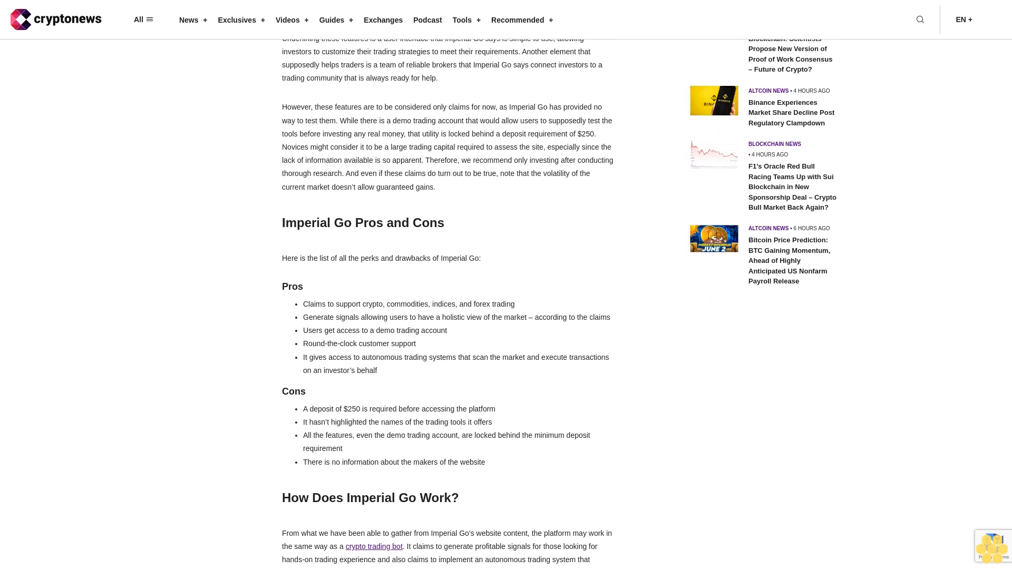
scroll("down", 3)
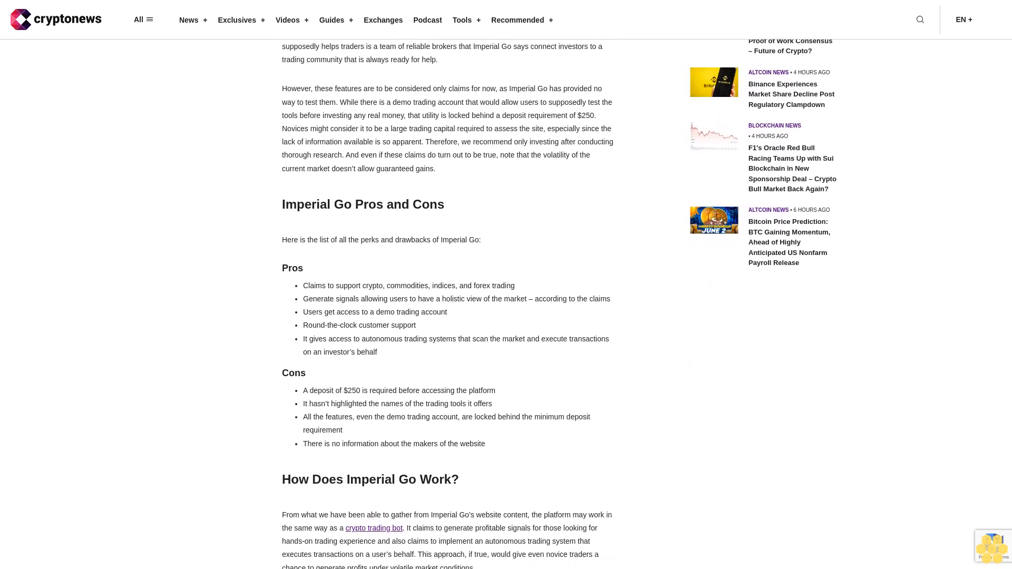
scroll("down", 3)
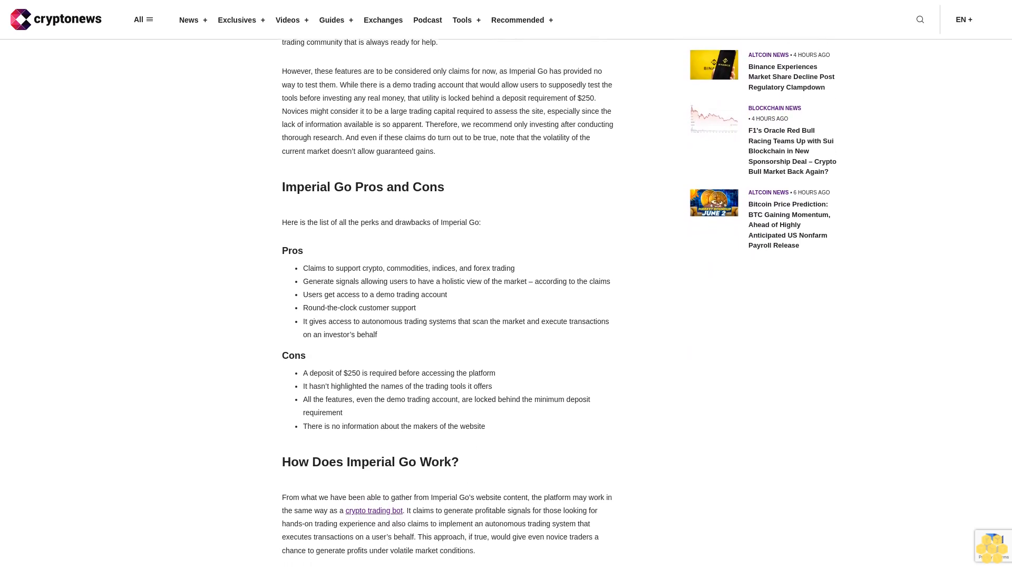
scroll("down", 3)
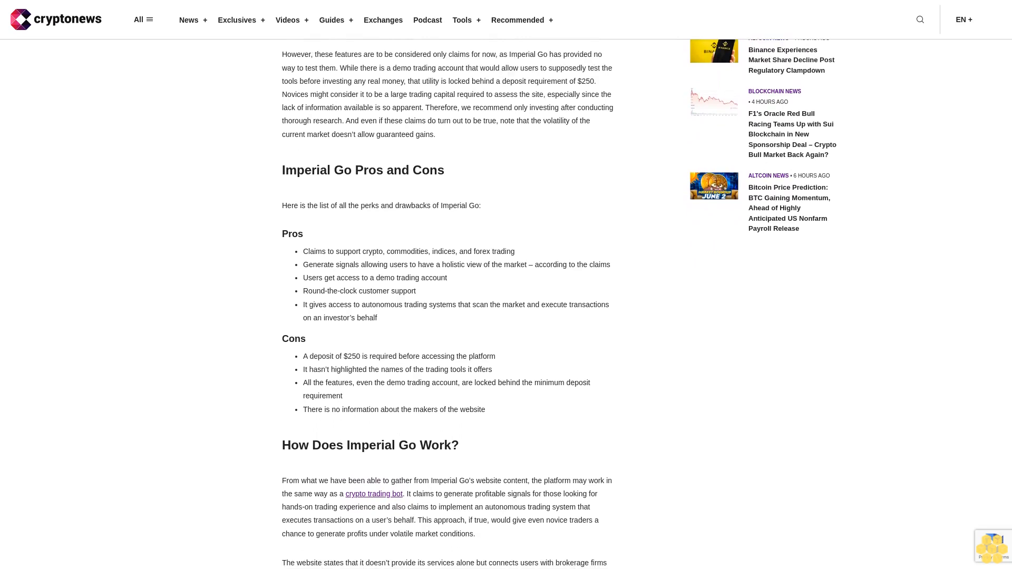
scroll("down", 3)
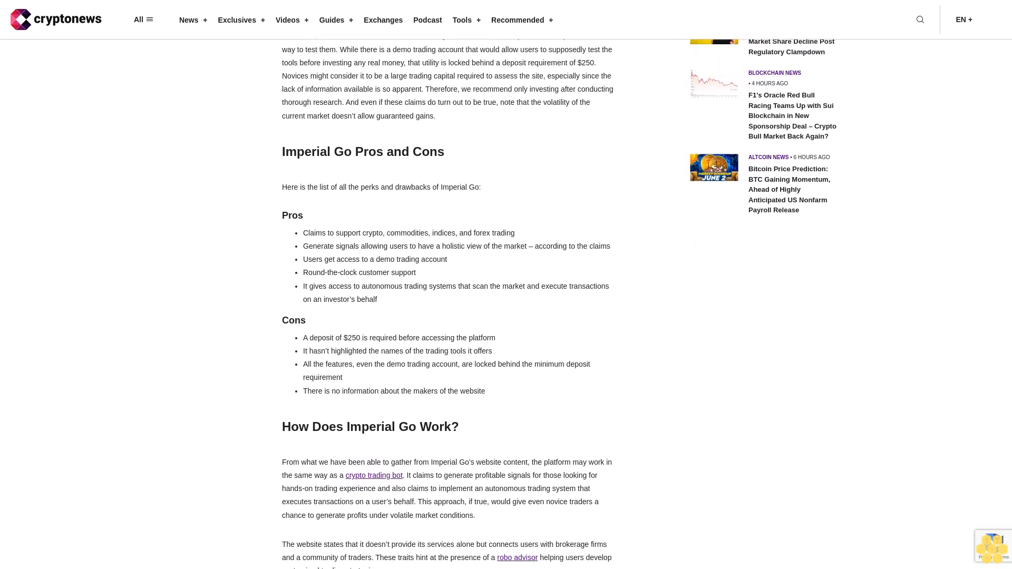
scroll("down", 3)
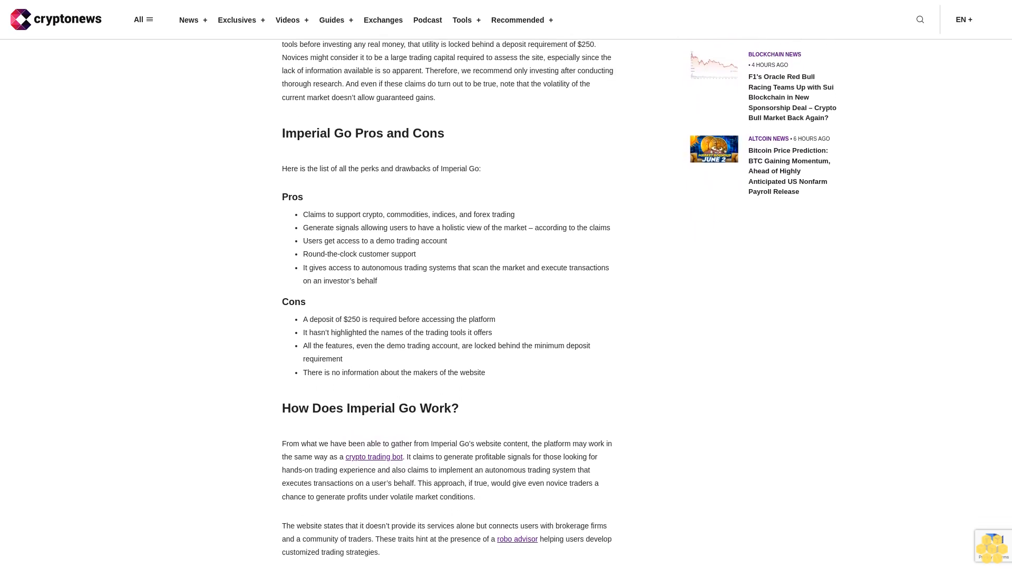
scroll("down", 3)
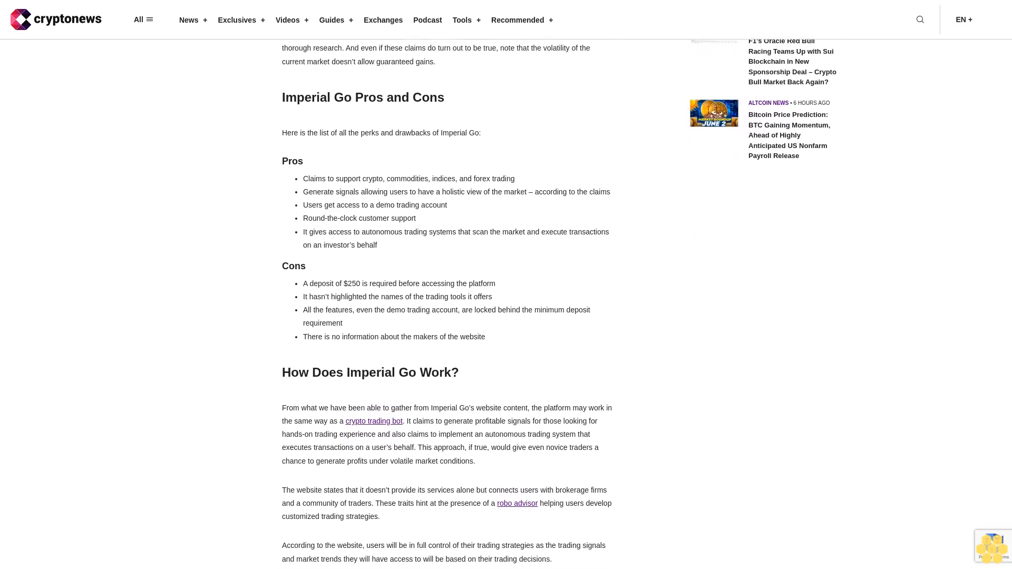
scroll("down", 3)
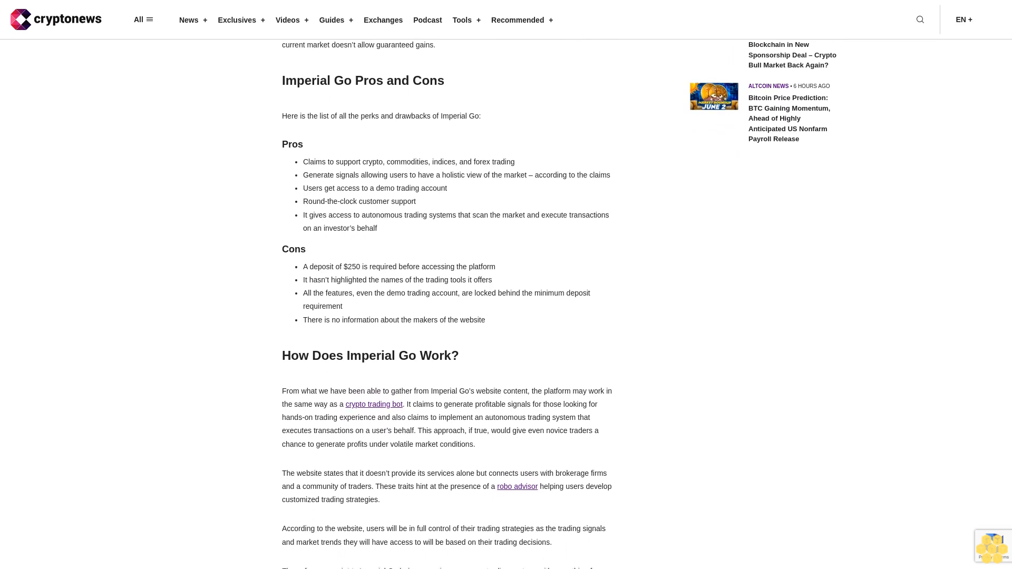
scroll("down", 3)
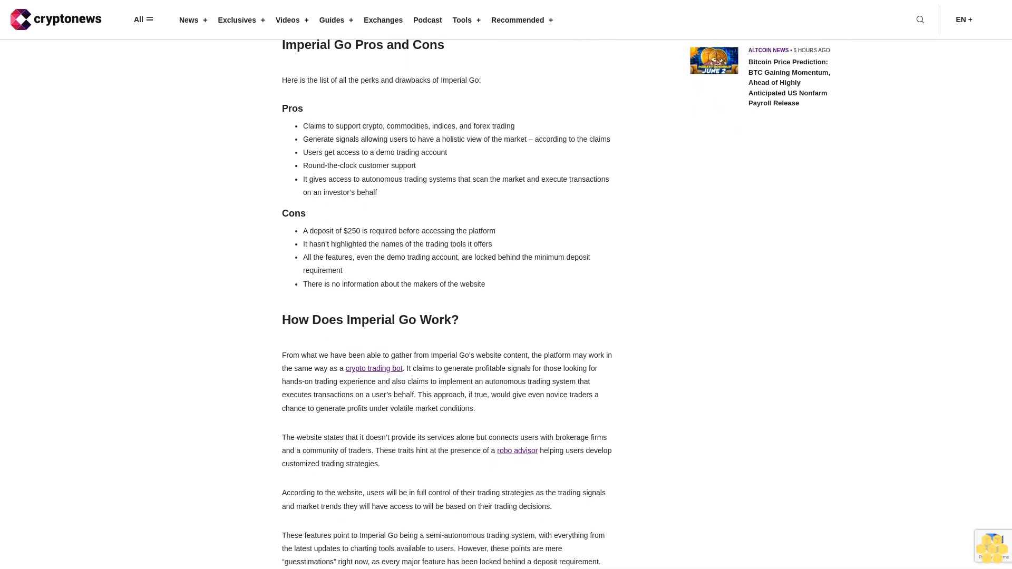
scroll("down", 3)
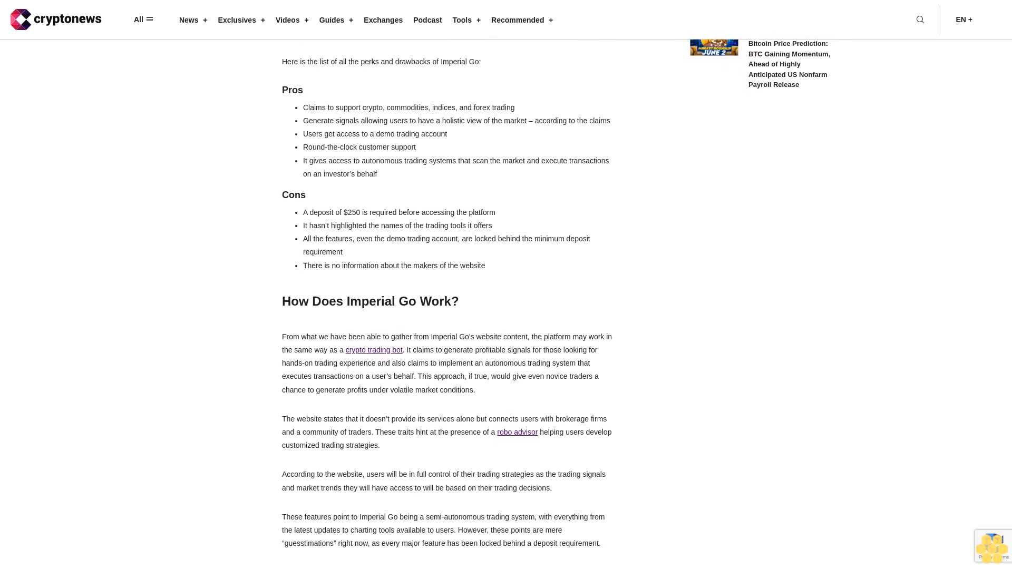
scroll("down", 3)
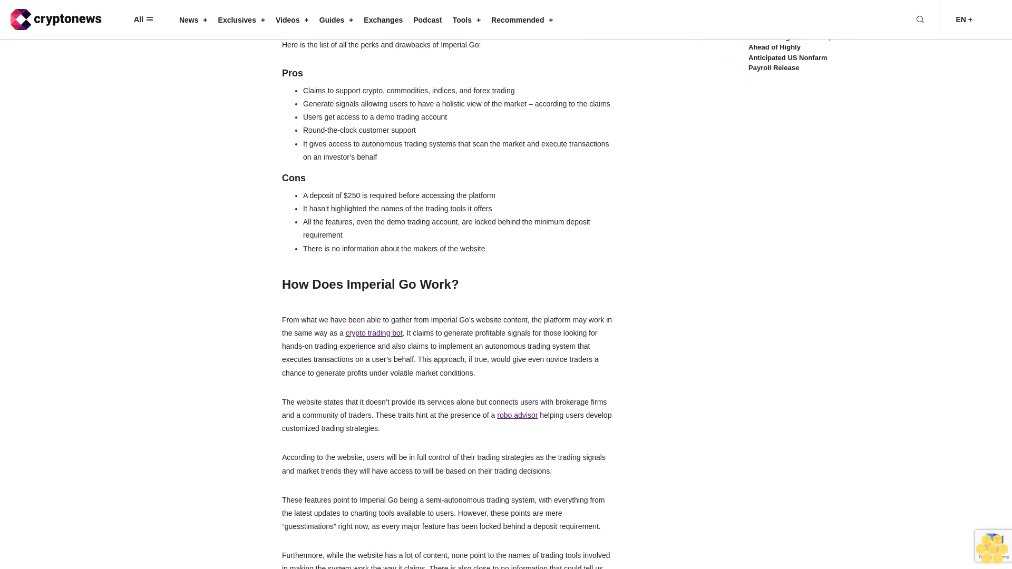
scroll("down", 3)
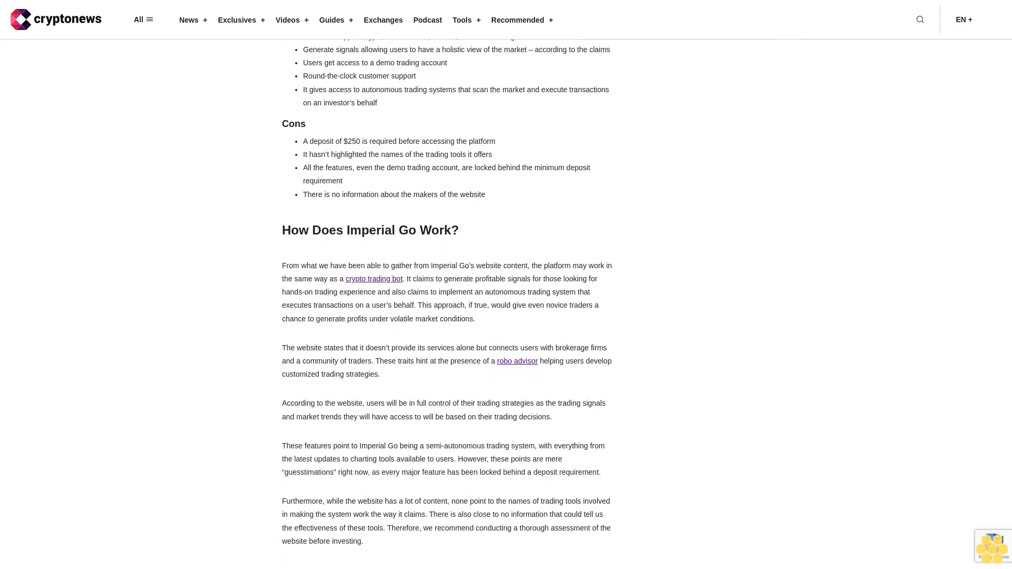
scroll("down", 3)
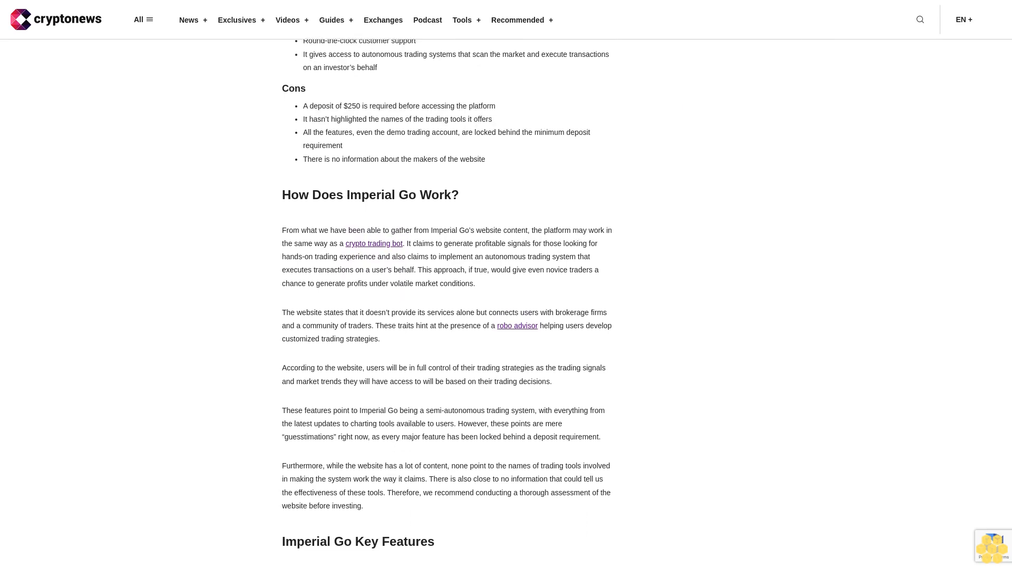
scroll("down", 3)
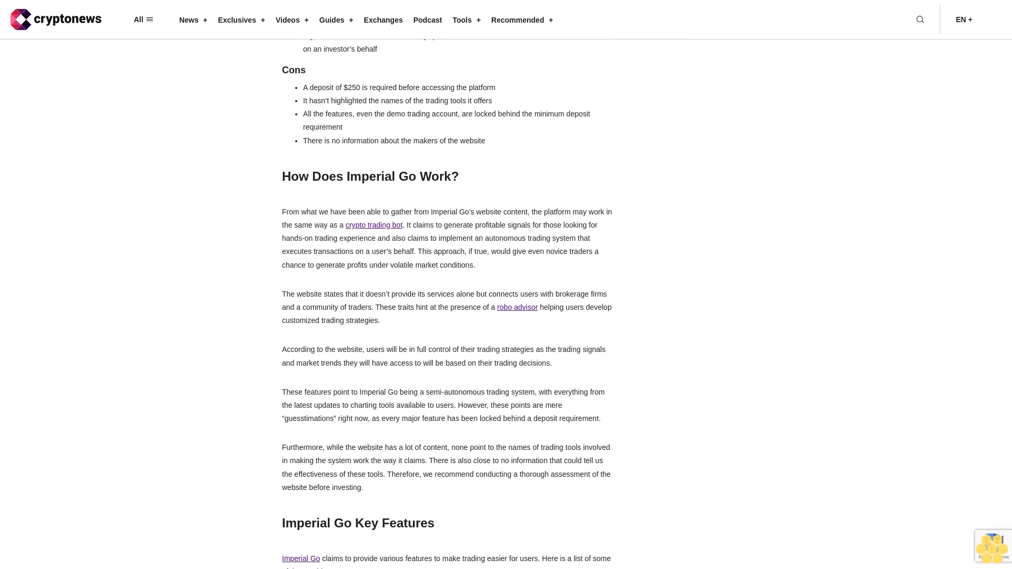
scroll("down", 3)
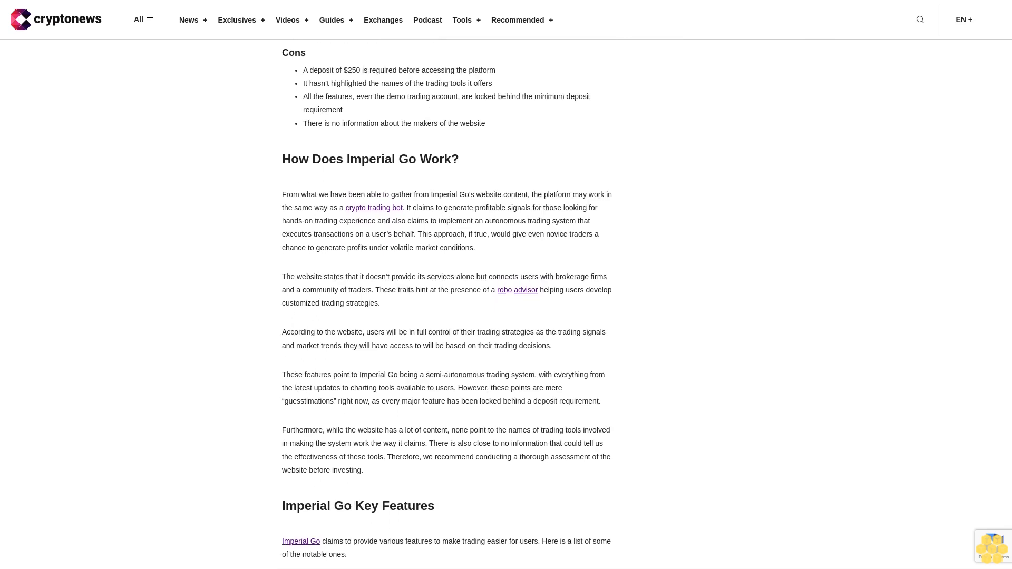
scroll("down", 3)
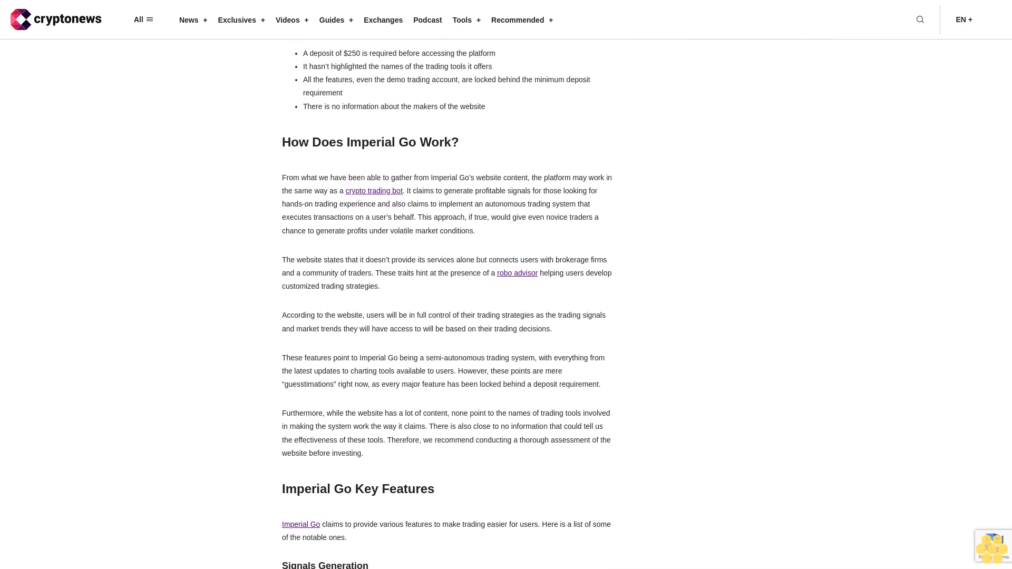
scroll("down", 3)
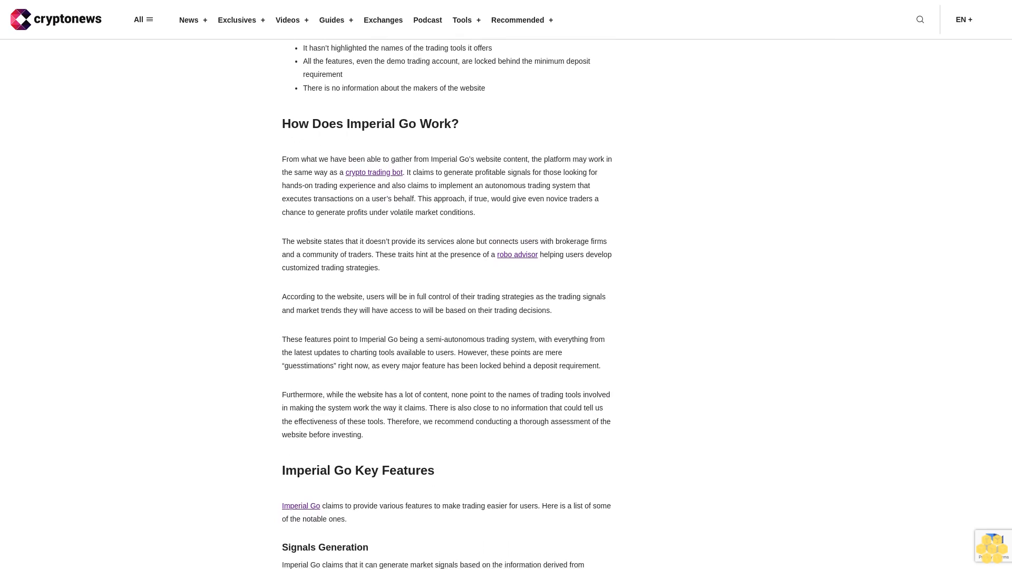
scroll("down", 3)
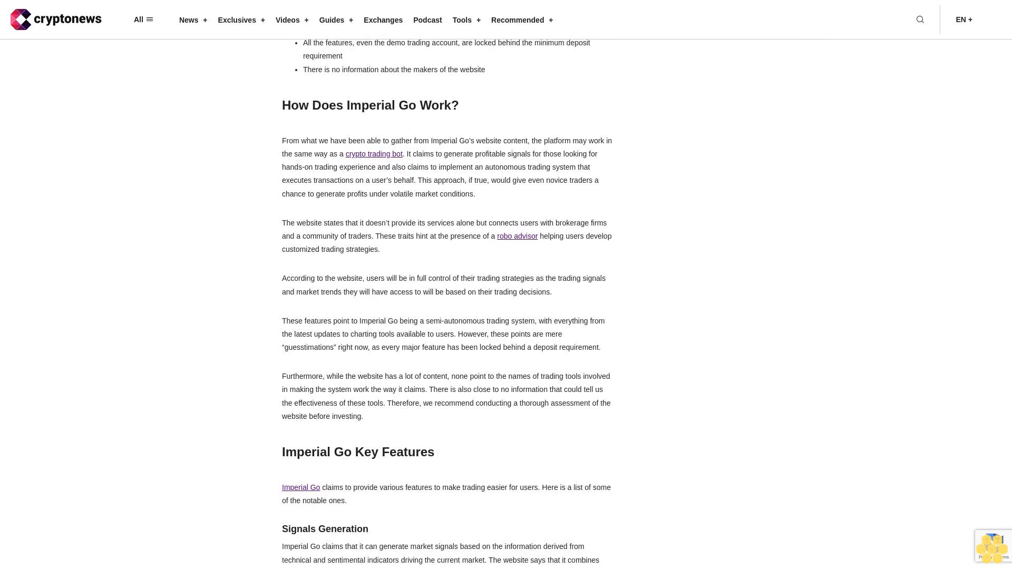
scroll("down", 3)
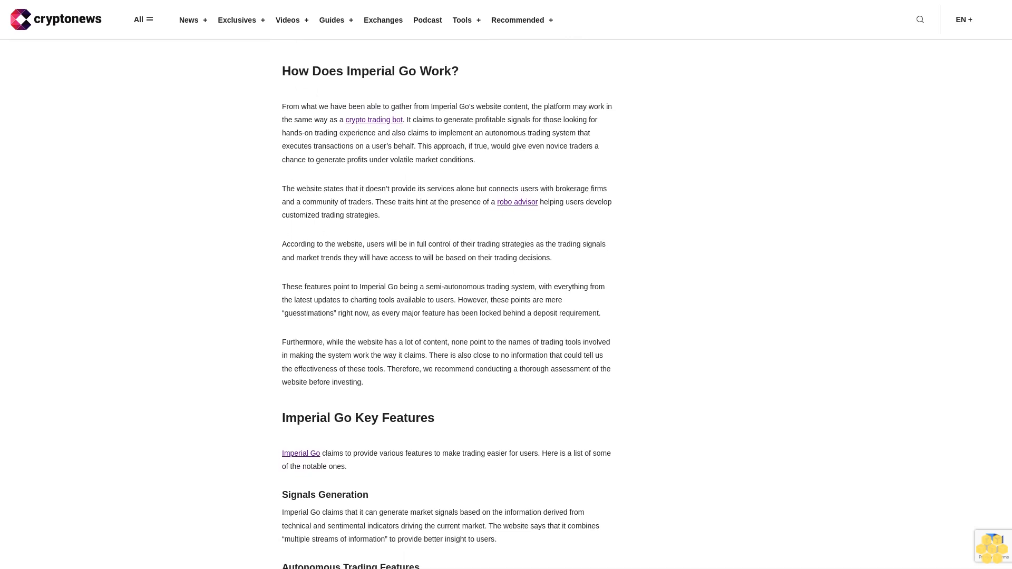
scroll("down", 3)
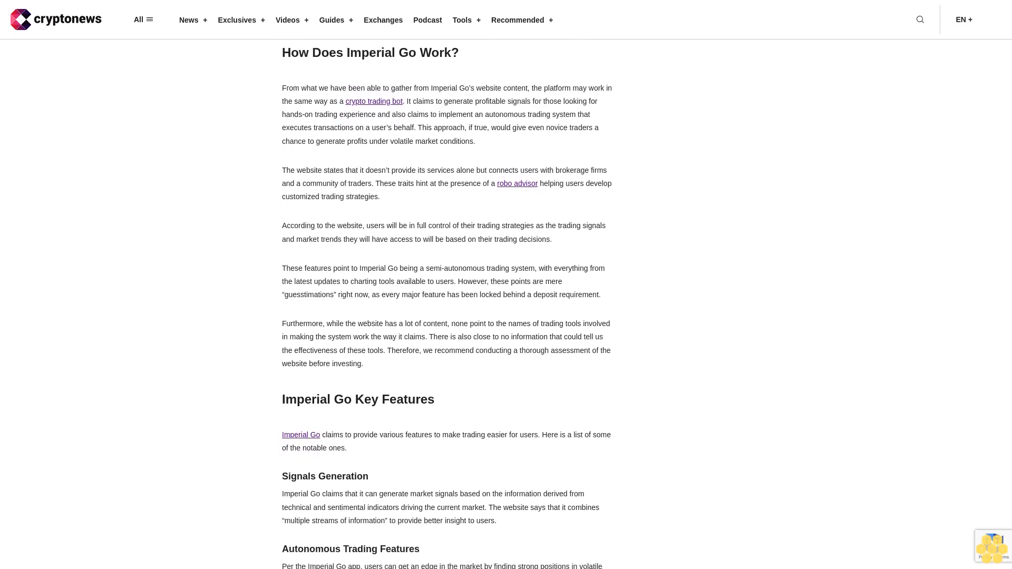
scroll("down", 3)
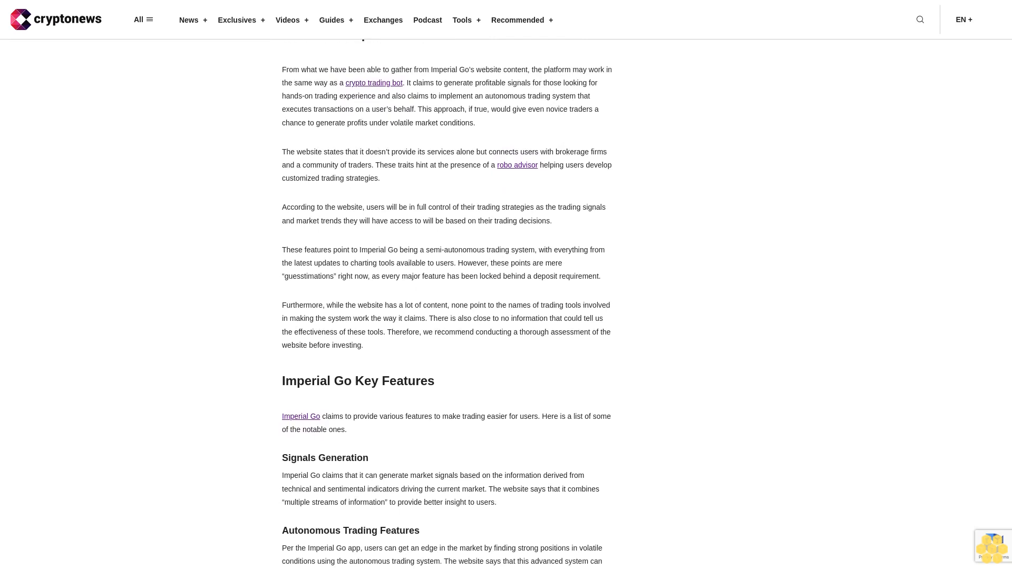
scroll("up", 3)
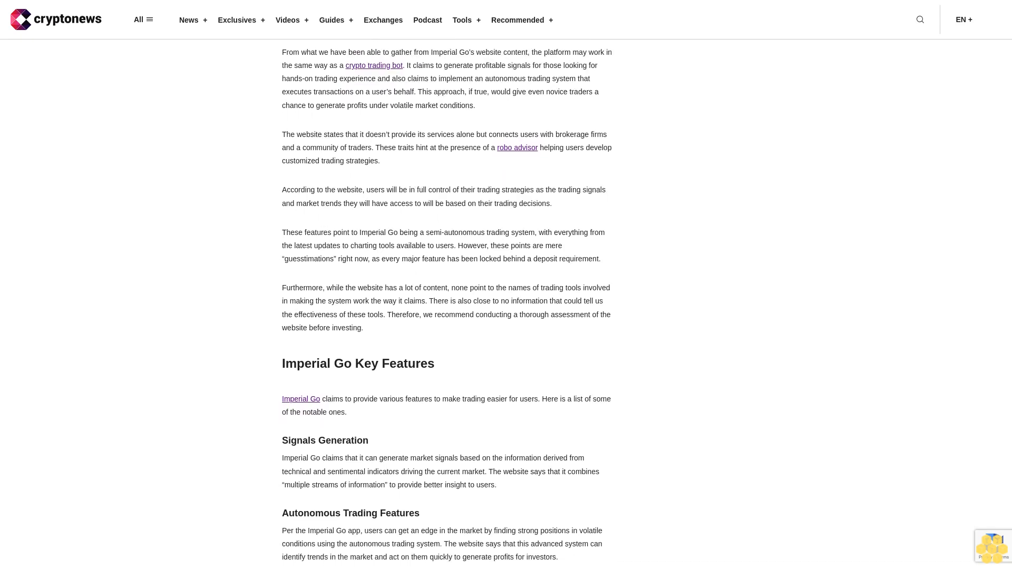
scroll("down", 3)
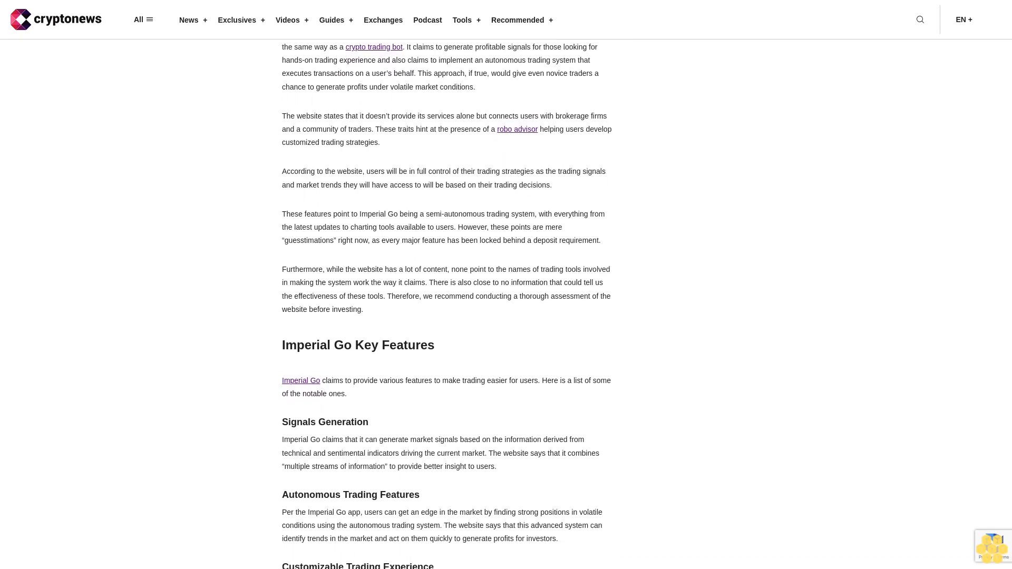
scroll("down", 3)
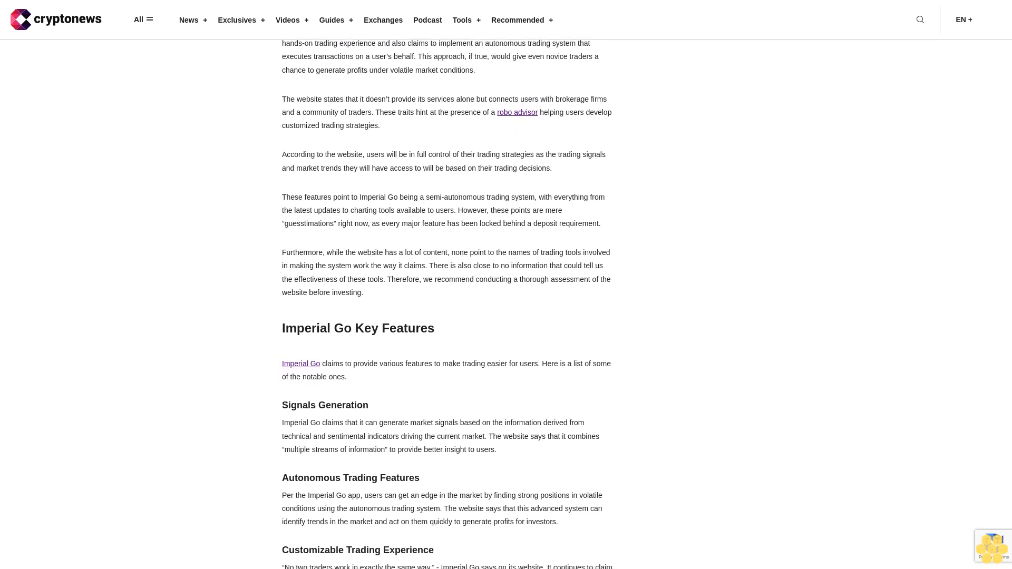
scroll("down", 3)
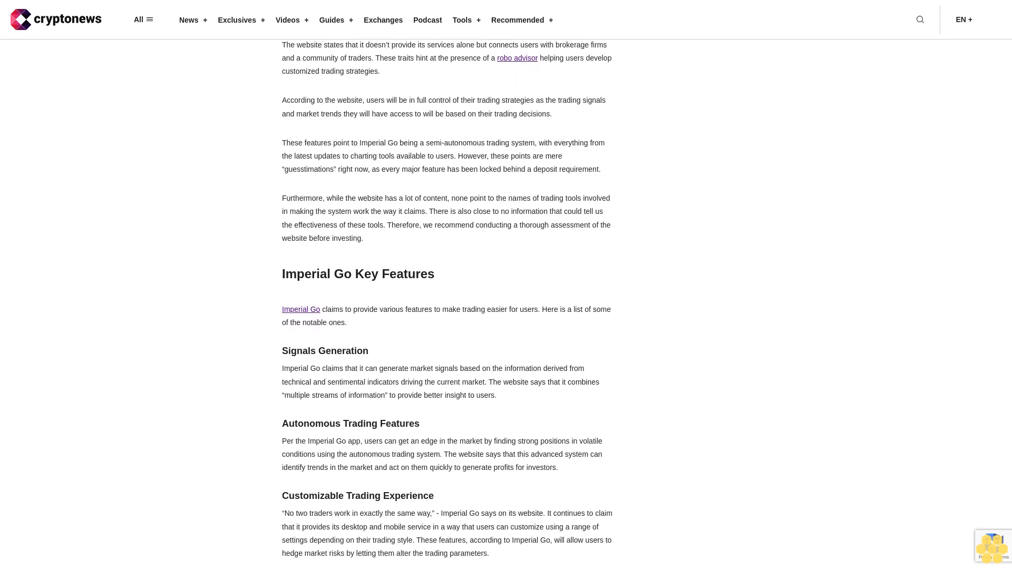
scroll("down", 3)
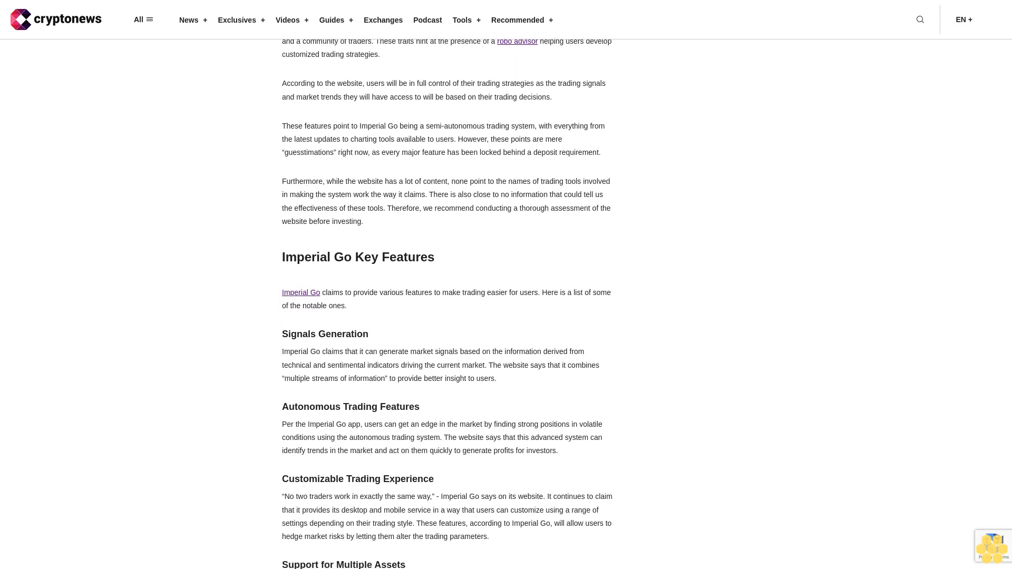
scroll("down", 3)
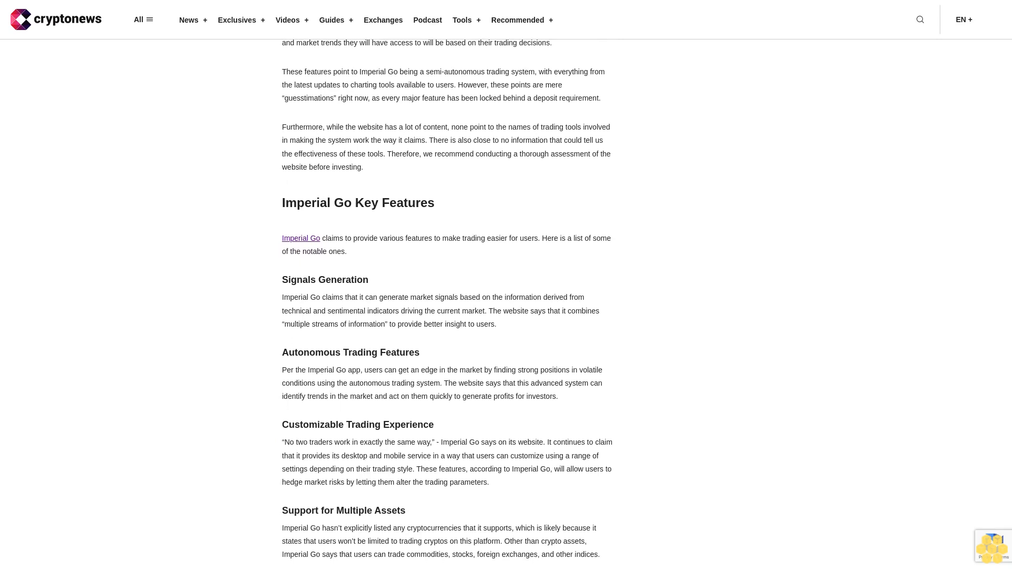
scroll("down", 3)
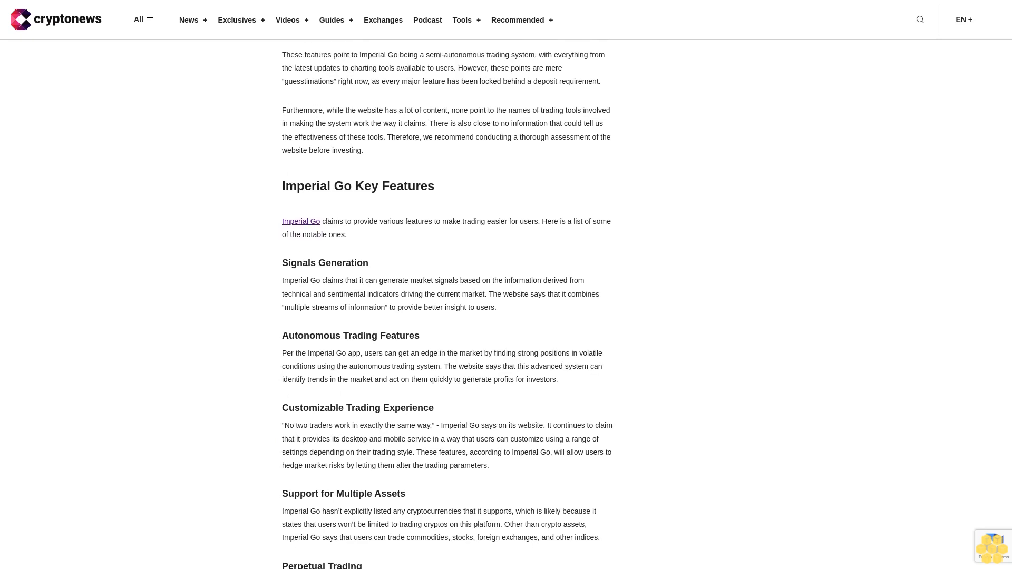
scroll("down", 3)
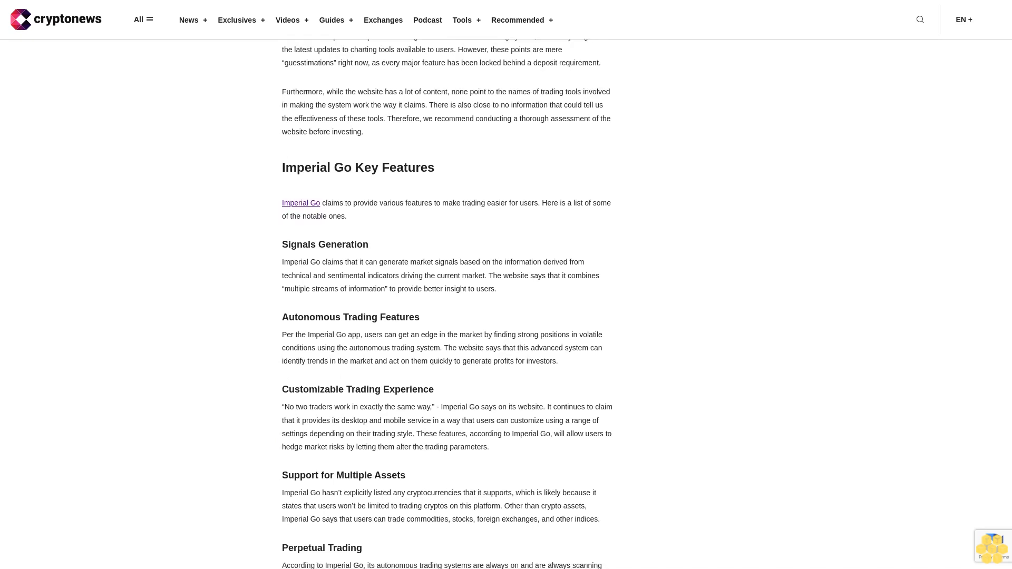
scroll("down", 3)
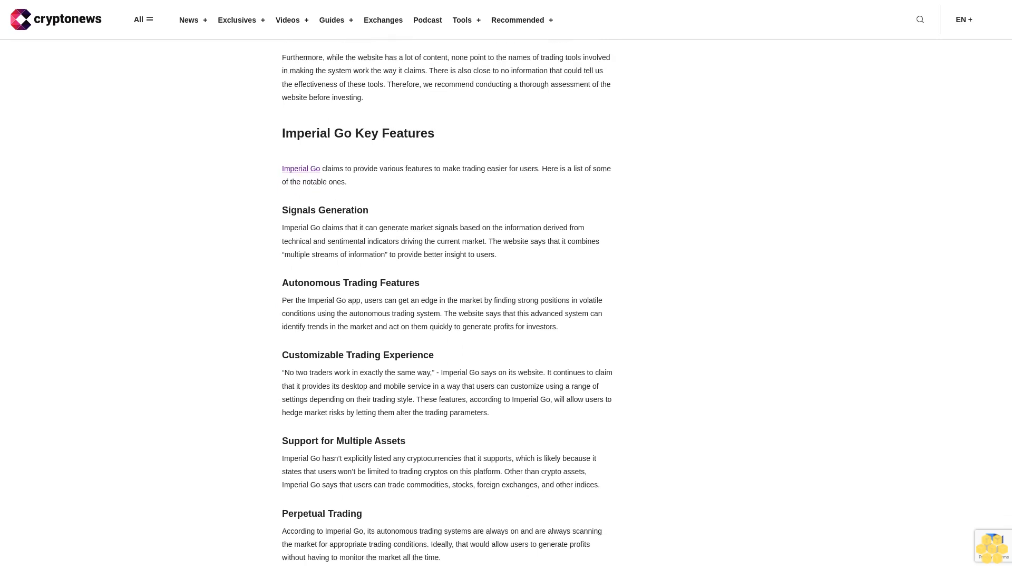
scroll("down", 3)
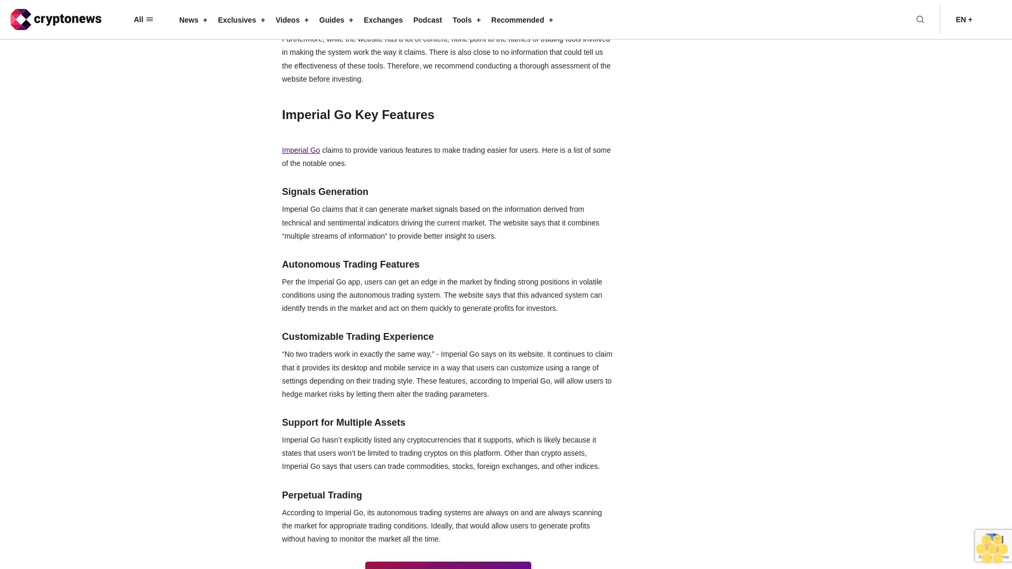
scroll("up", 3)
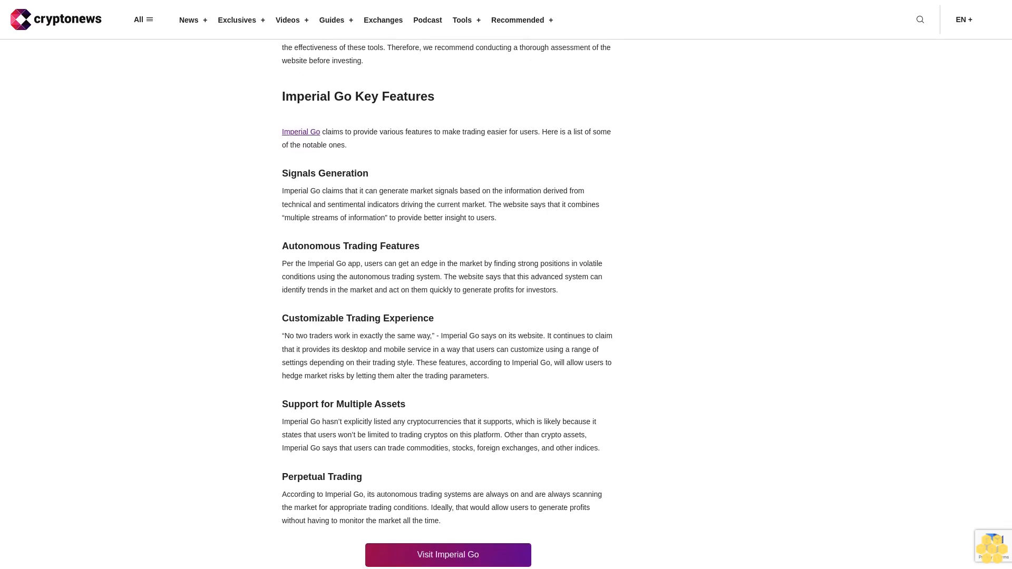
scroll("down", 3)
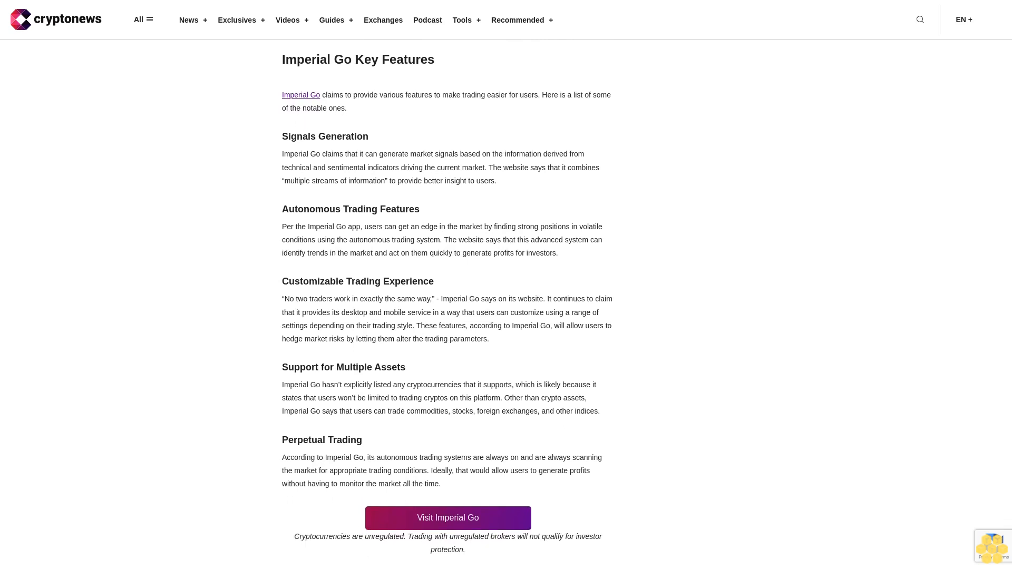
scroll("down", 3)
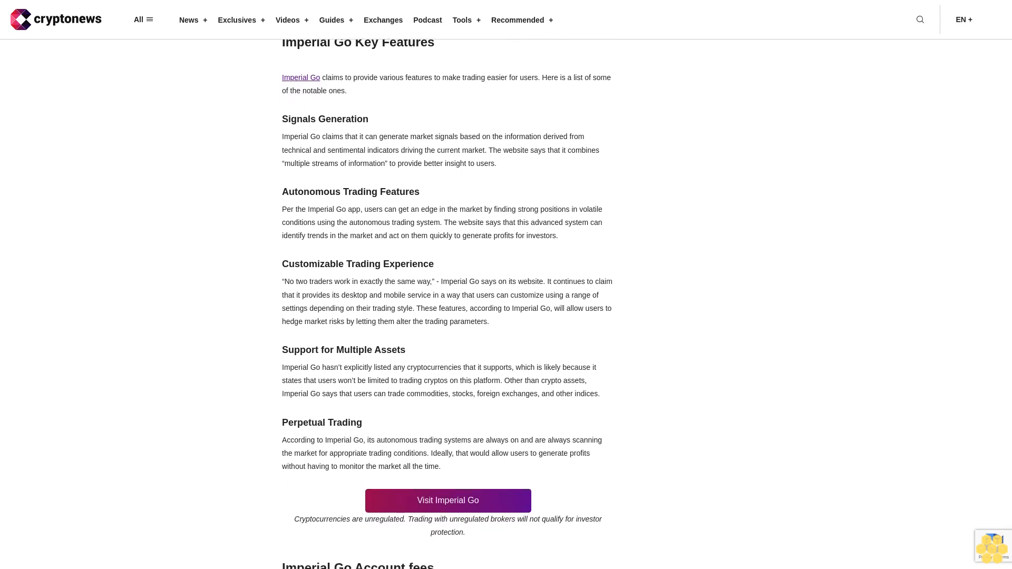
scroll("down", 3)
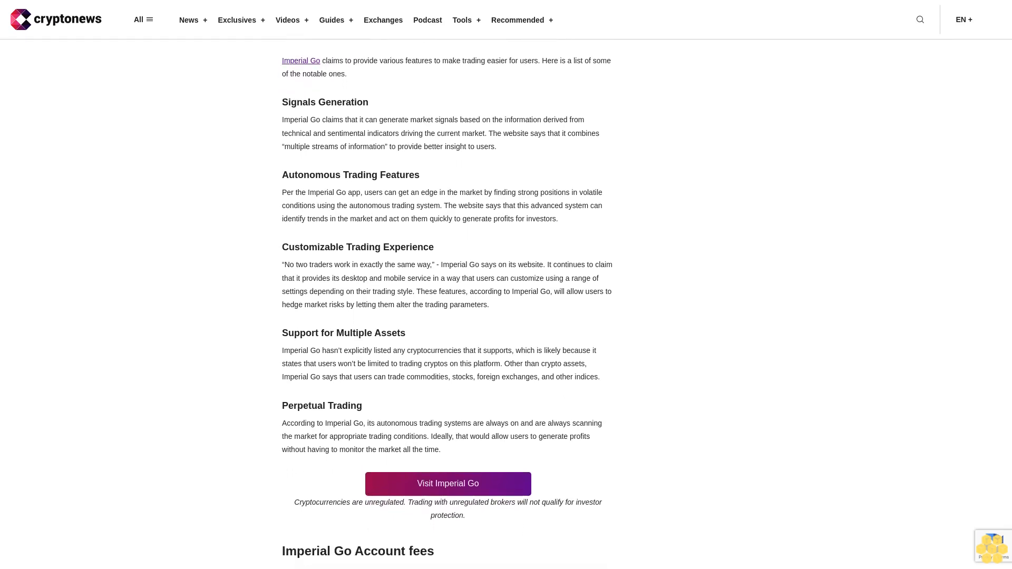
scroll("down", 3)
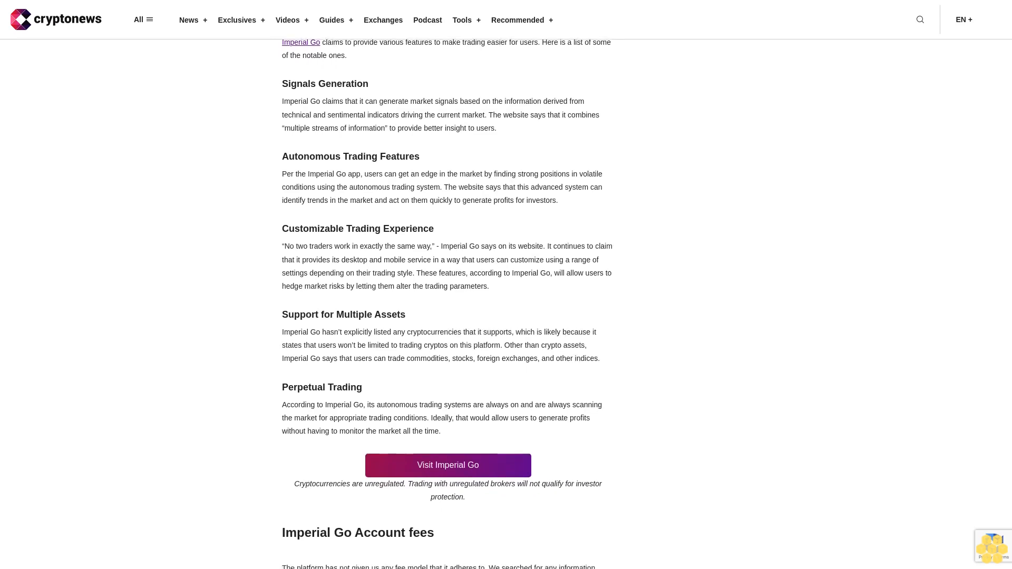
scroll("down", 3)
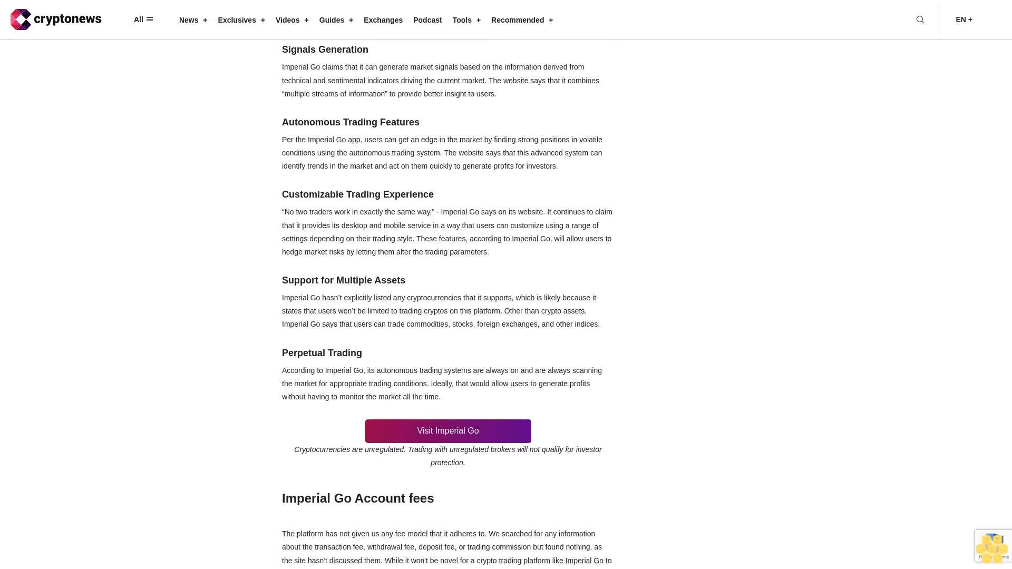
scroll("down", 3)
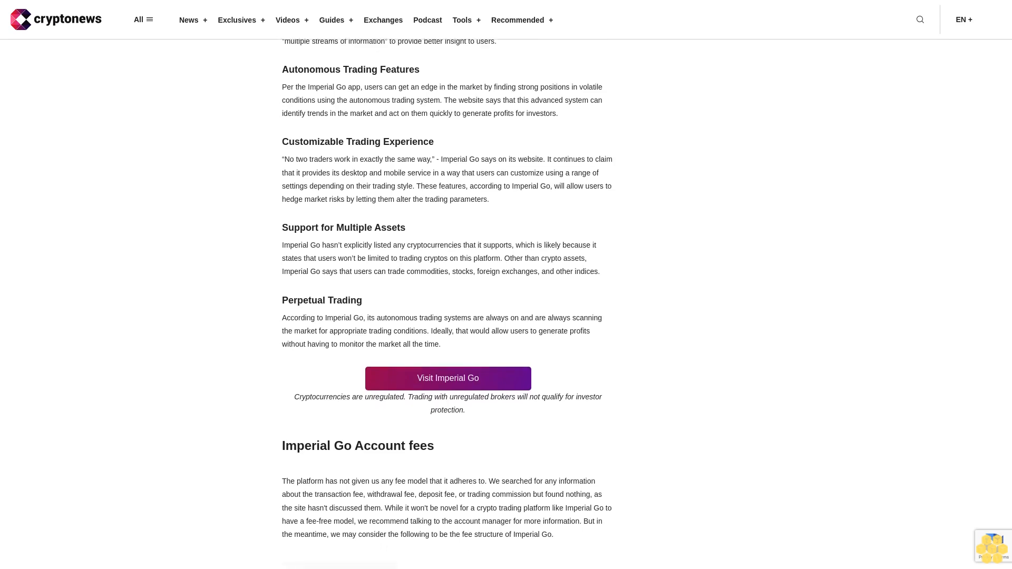
scroll("down", 3)
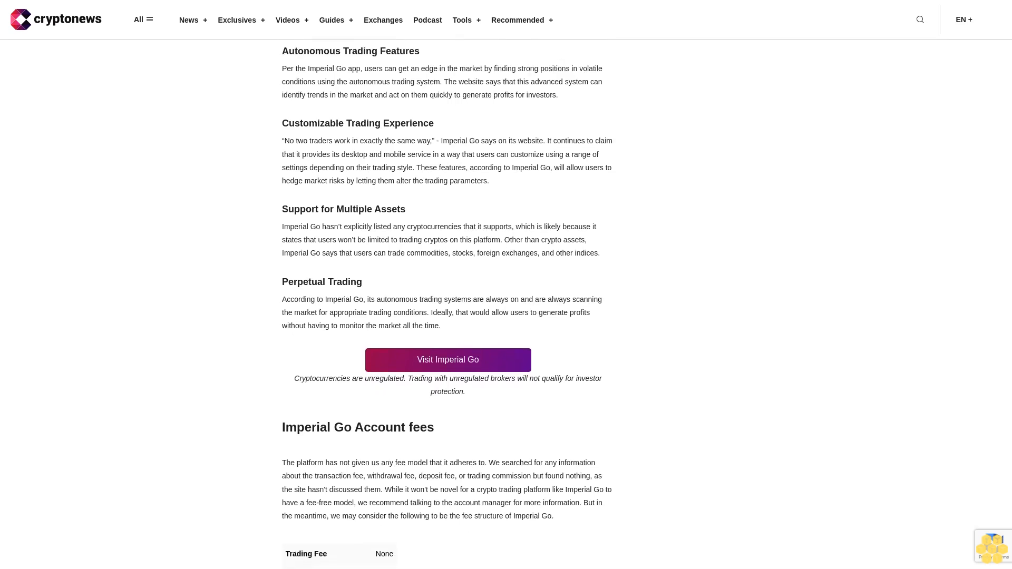
scroll("down", 3)
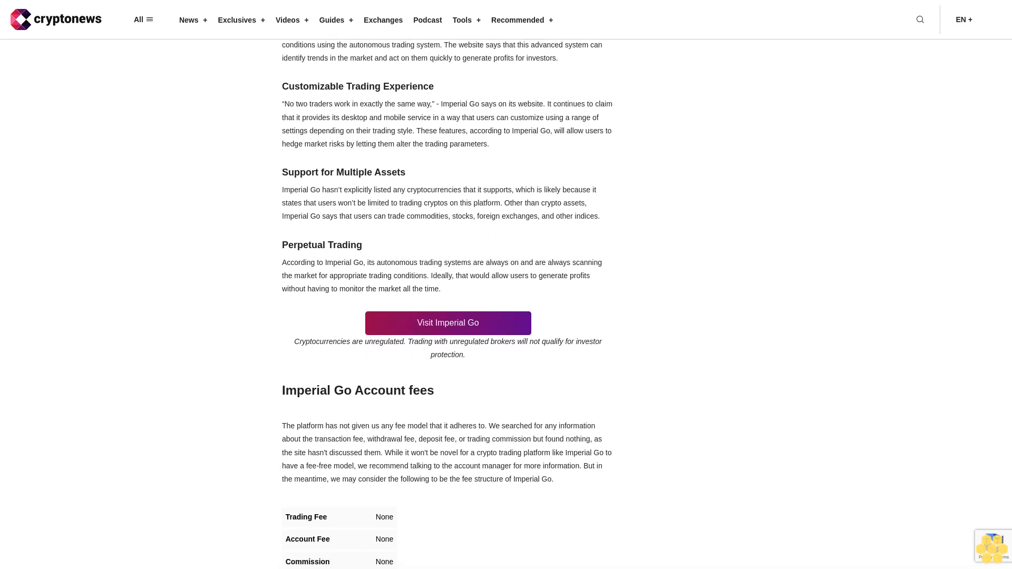
scroll("down", 3)
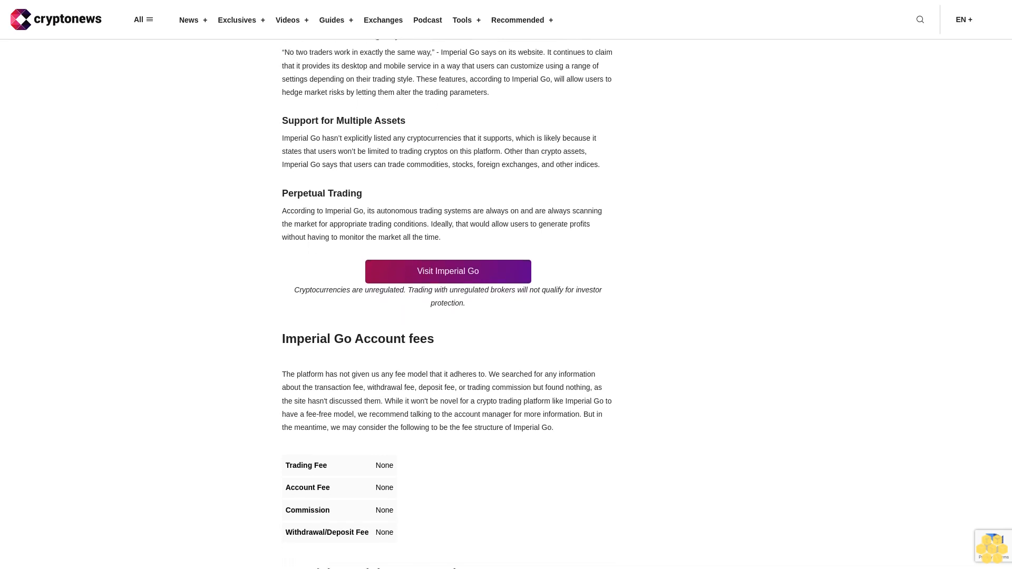
scroll("down", 3)
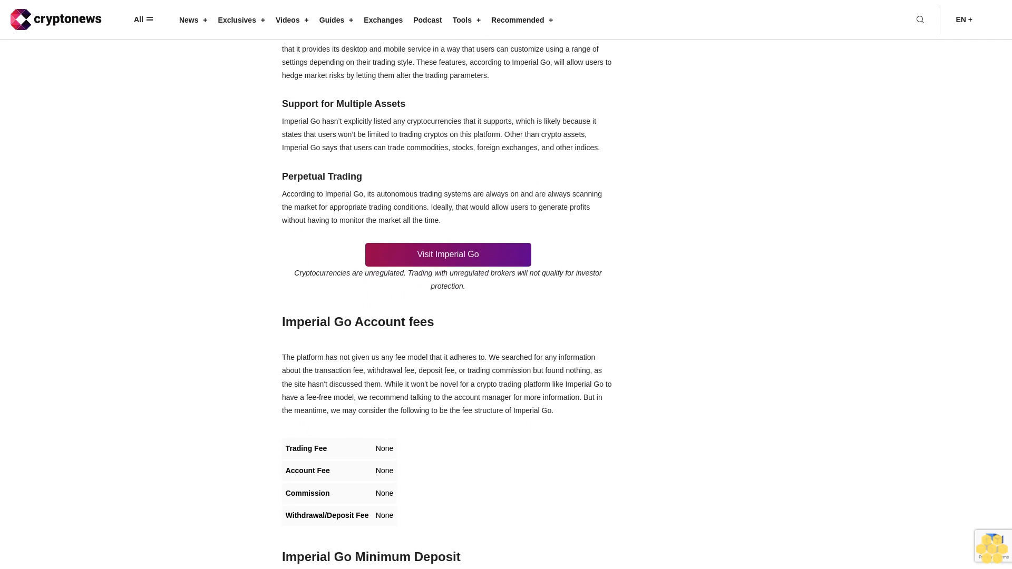
scroll("up", 3)
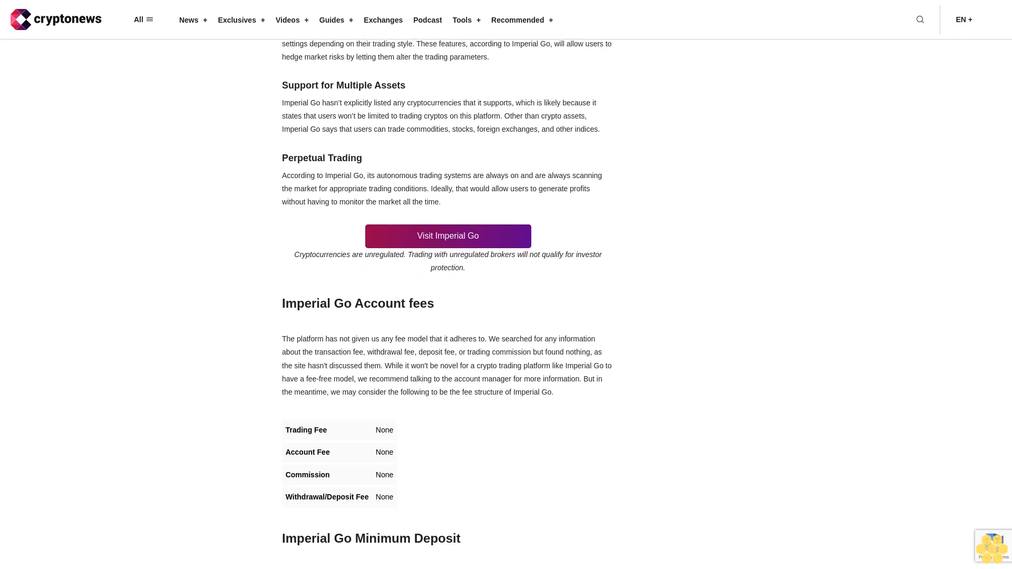
scroll("down", 3)
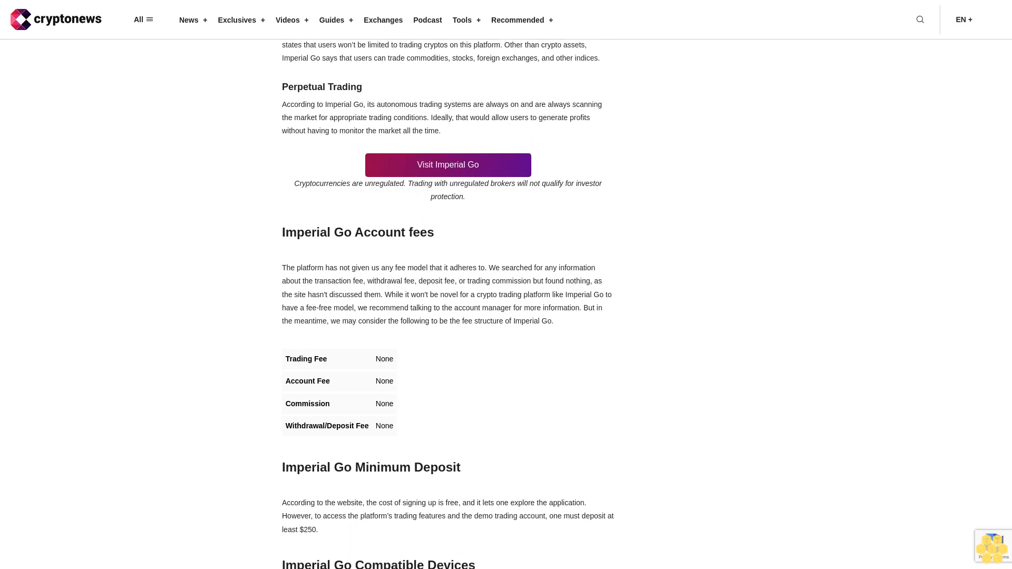
scroll("down", 3)
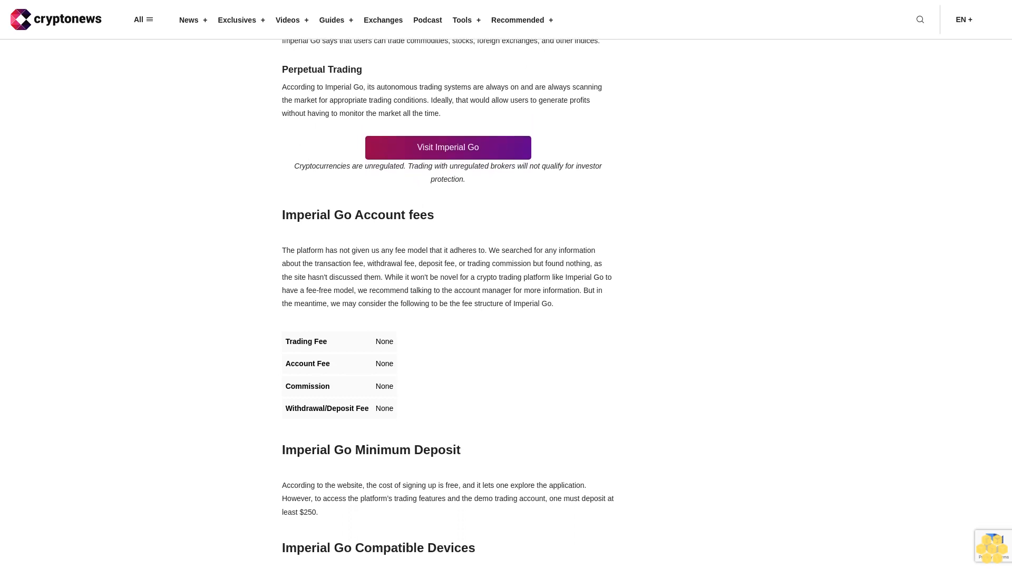
scroll("down", 3)
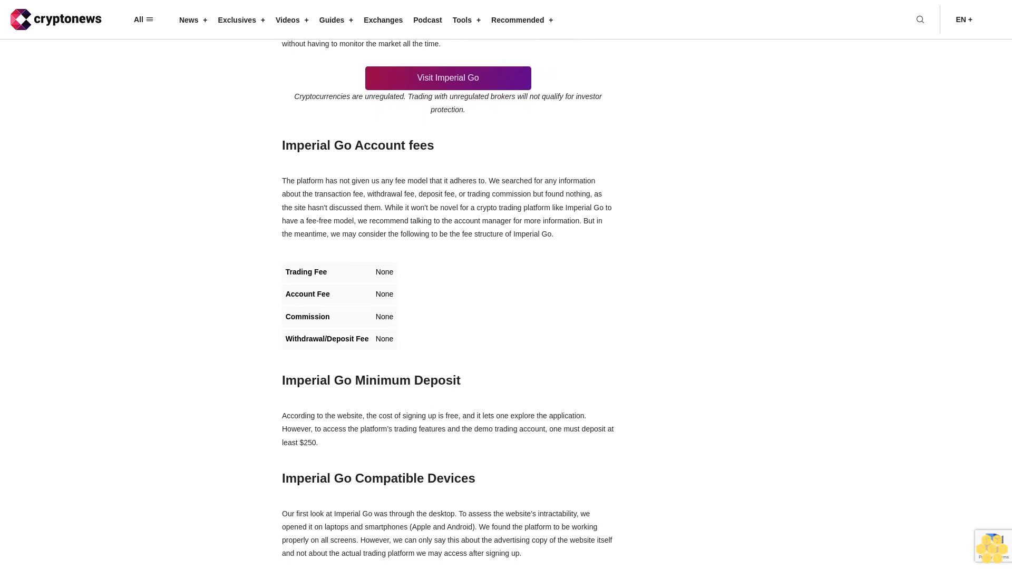
scroll("down", 3)
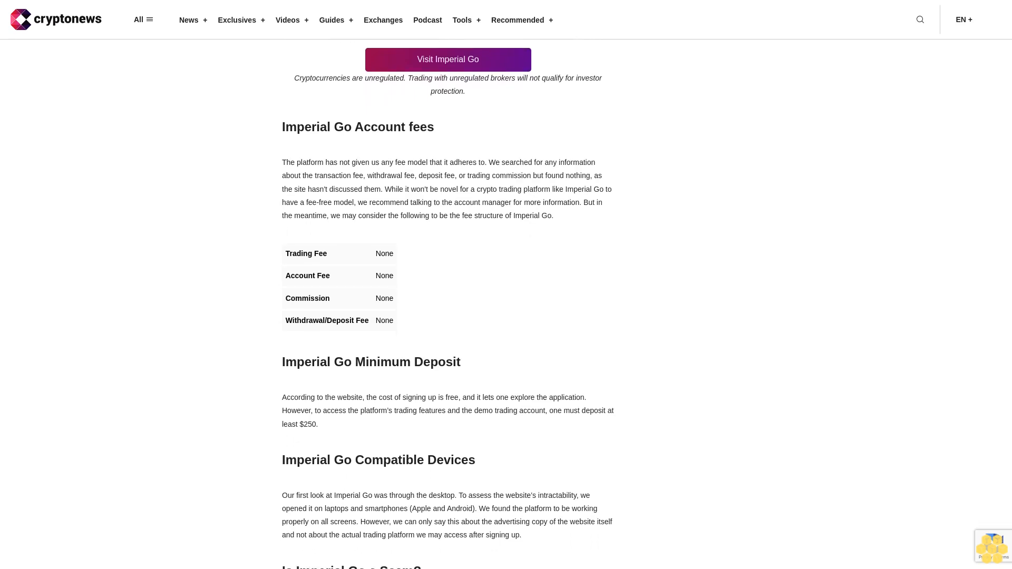
scroll("down", 3)
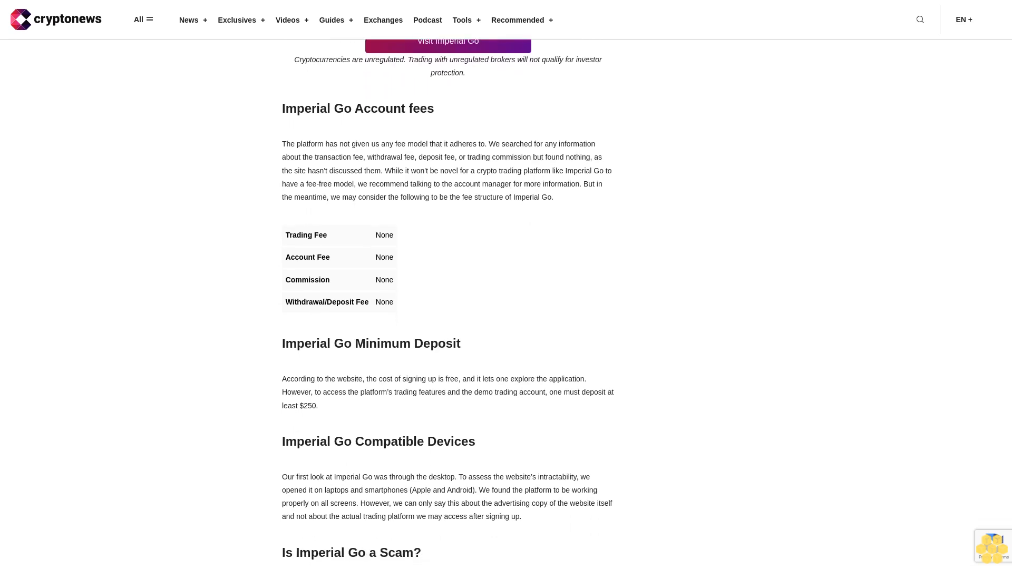
scroll("down", 3)
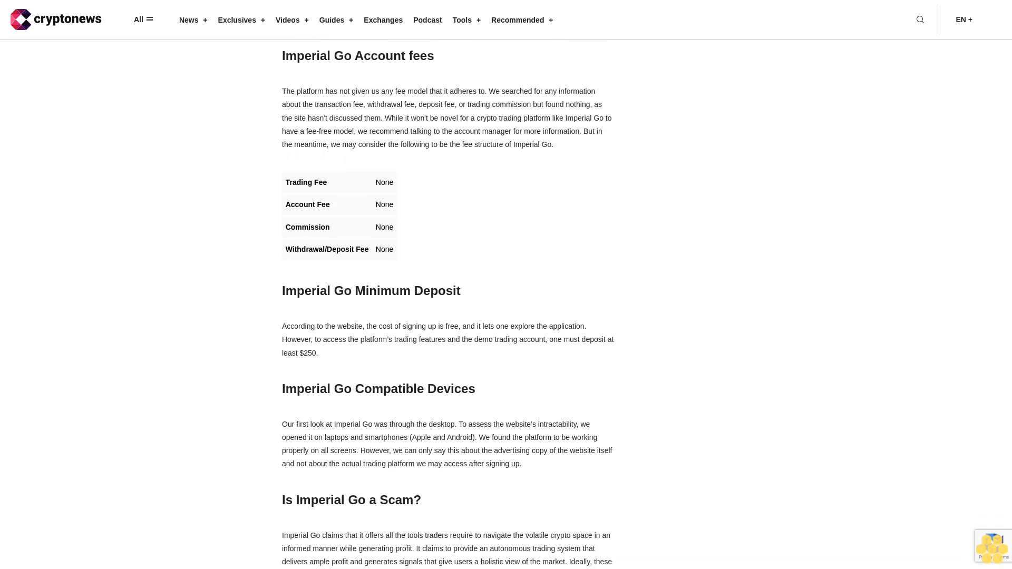
scroll("down", 3)
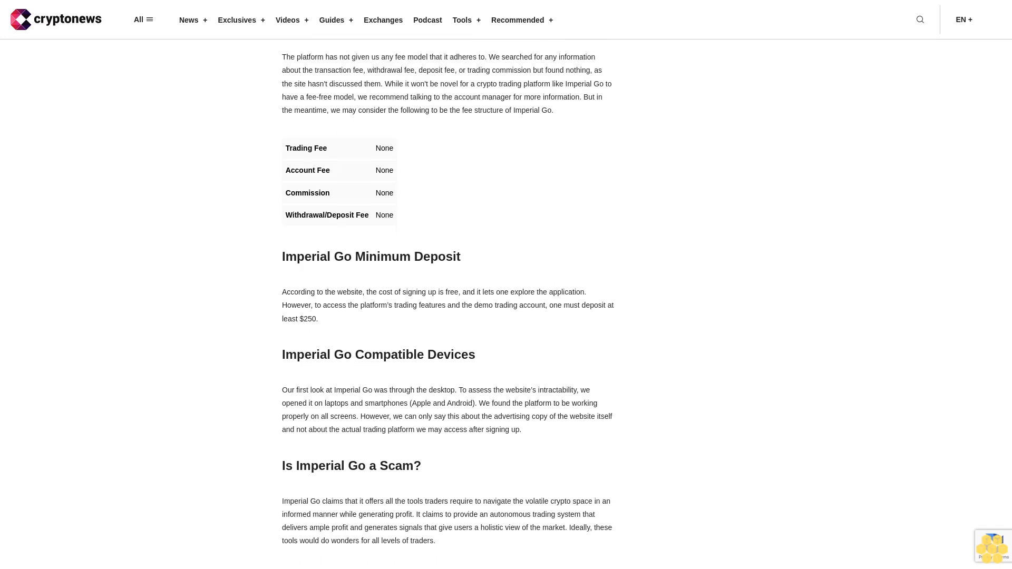
scroll("down", 3)
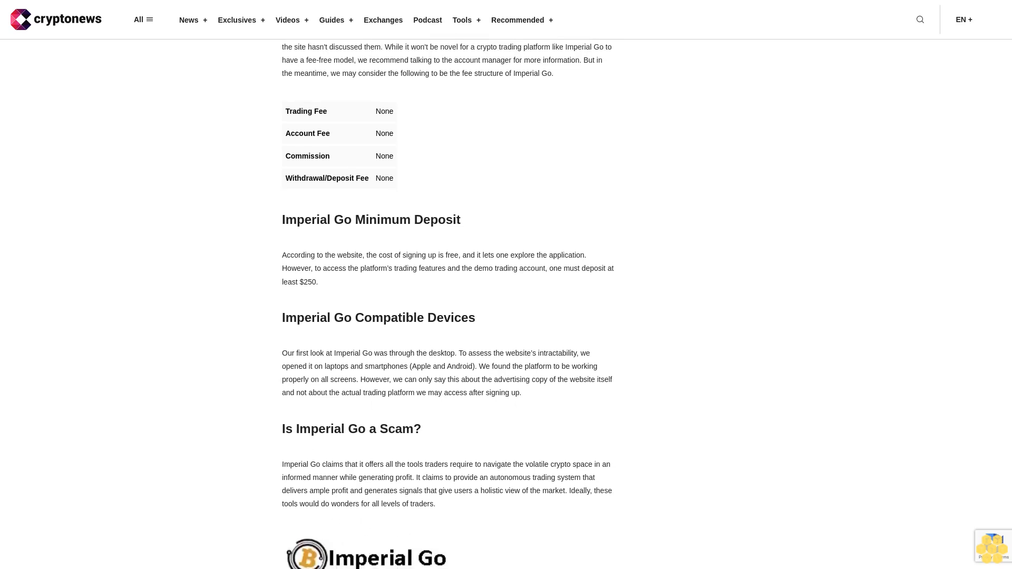
scroll("down", 3)
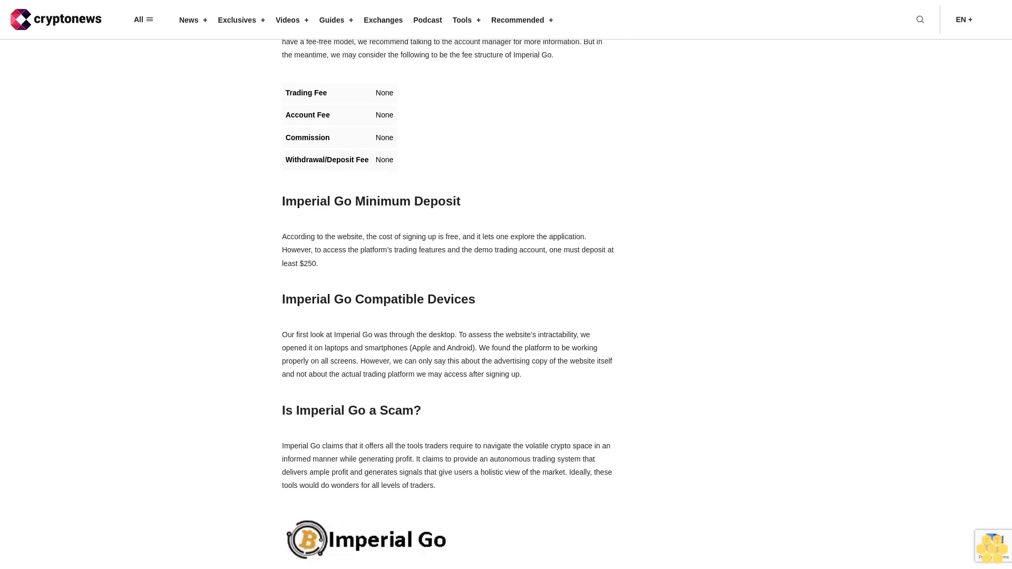
scroll("down", 3)
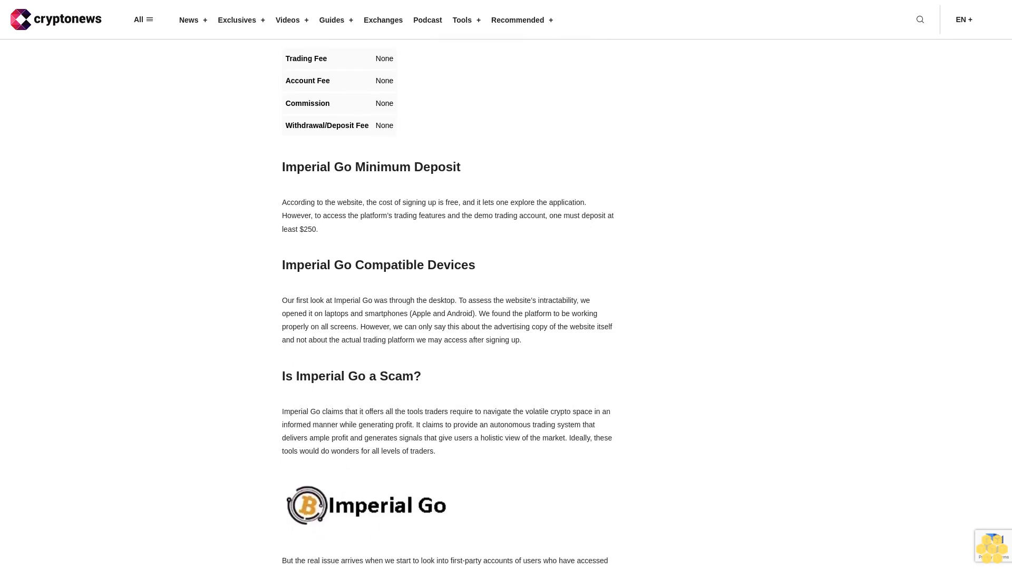
scroll("down", 3)
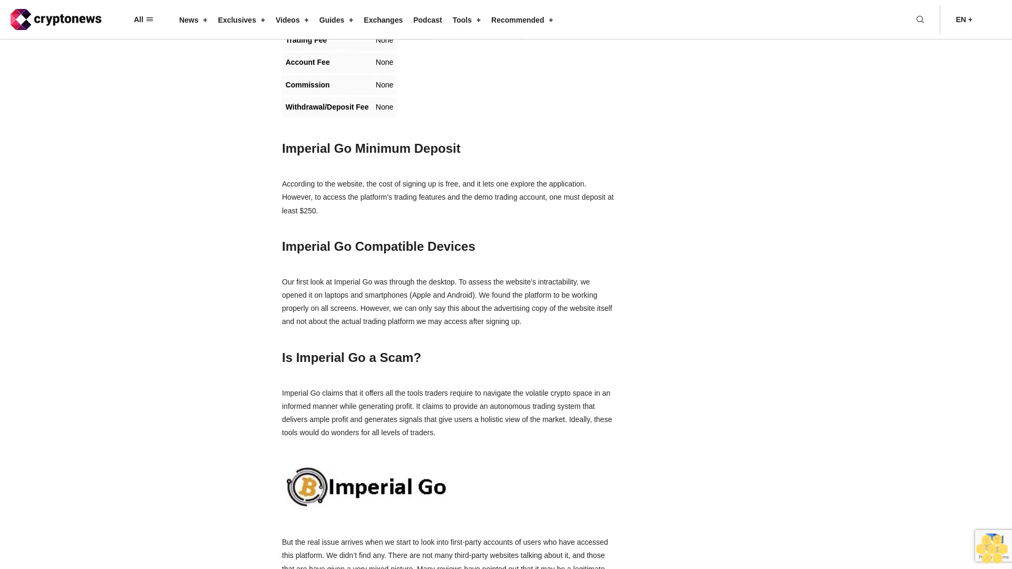
scroll("down", 3)
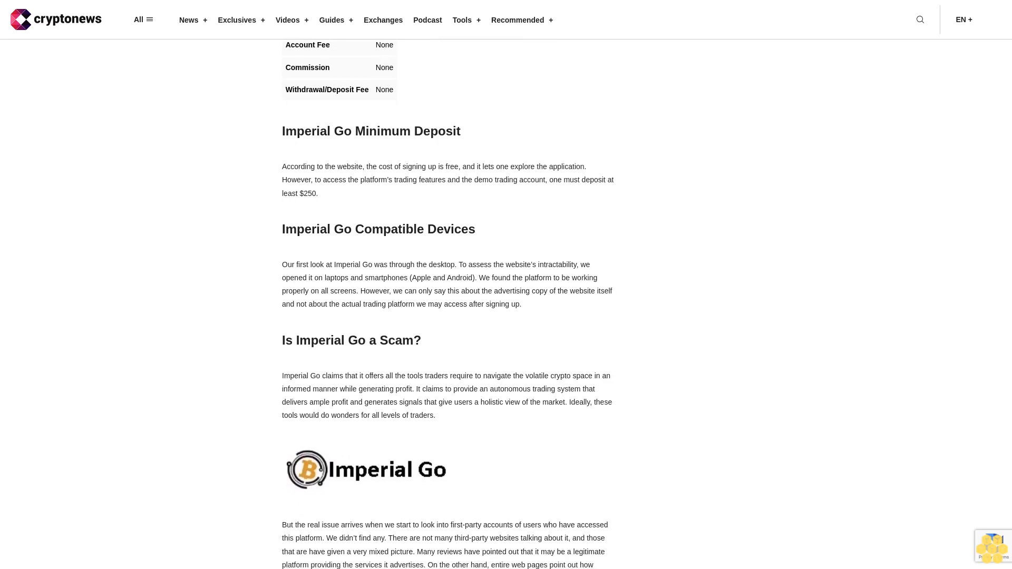
scroll("down", 3)
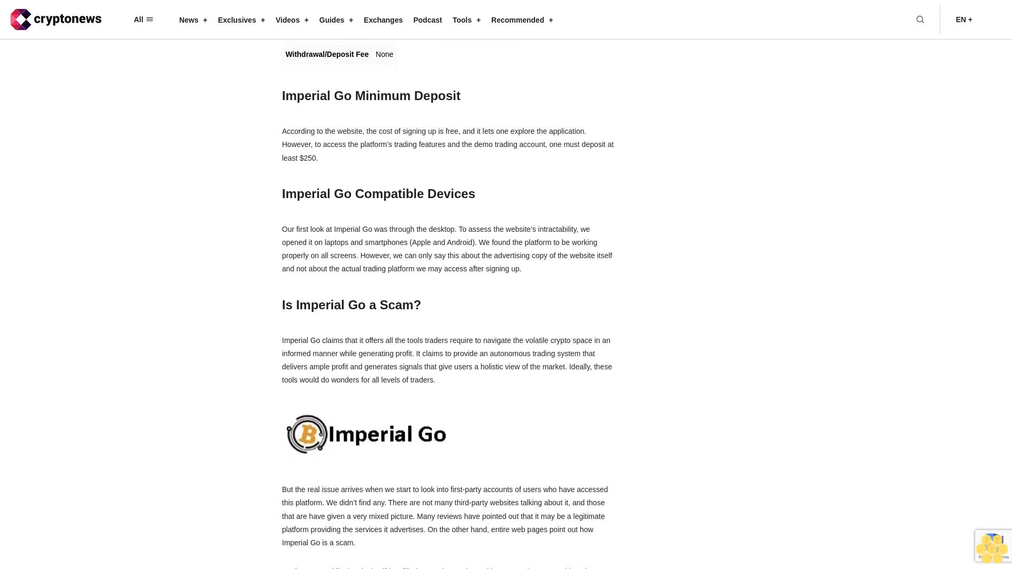
scroll("down", 3)
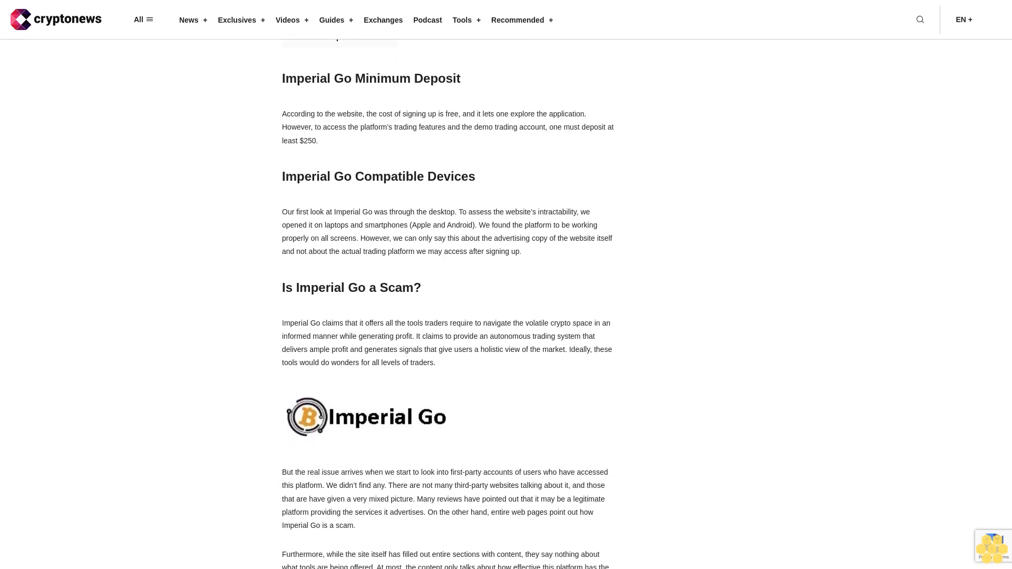
scroll("up", 3)
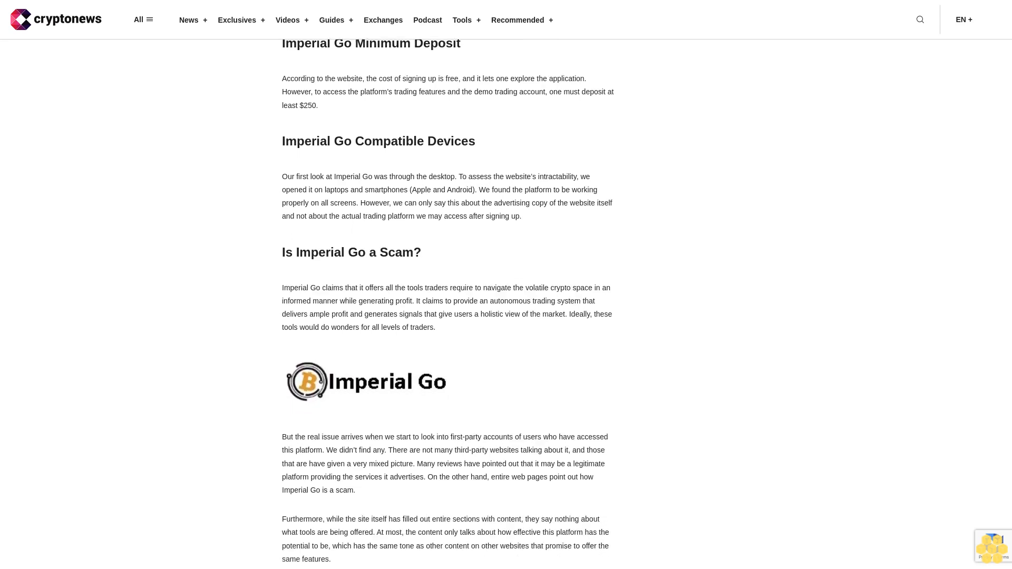
scroll("down", 3)
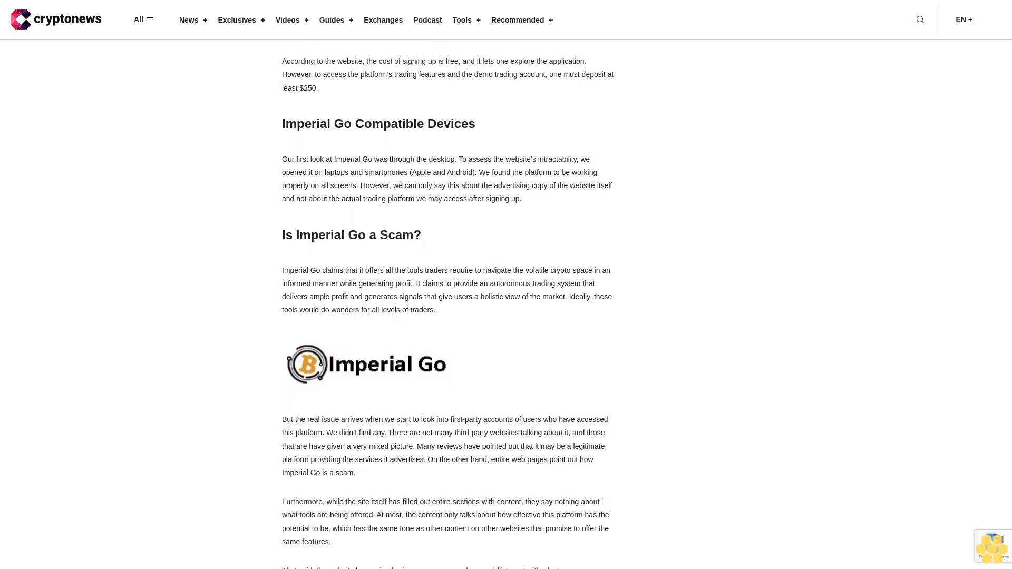
scroll("down", 3)
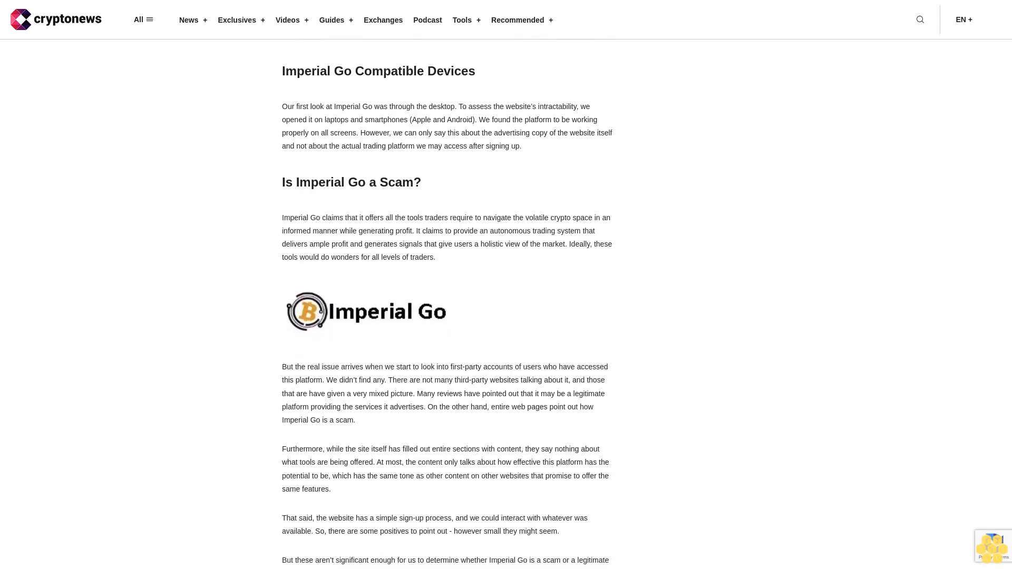
scroll("up", 3)
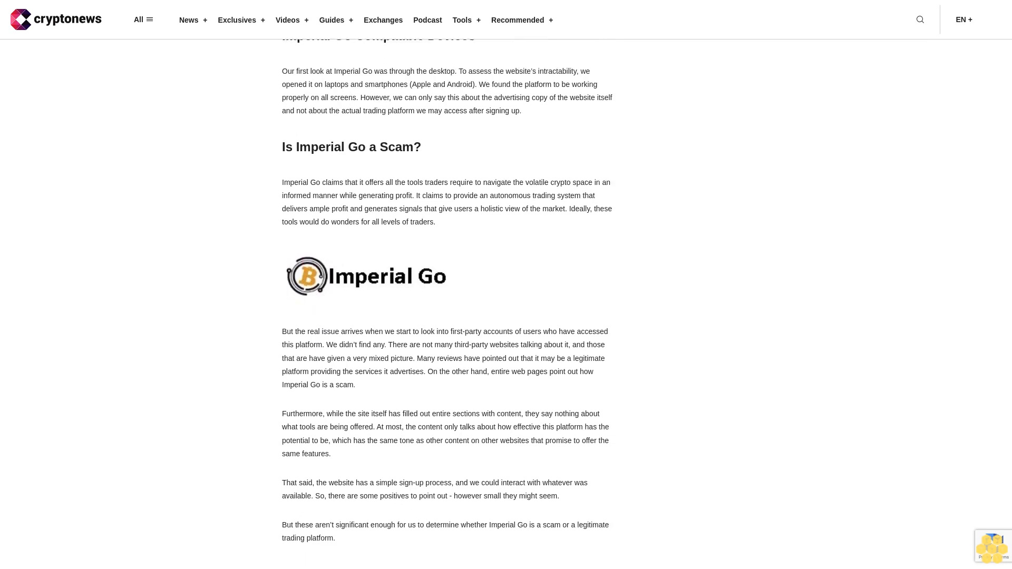
scroll("down", 3)
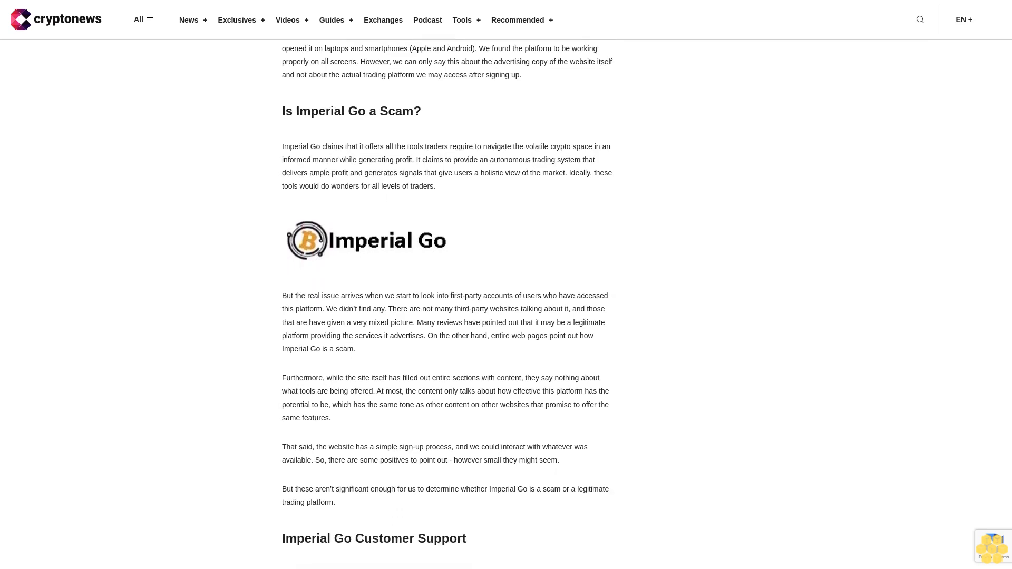
scroll("down", 3)
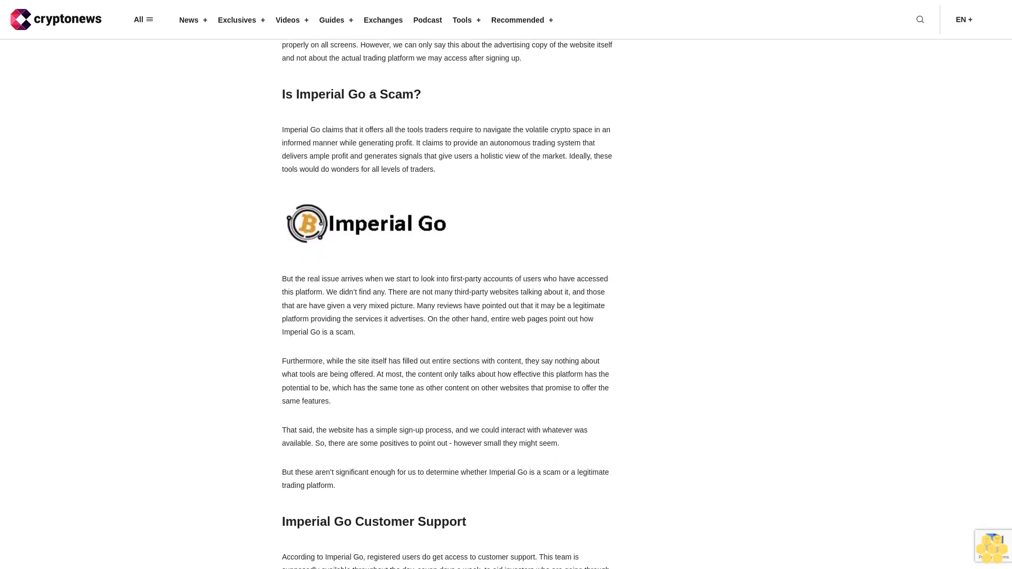
scroll("down", 3)
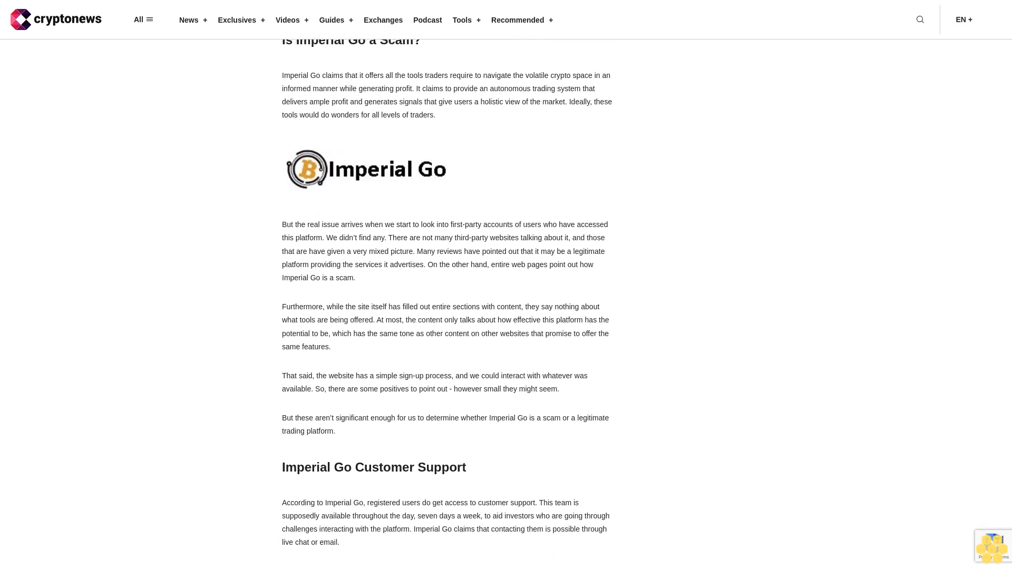
scroll("down", 3)
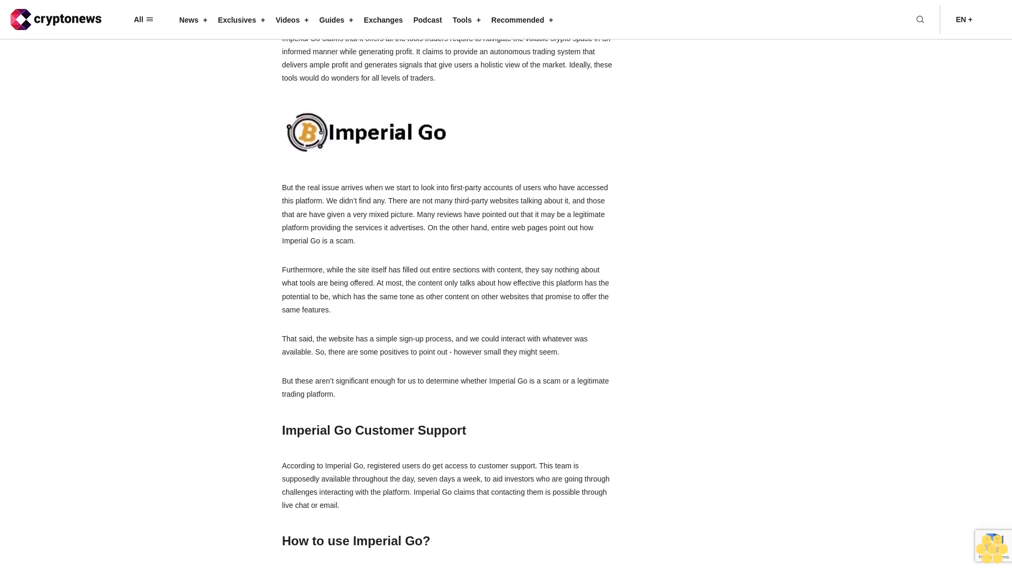
scroll("down", 3)
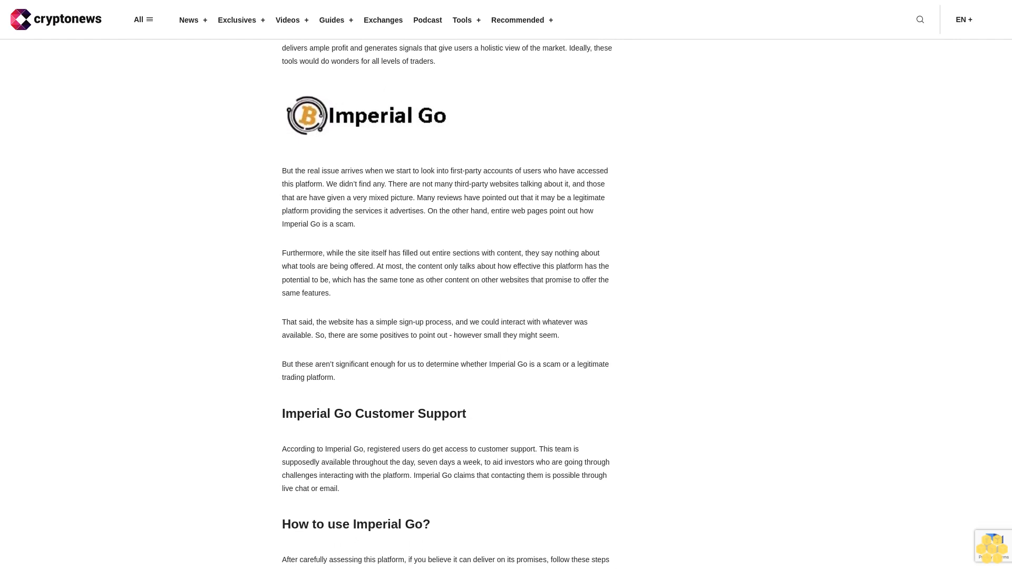
scroll("down", 3)
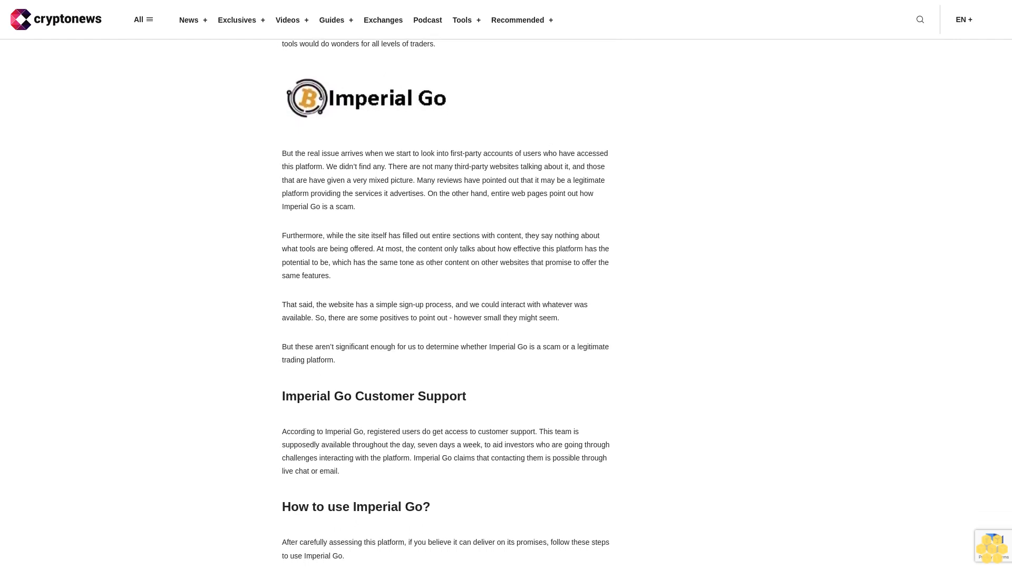
scroll("down", 3)
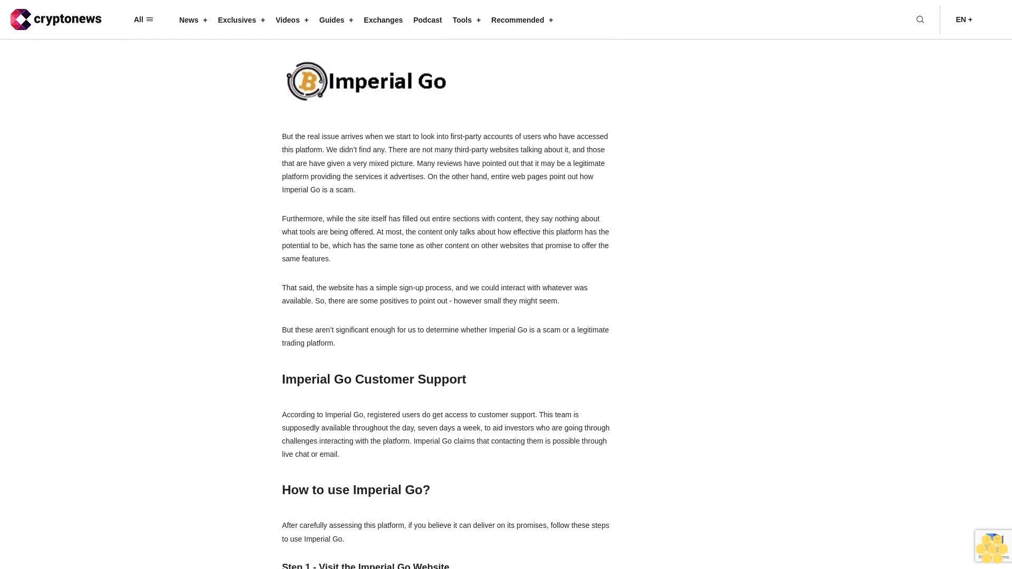
scroll("down", 3)
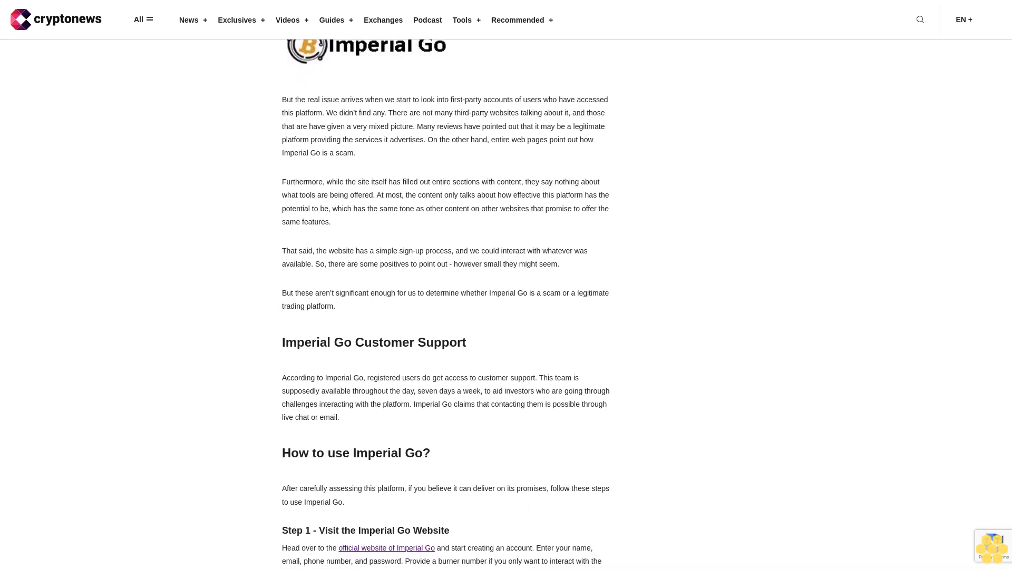
scroll("down", 3)
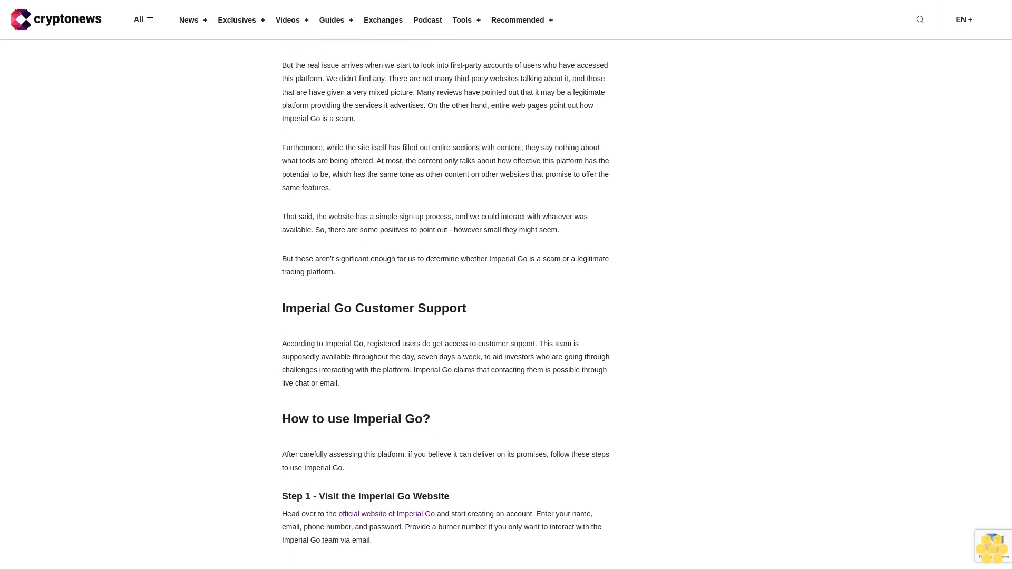
scroll("down", 3)
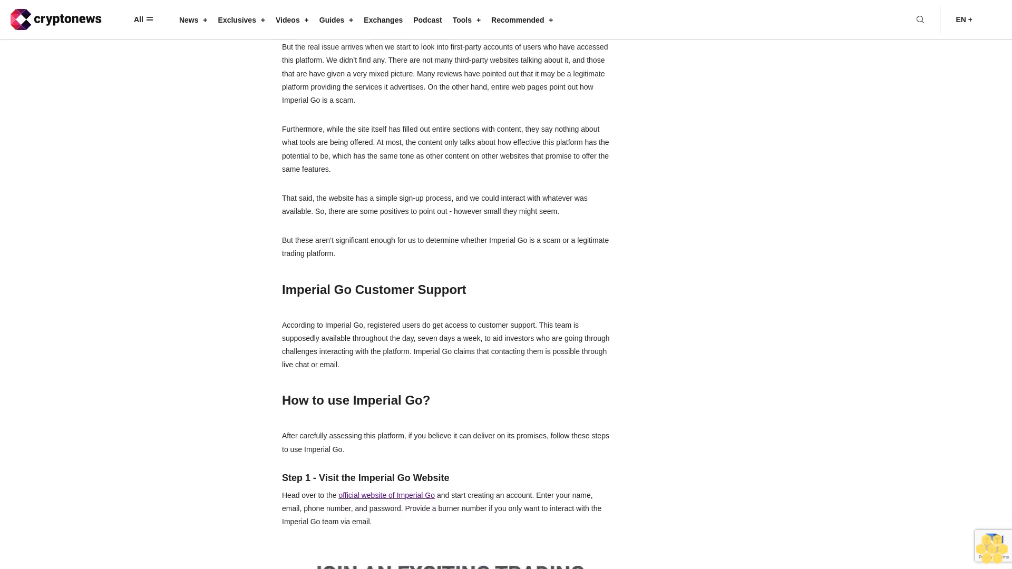
scroll("down", 3)
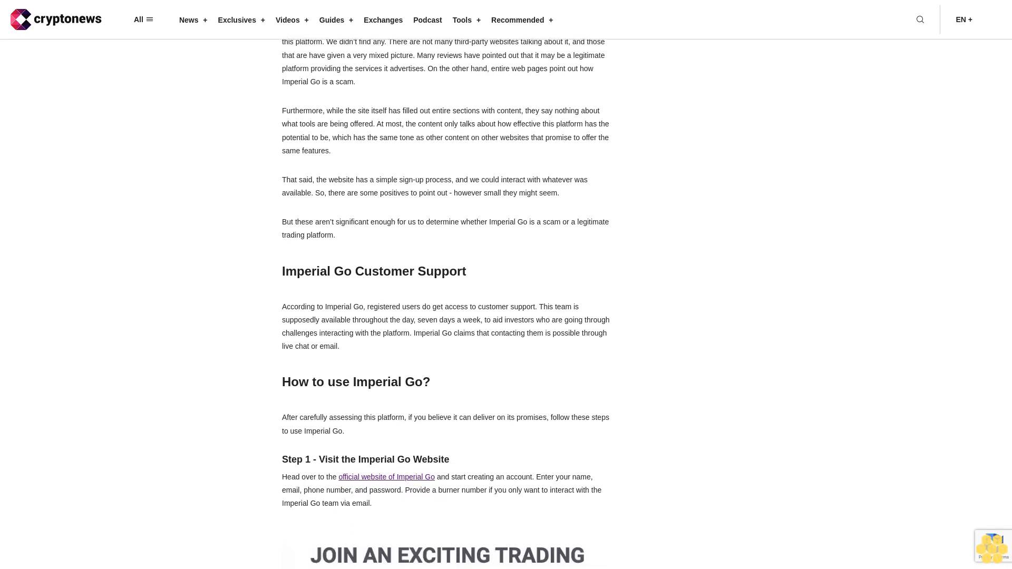
scroll("down", 3)
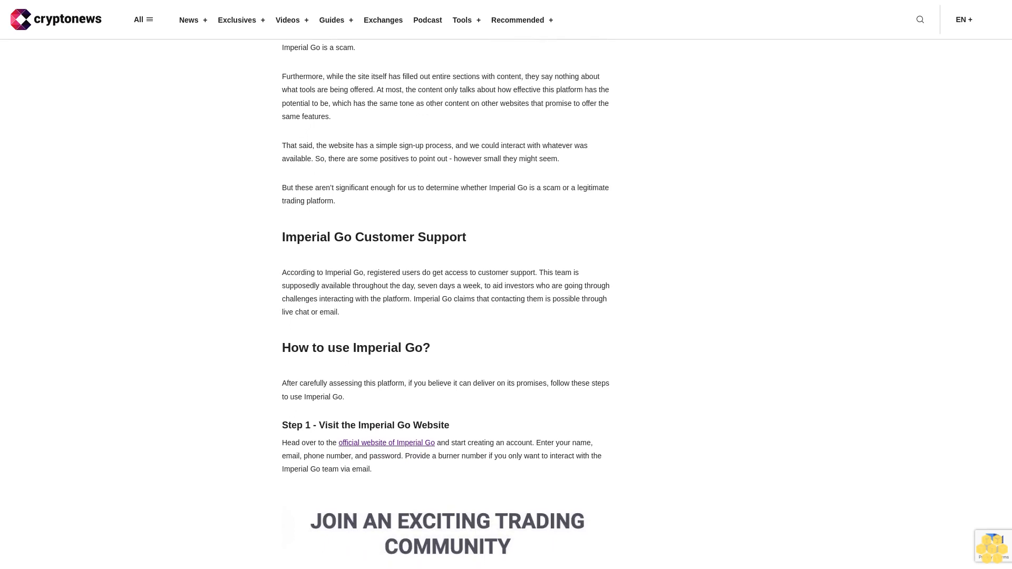
scroll("down", 3)
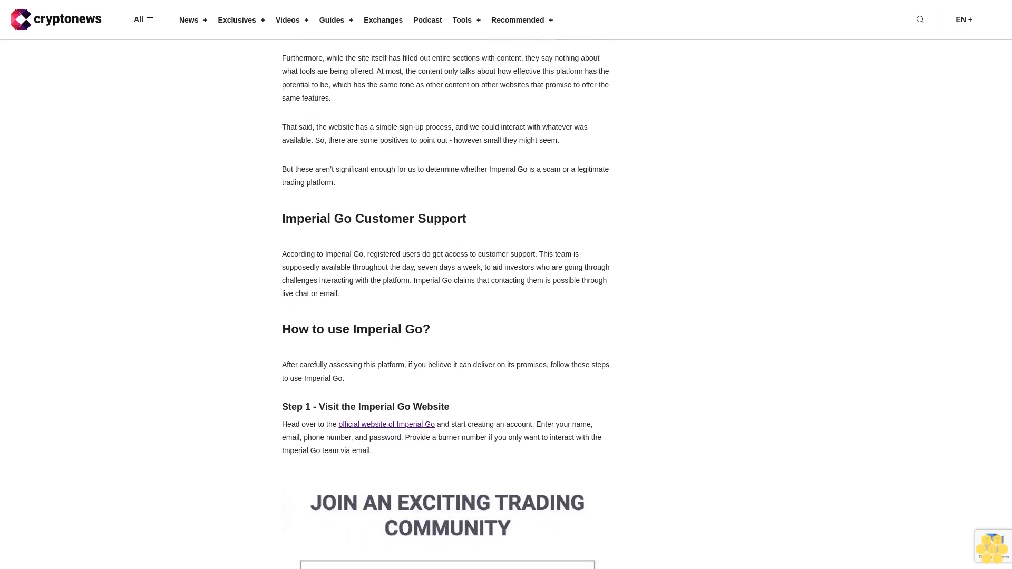
scroll("down", 3)
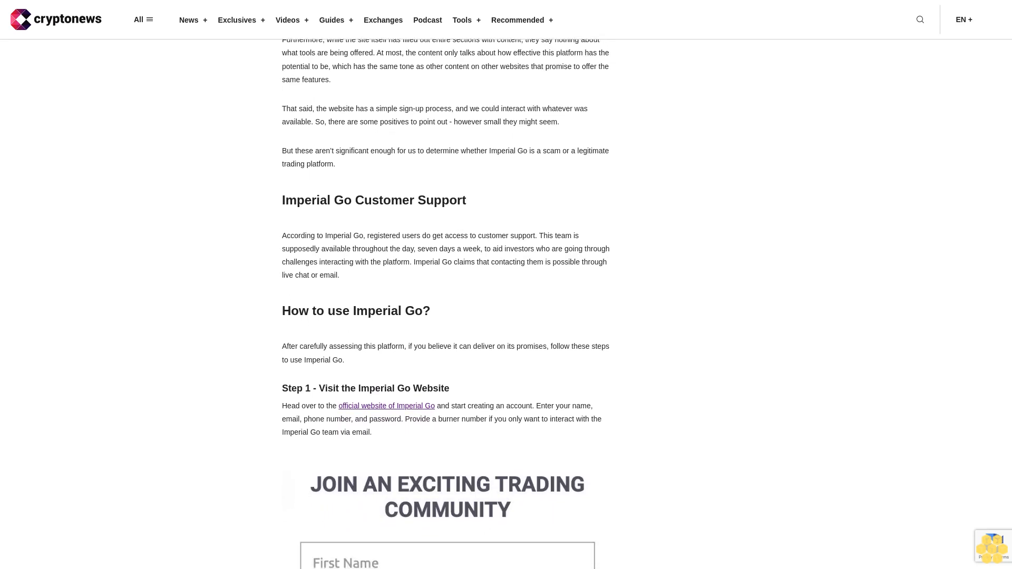
scroll("down", 3)
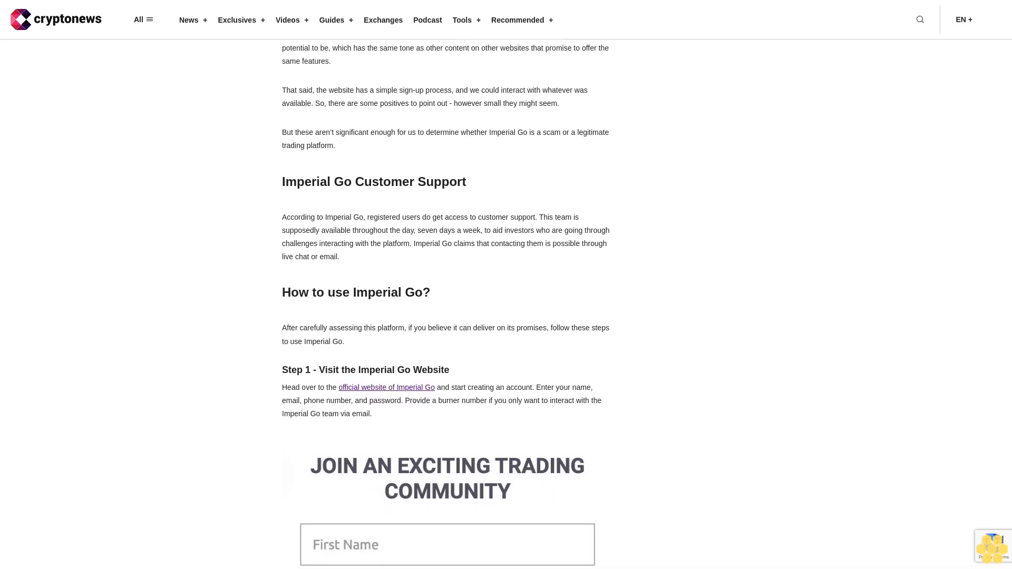
scroll("down", 3)
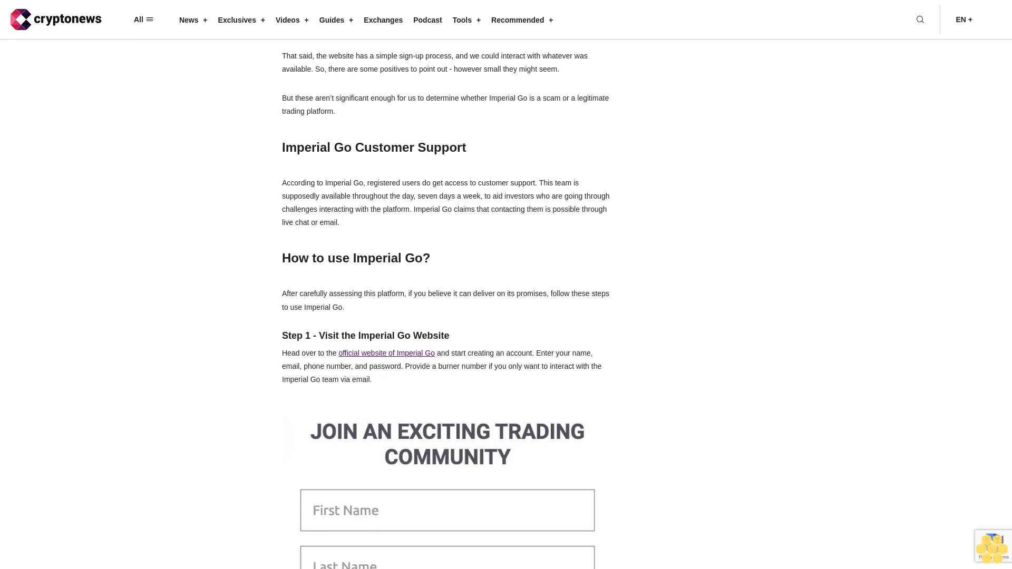
scroll("down", 3)
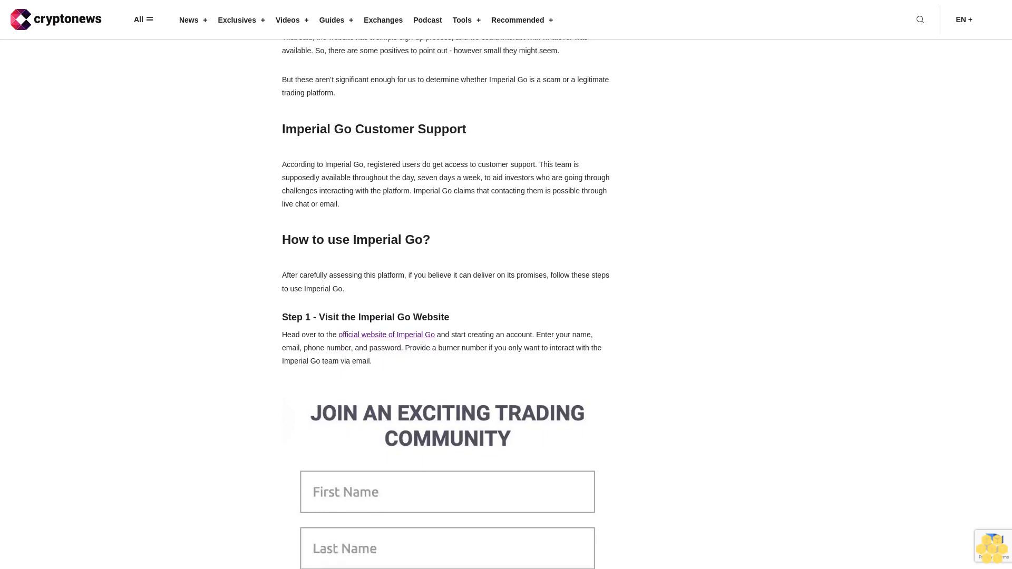
scroll("down", 3)
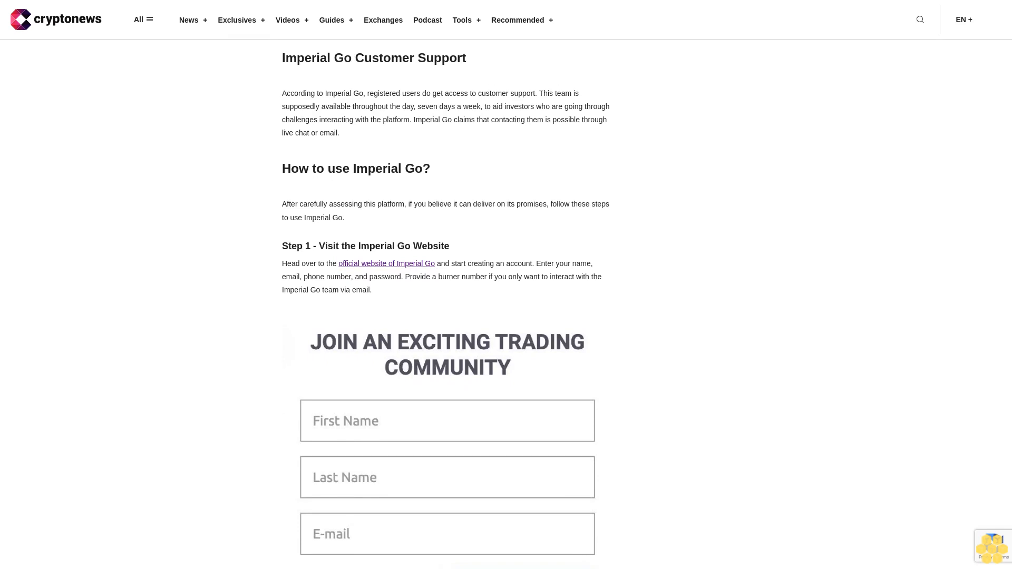
scroll("down", 3)
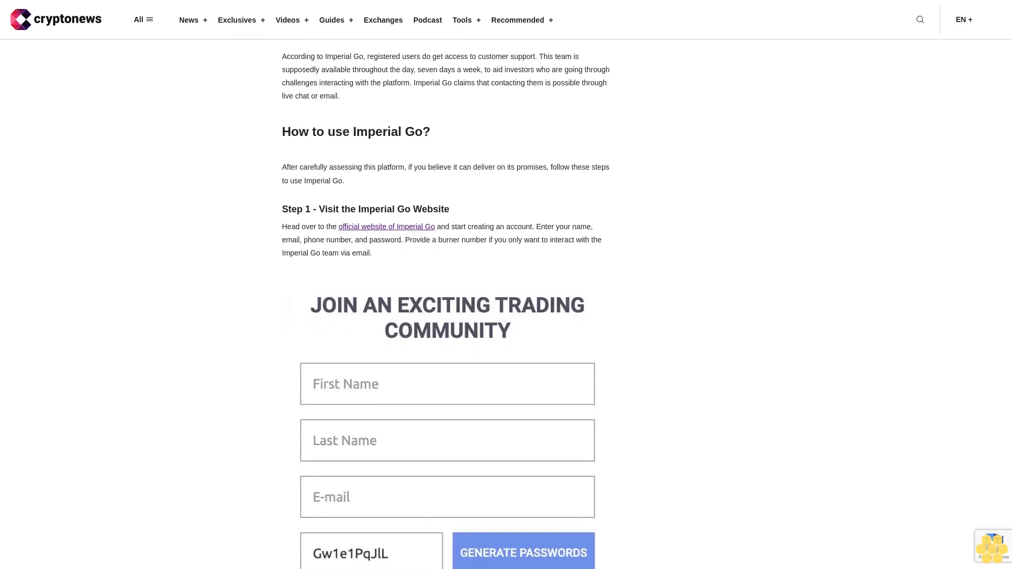
scroll("down", 3)
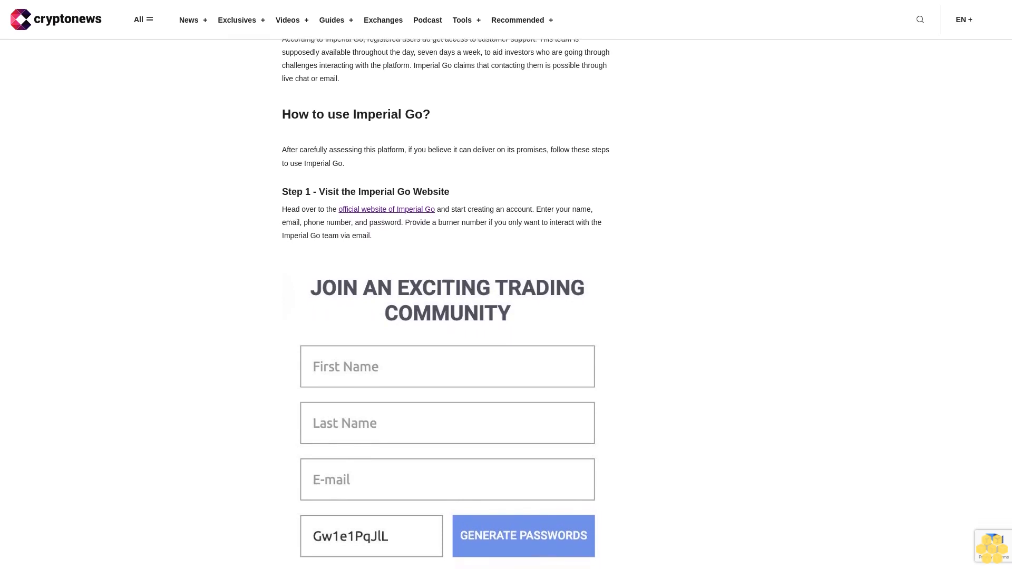
scroll("down", 3)
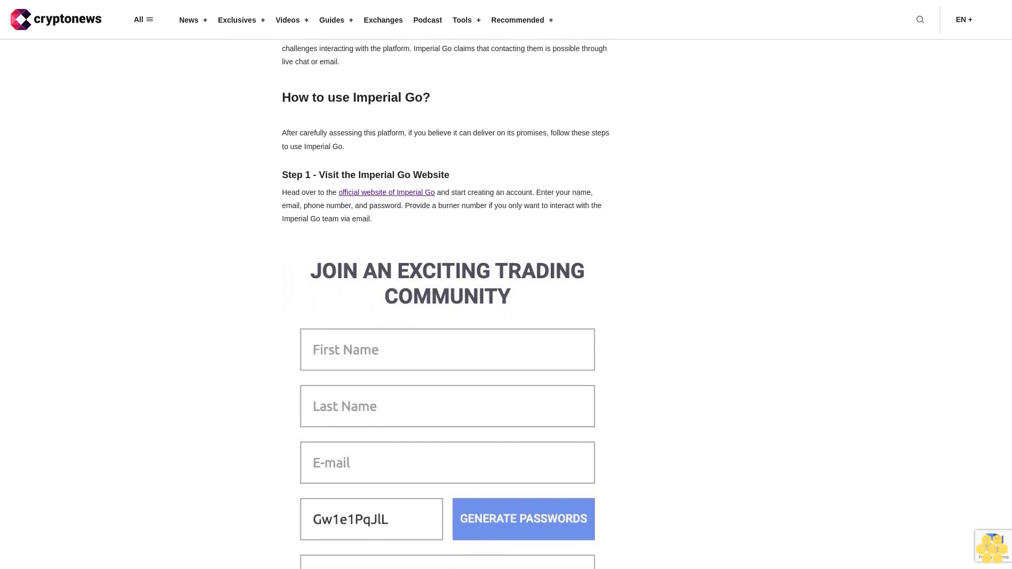
scroll("down", 3)
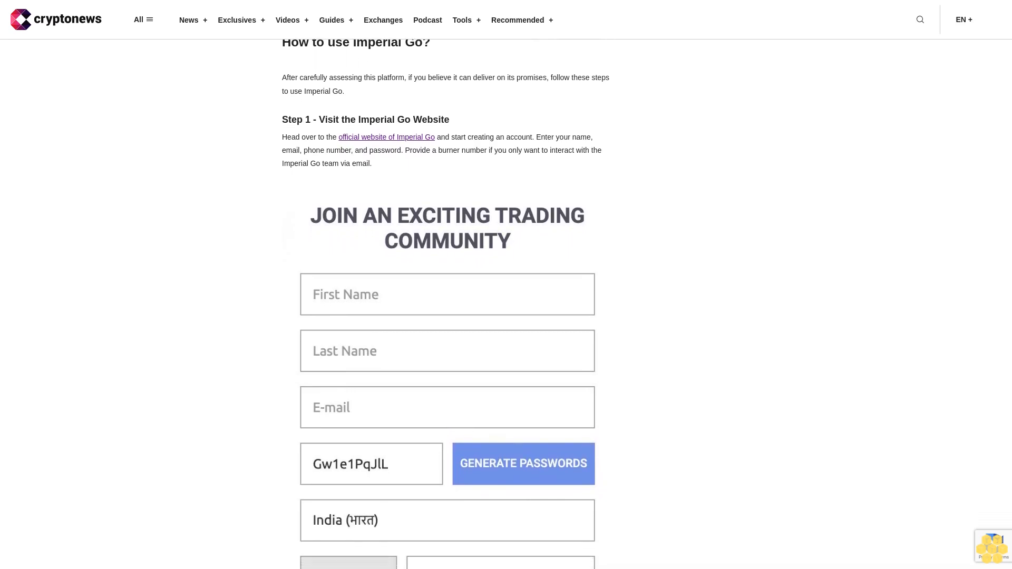
scroll("down", 3)
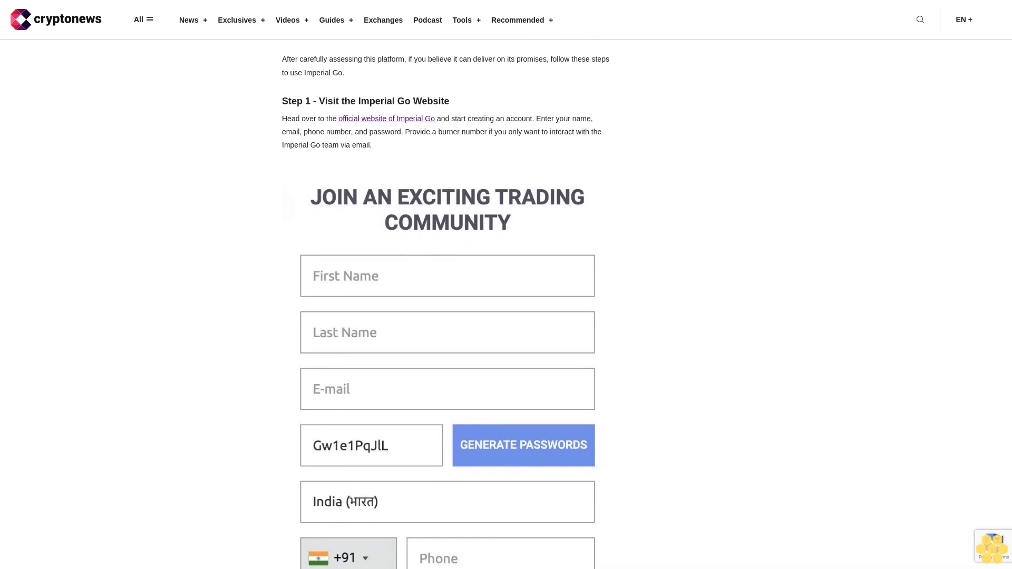
scroll("up", 3)
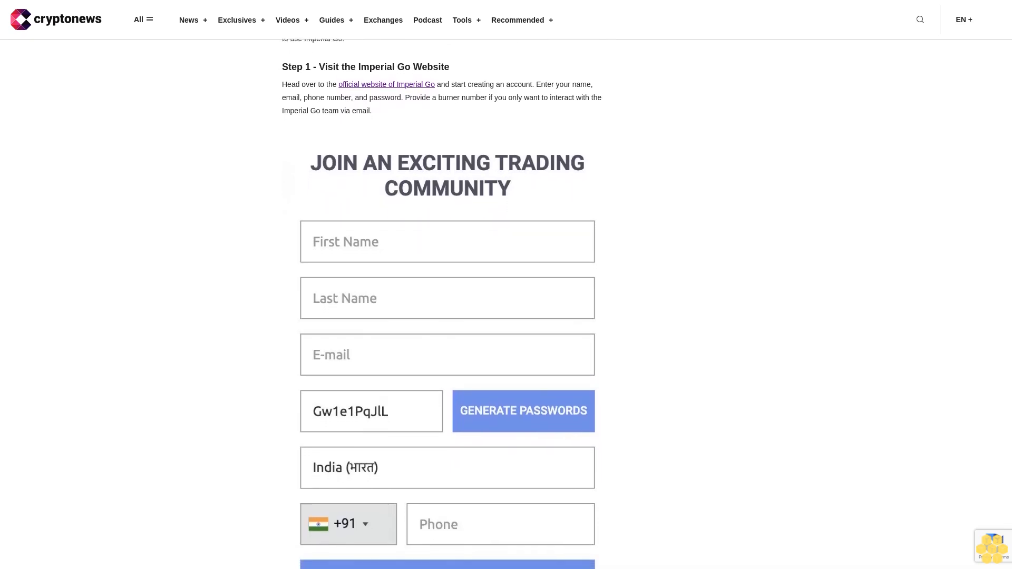
scroll("down", 3)
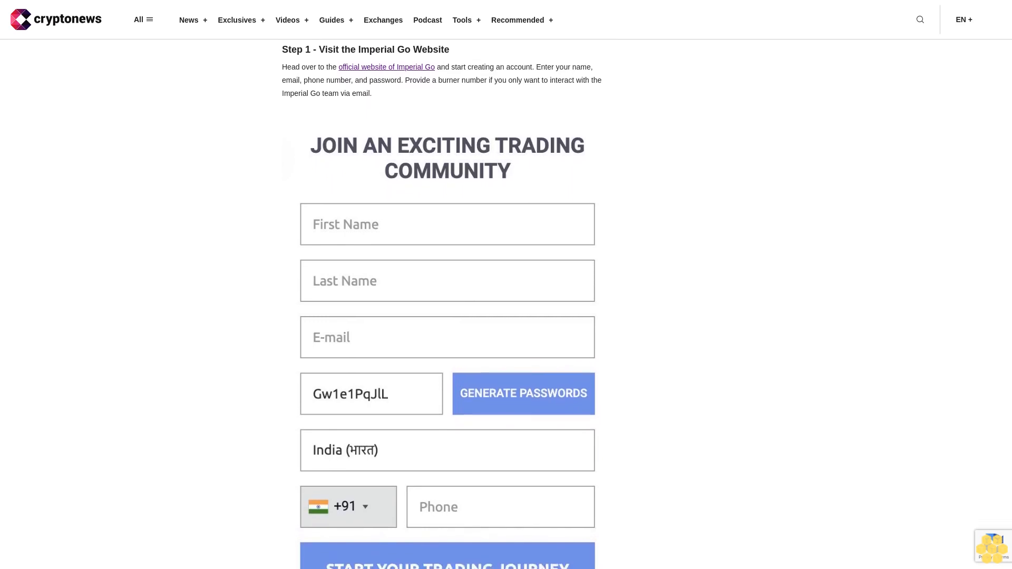
scroll("down", 3)
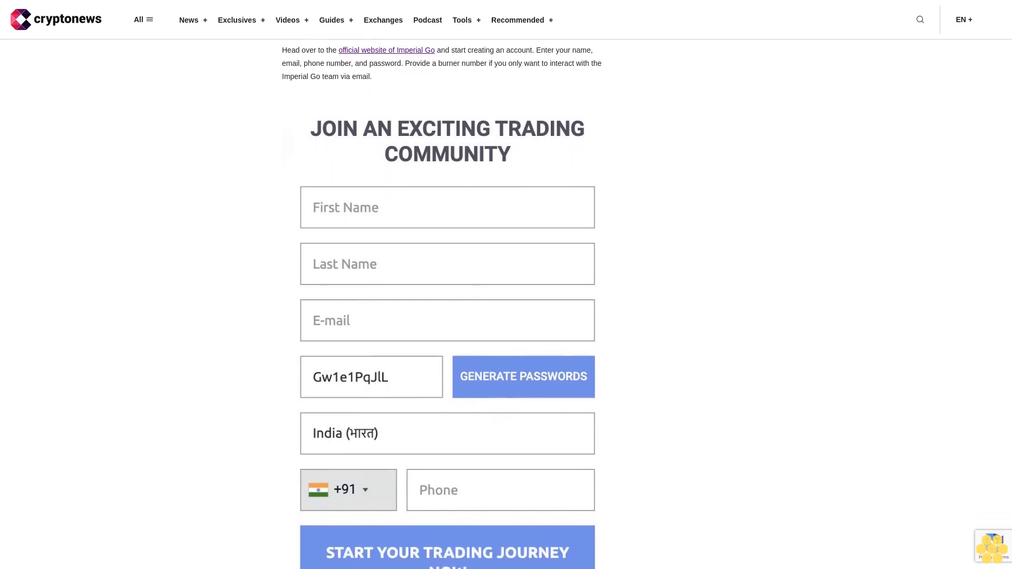
scroll("down", 3)
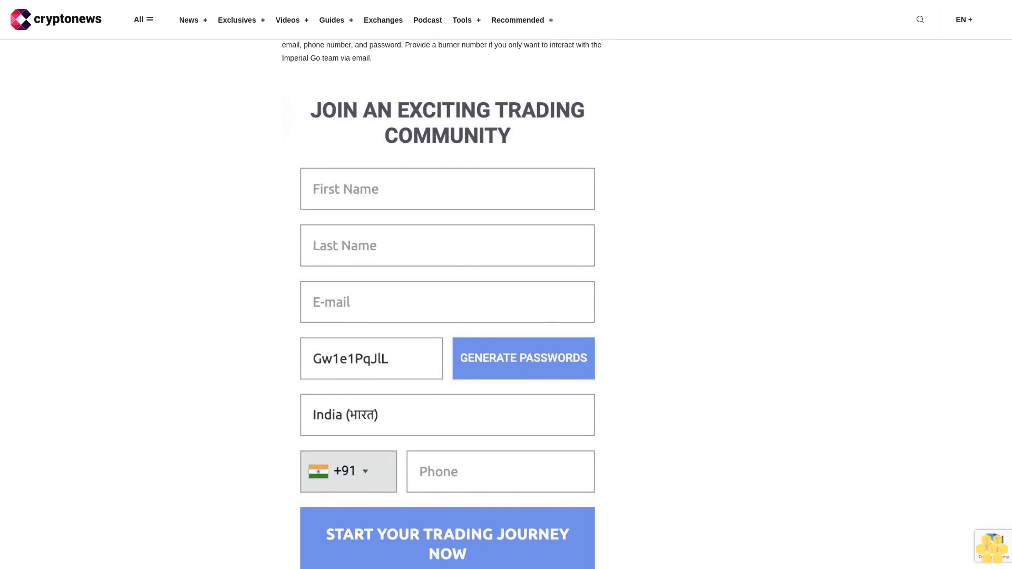
scroll("down", 3)
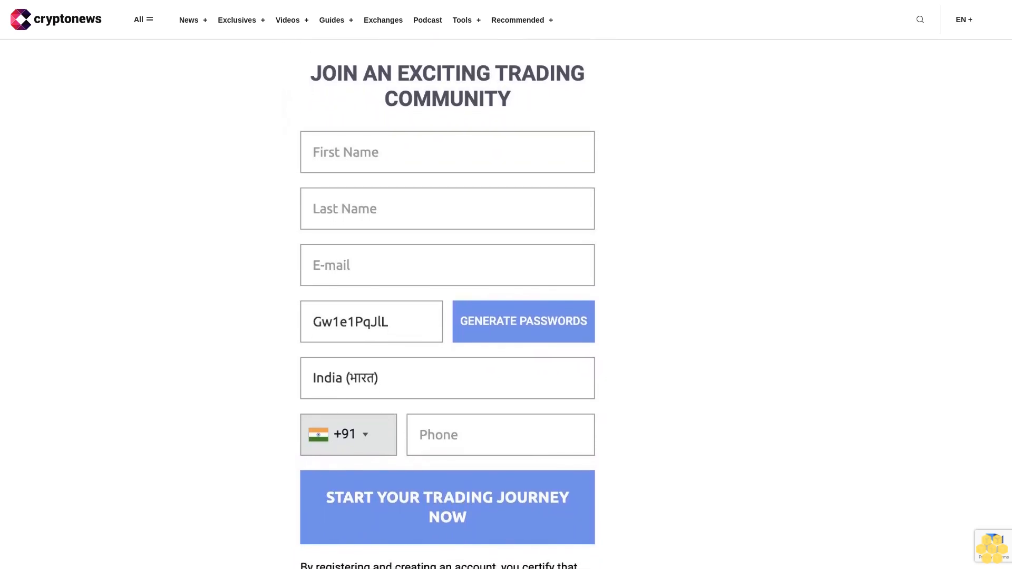
scroll("down", 3)
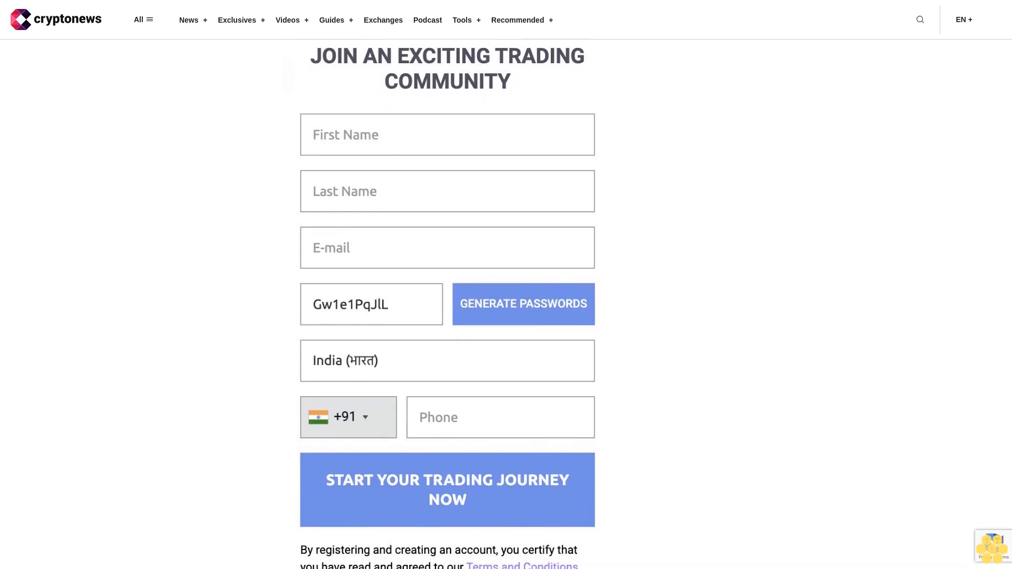
scroll("down", 3)
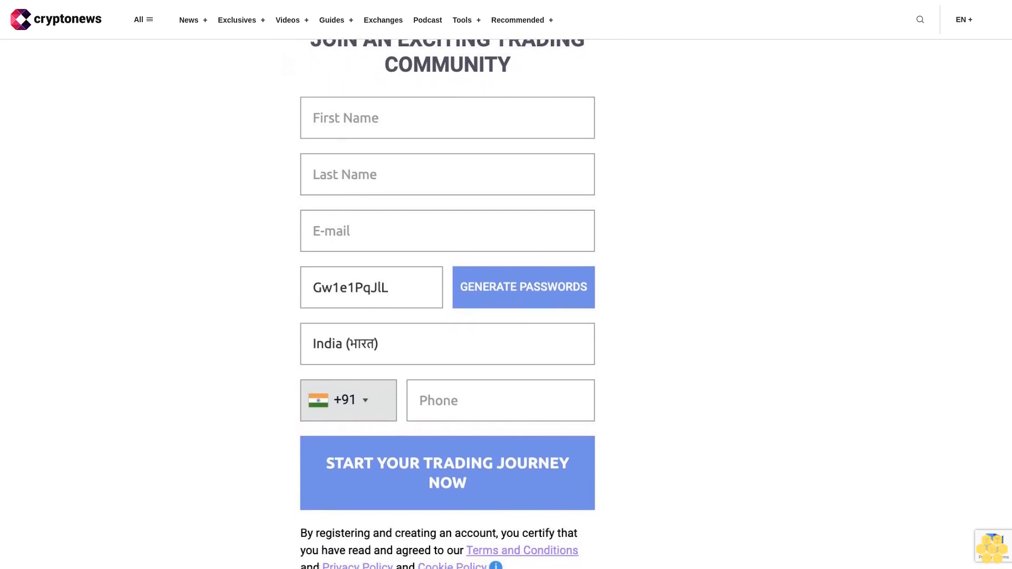
scroll("down", 3)
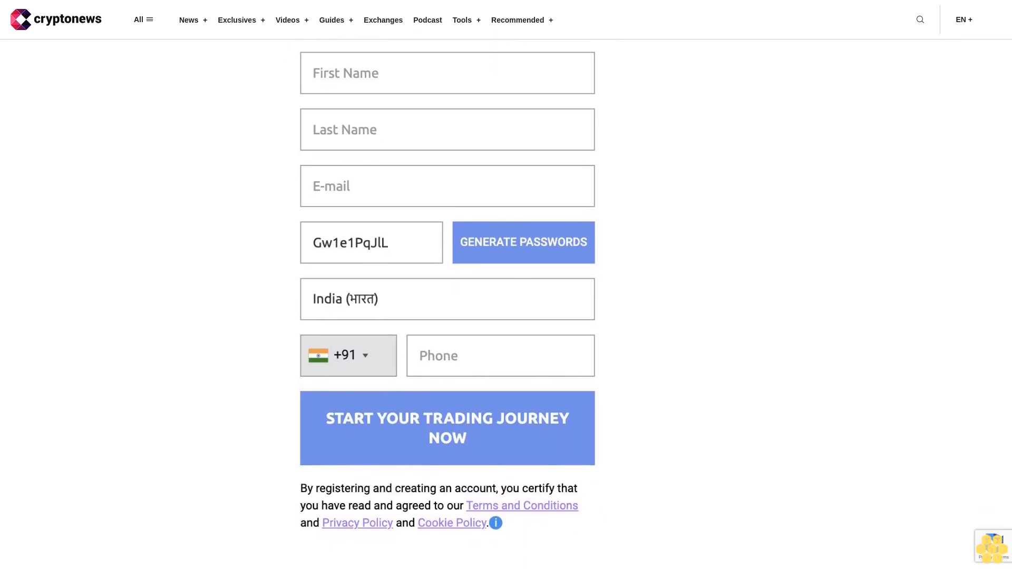
scroll("down", 3)
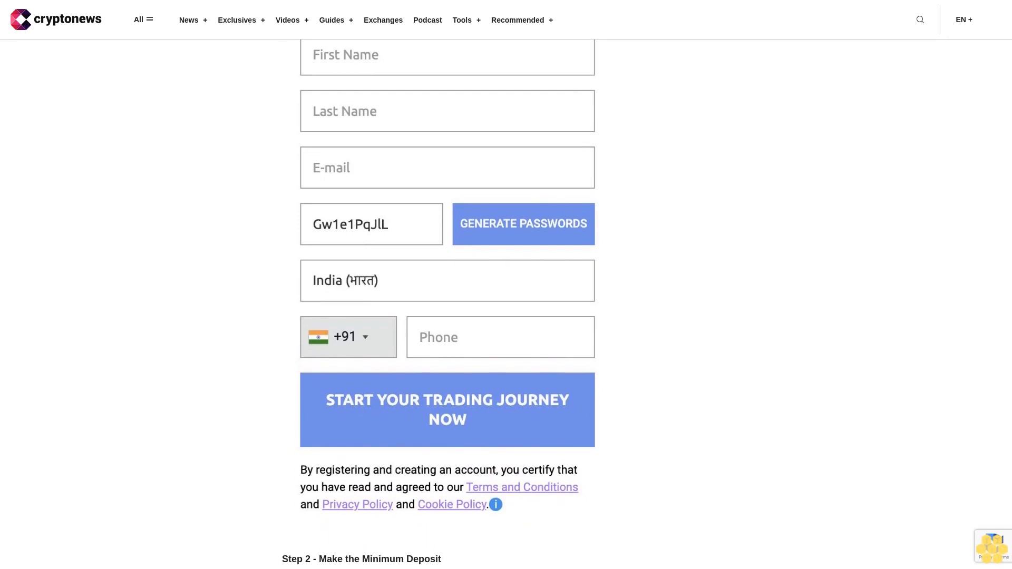
scroll("down", 3)
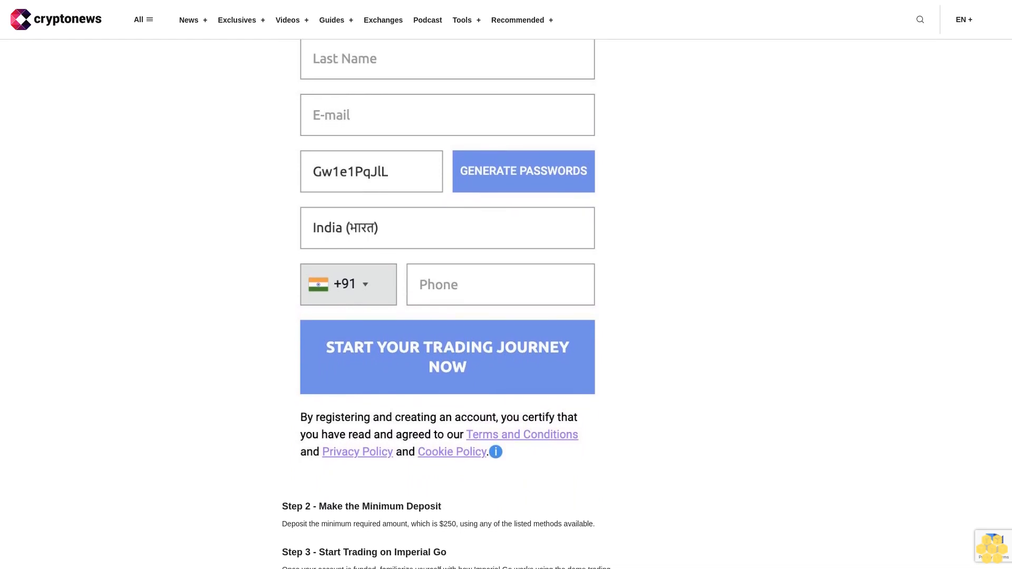
scroll("down", 3)
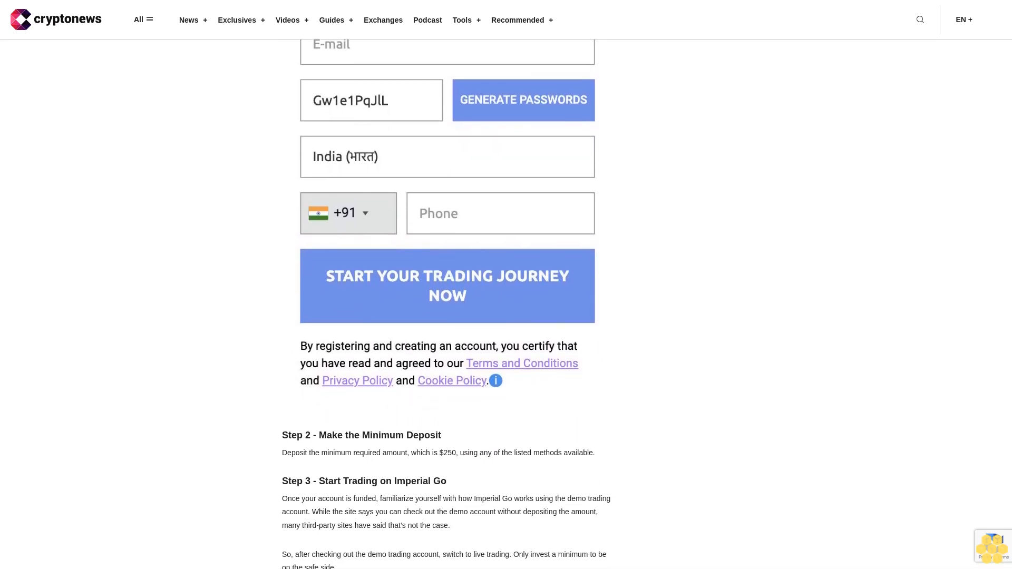
scroll("down", 3)
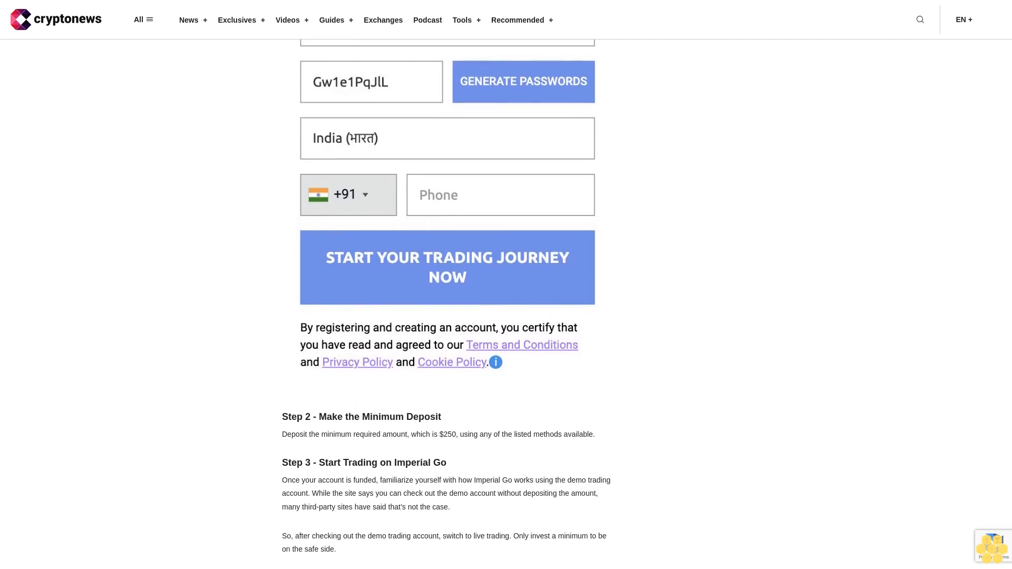
scroll("down", 3)
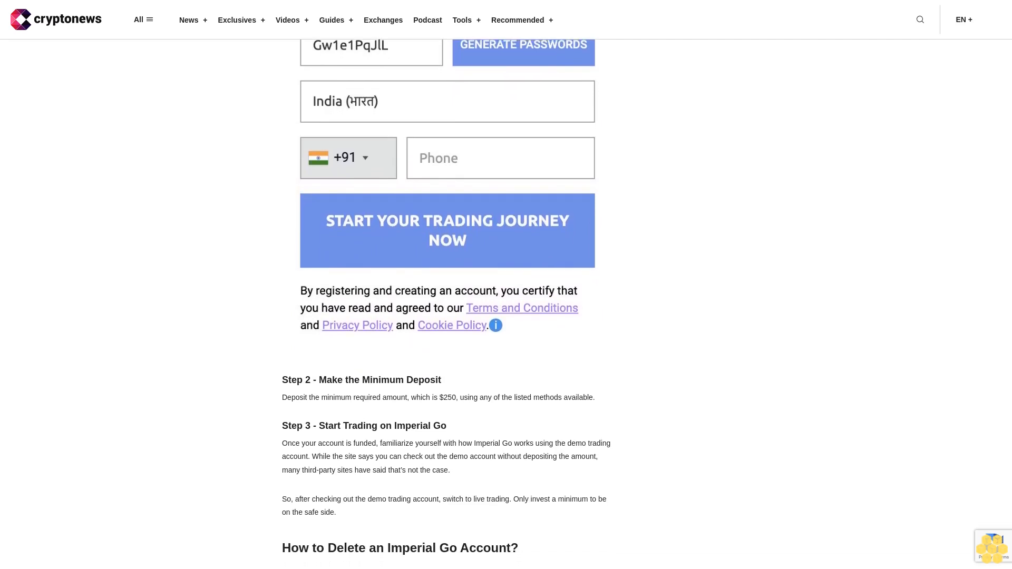
scroll("down", 3)
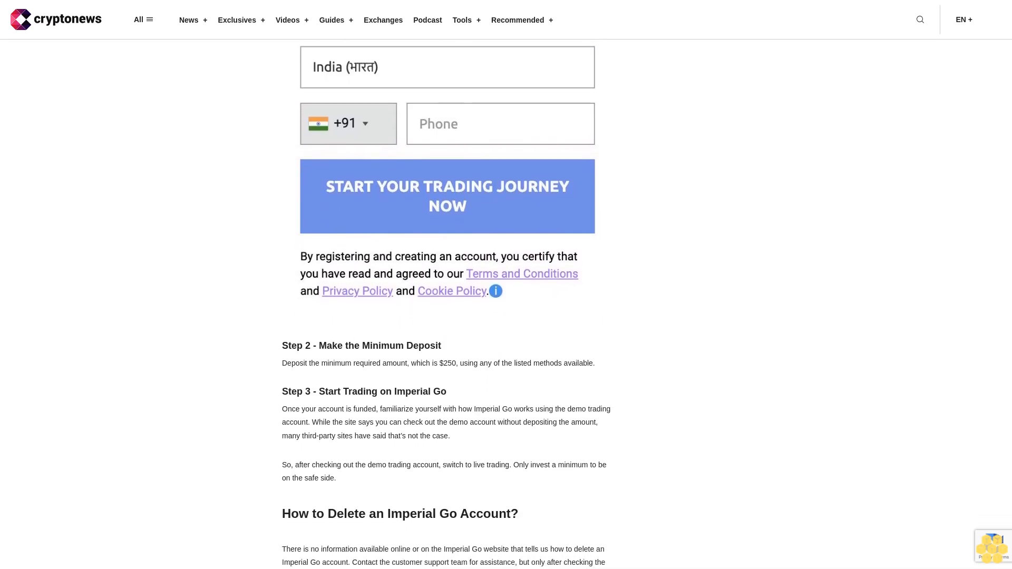
scroll("down", 3)
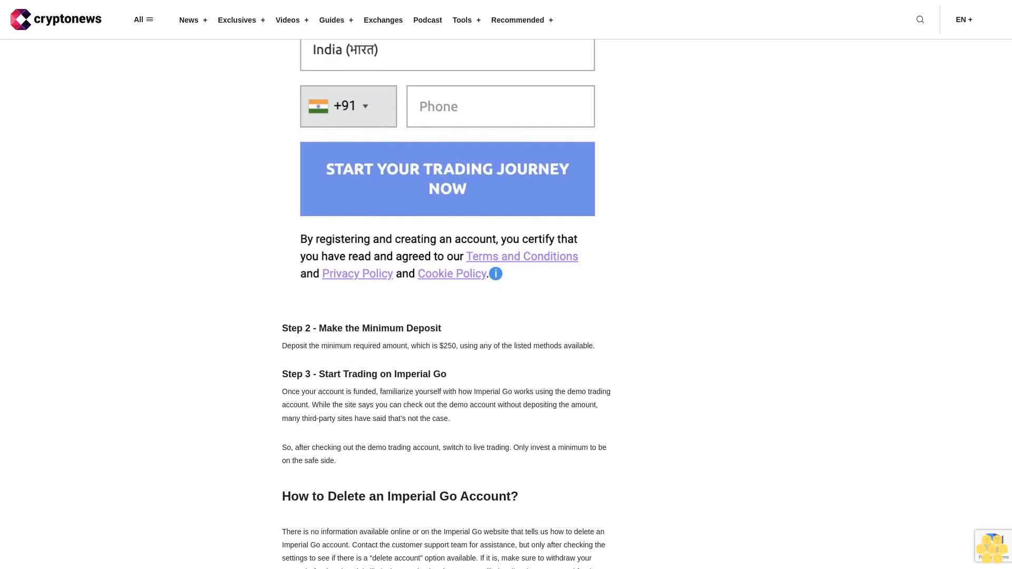
scroll("down", 3)
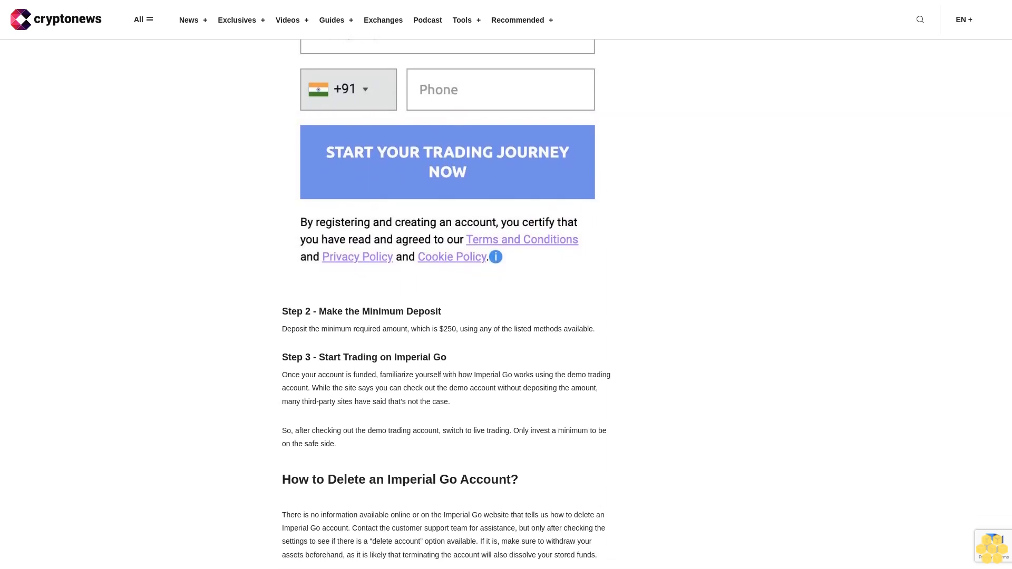
scroll("down", 3)
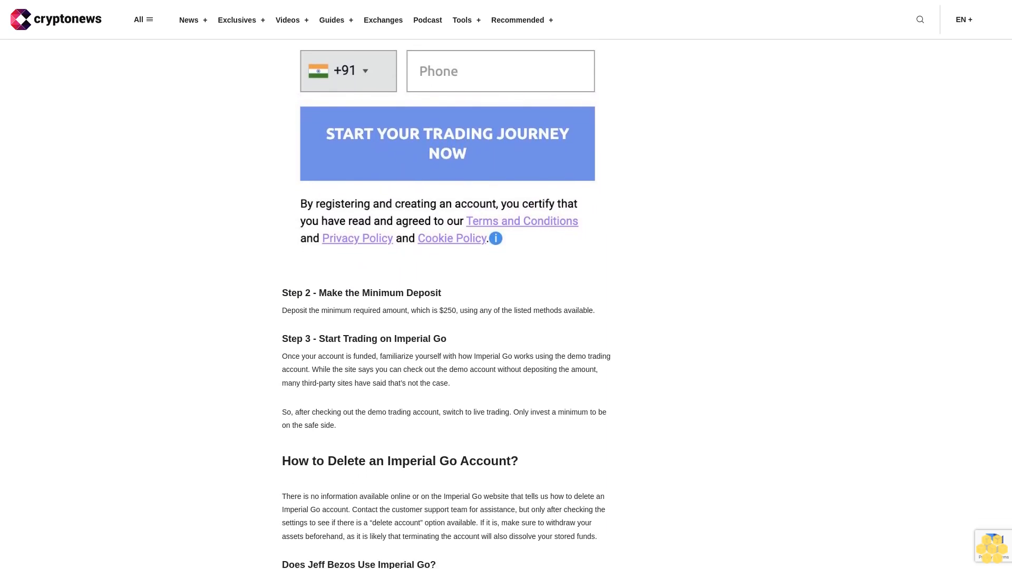
scroll("down", 3)
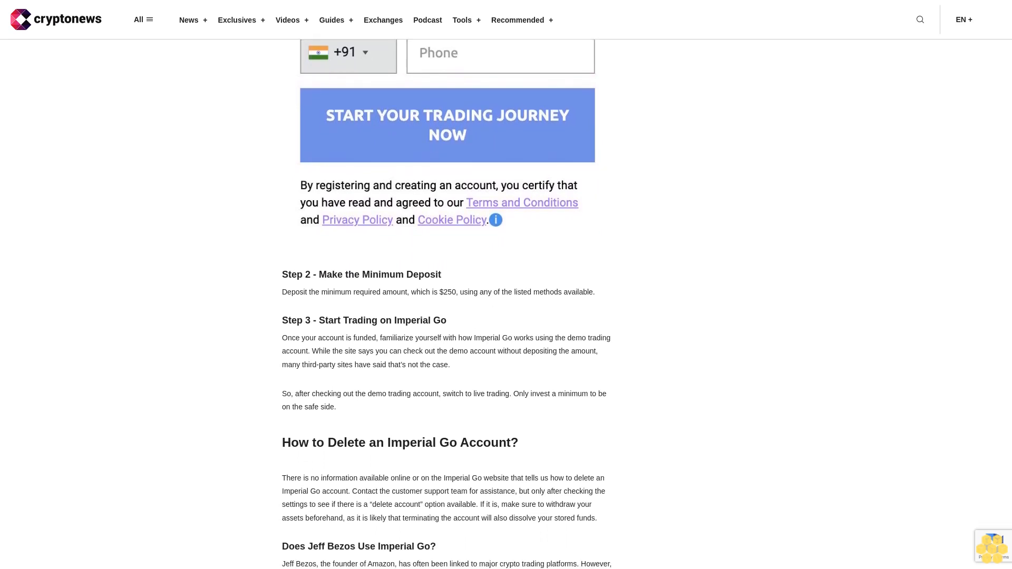
scroll("down", 3)
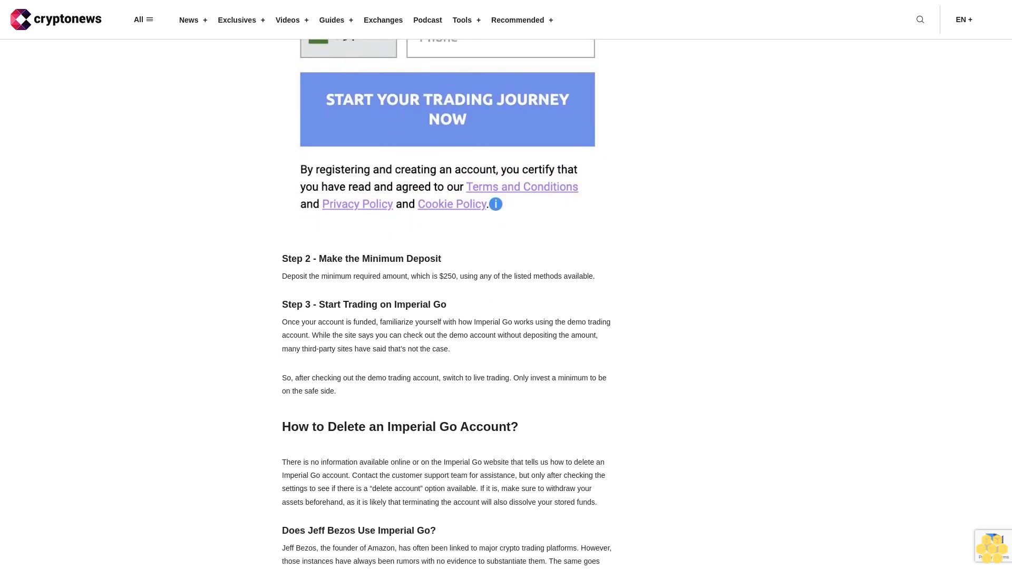
scroll("down", 3)
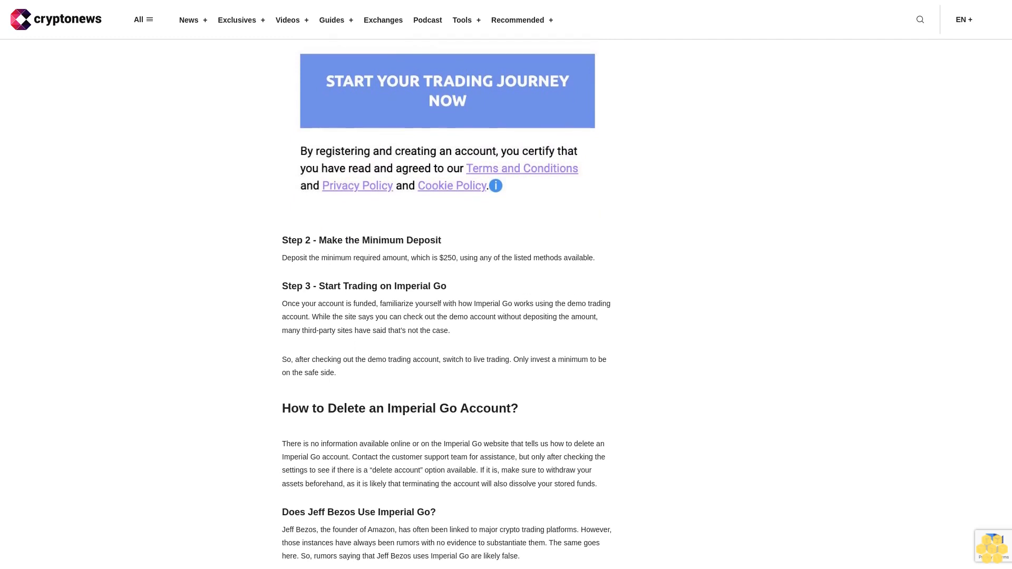
scroll("down", 3)
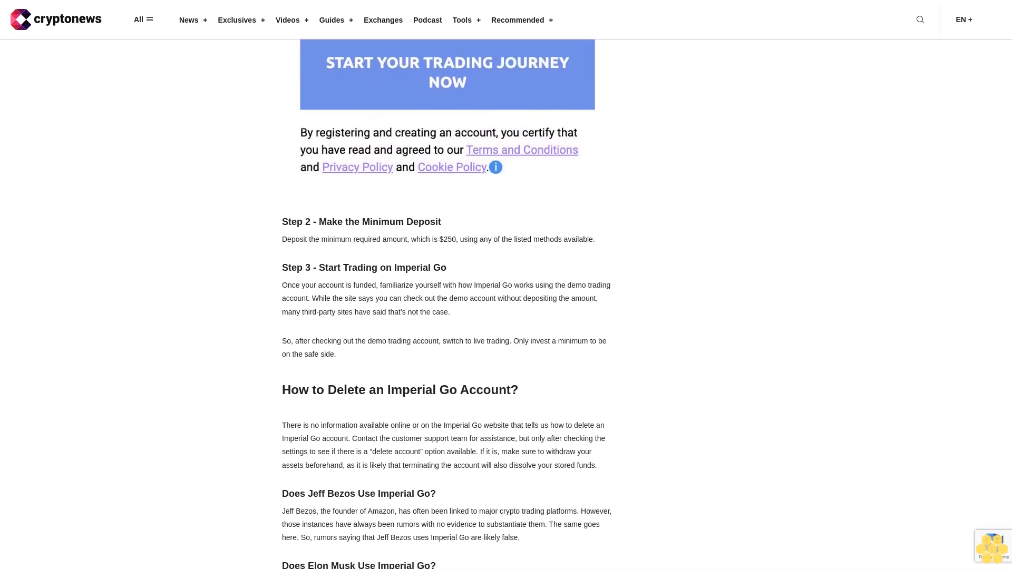
scroll("down", 3)
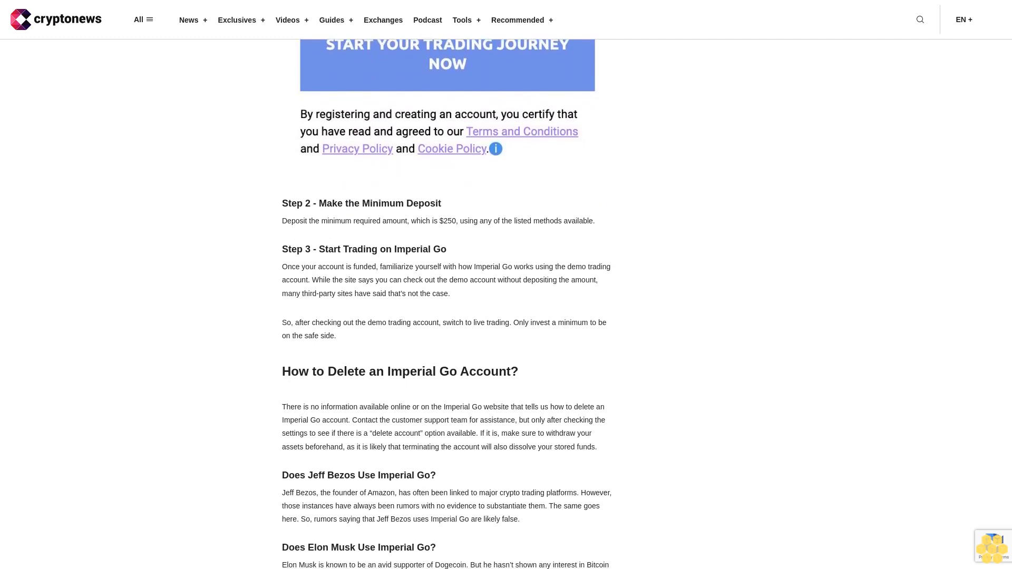
scroll("down", 3)
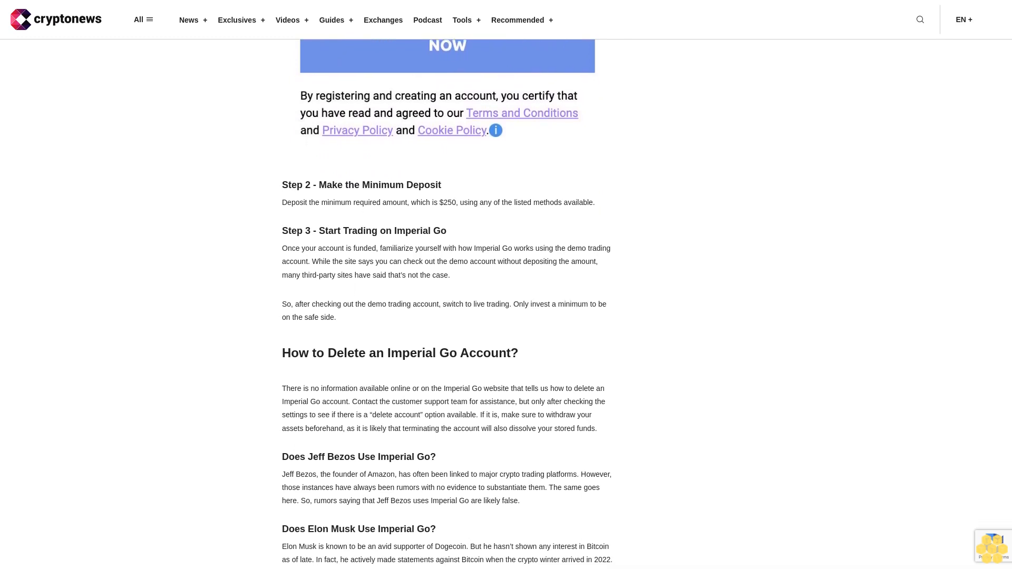
scroll("down", 3)
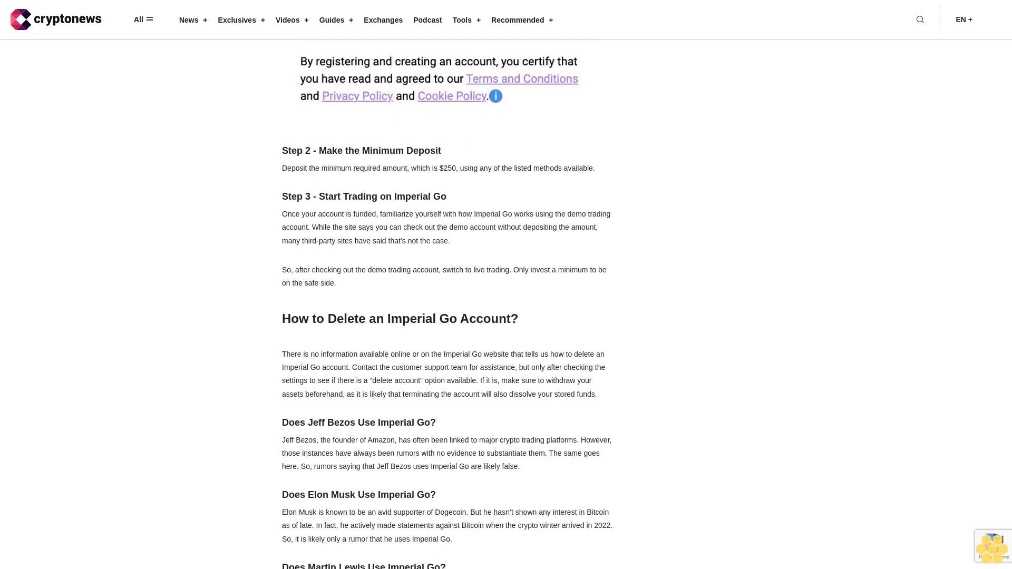
scroll("down", 3)
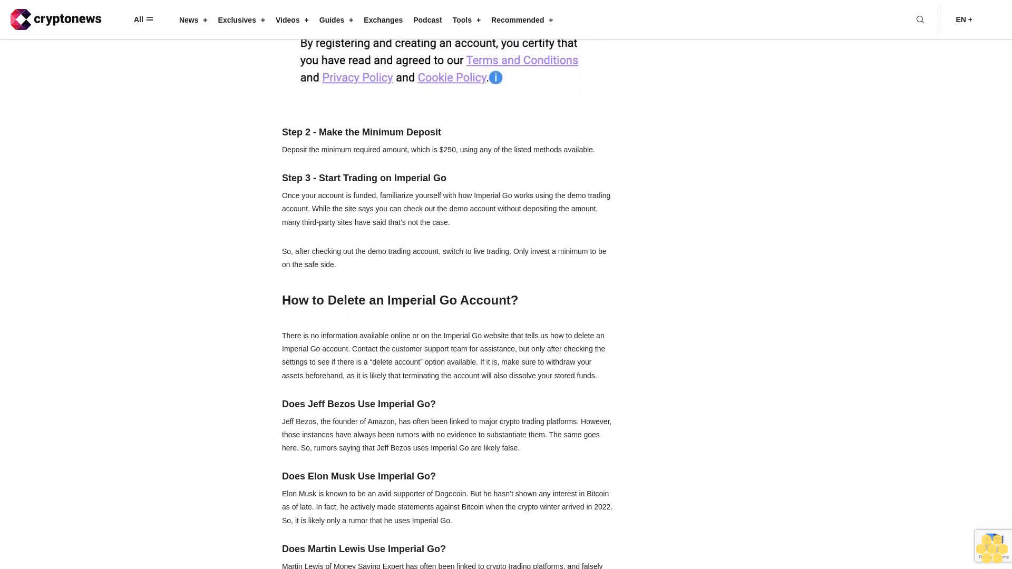
scroll("down", 3)
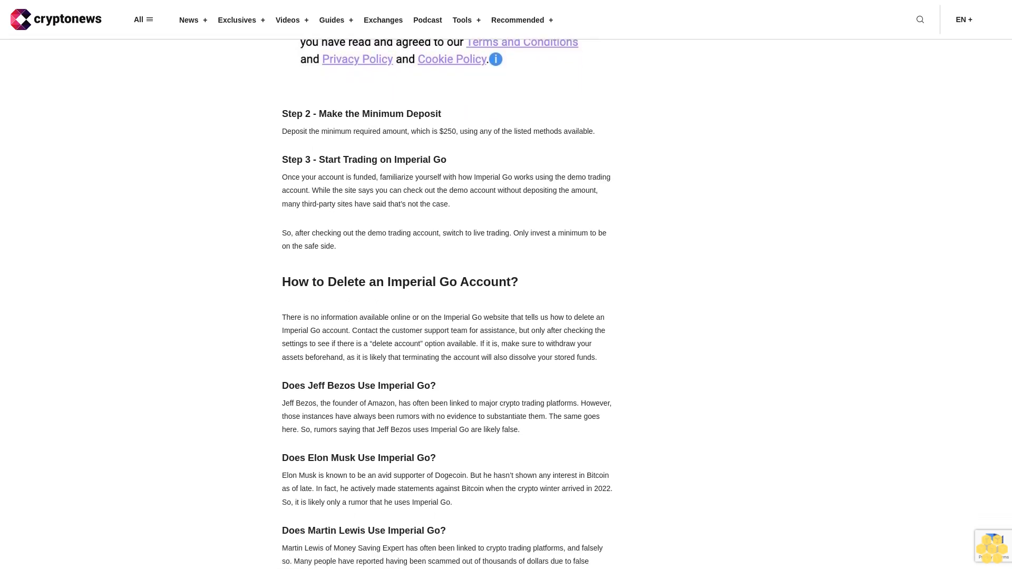
scroll("down", 3)
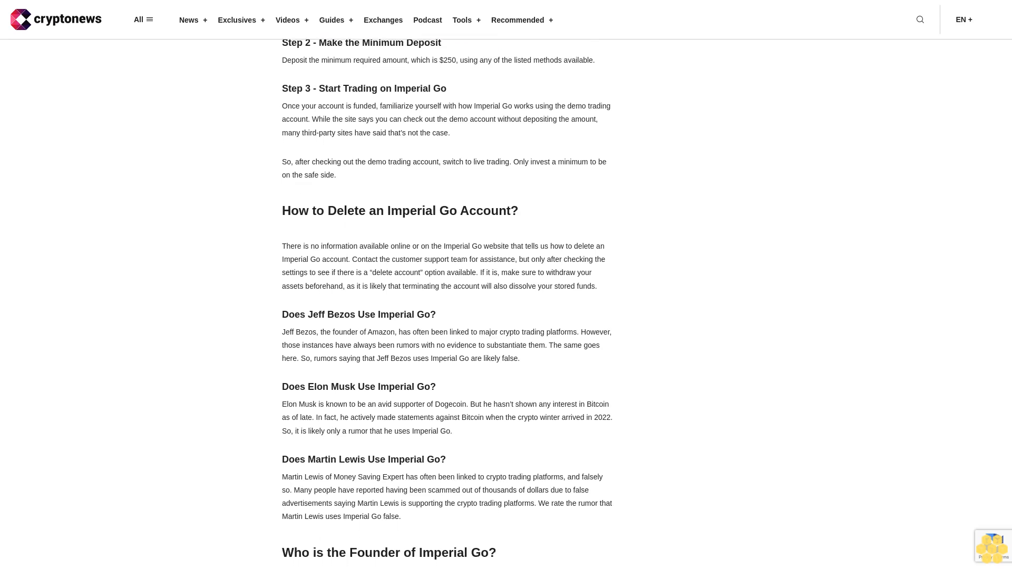
scroll("down", 3)
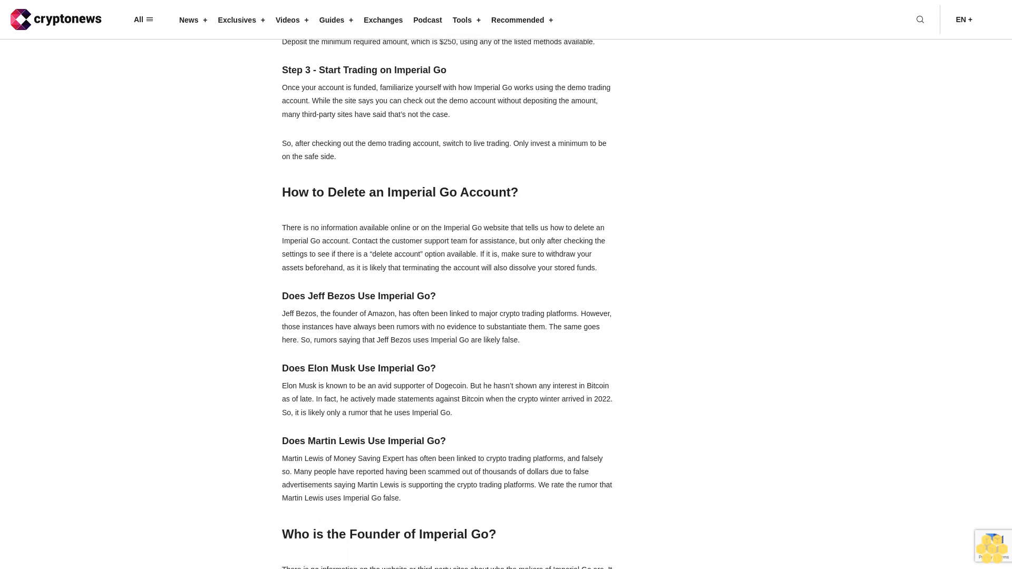
scroll("down", 3)
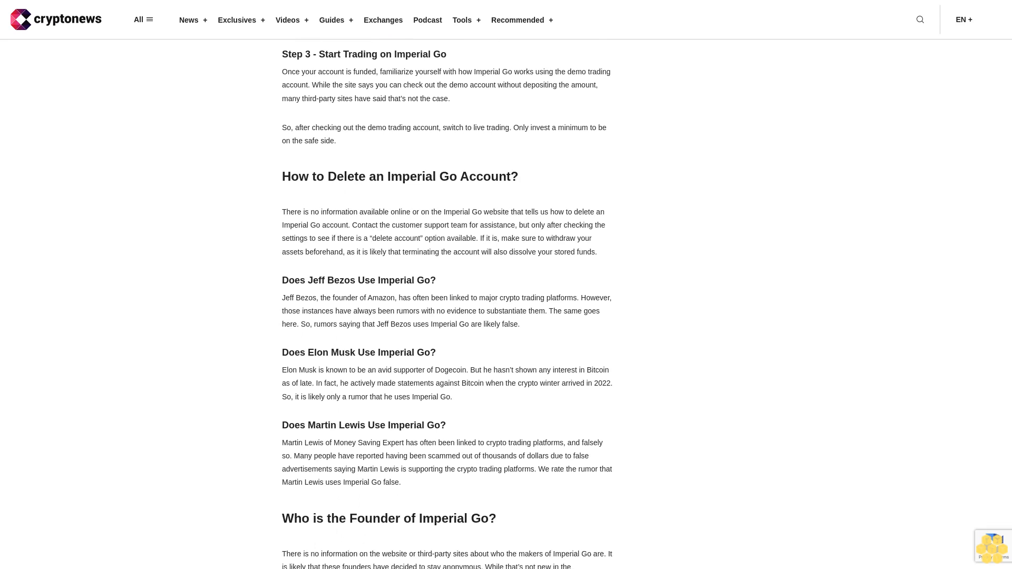
scroll("down", 3)
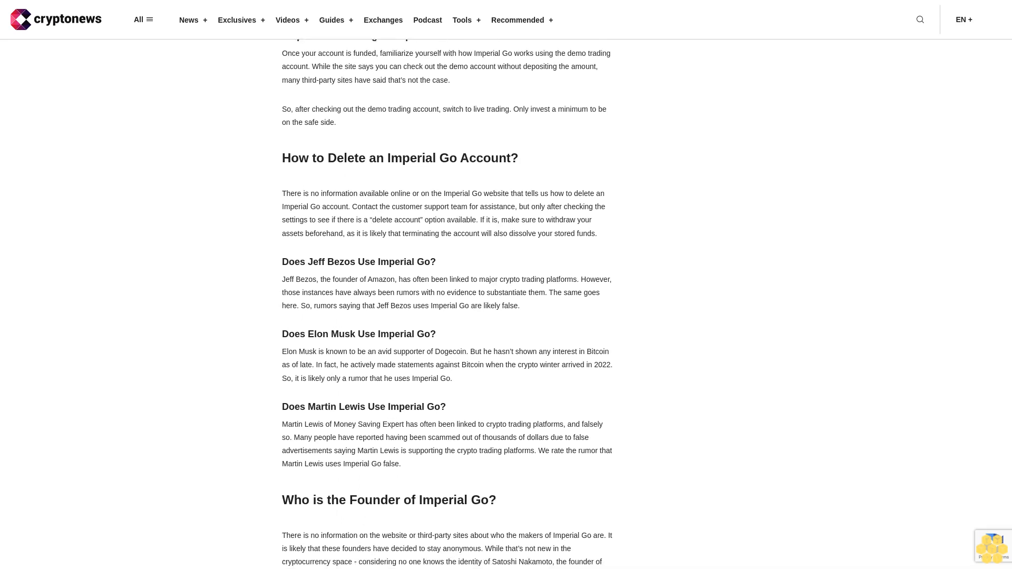
scroll("down", 3)
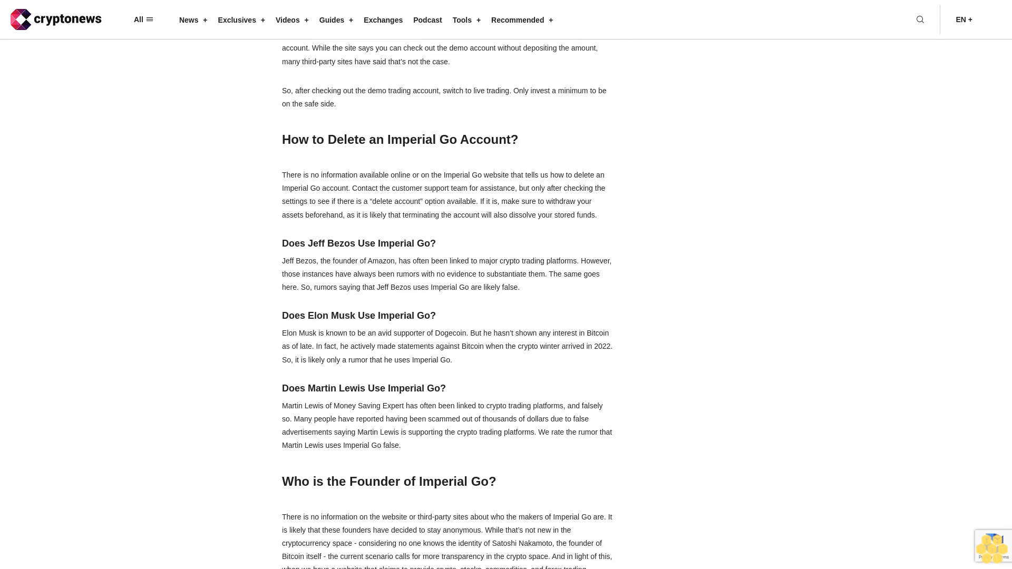
scroll("down", 3)
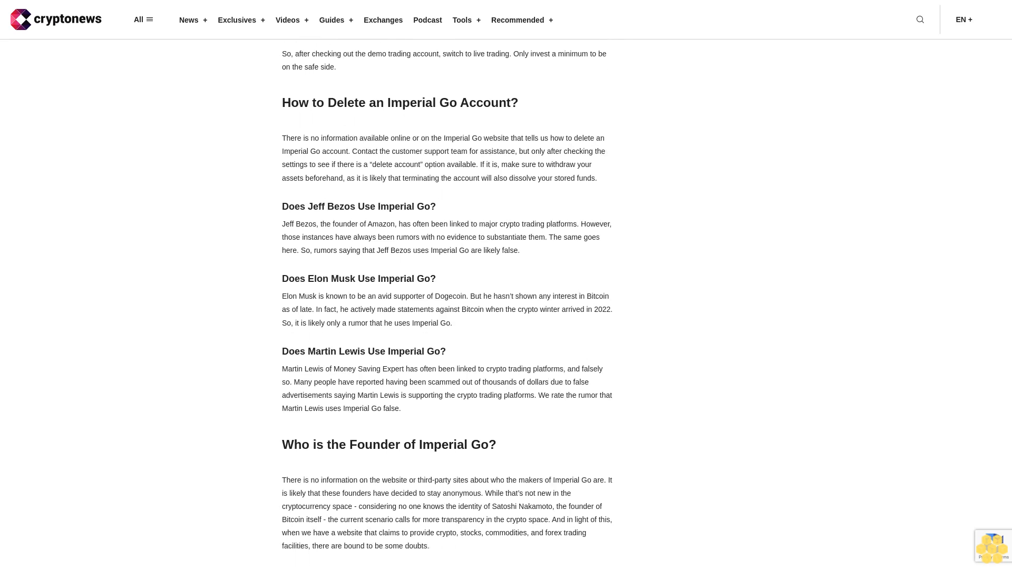
scroll("down", 3)
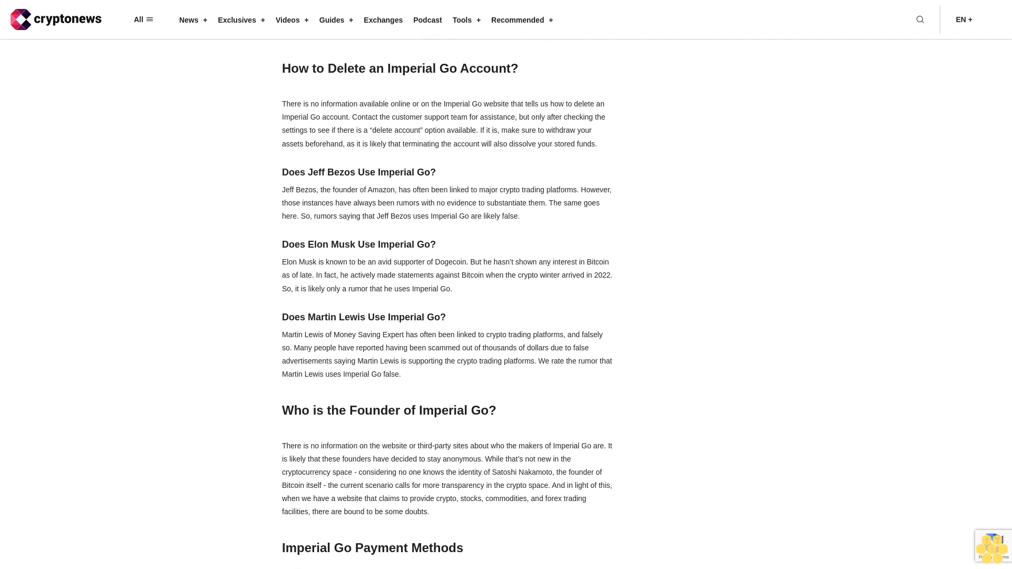
scroll("down", 3)
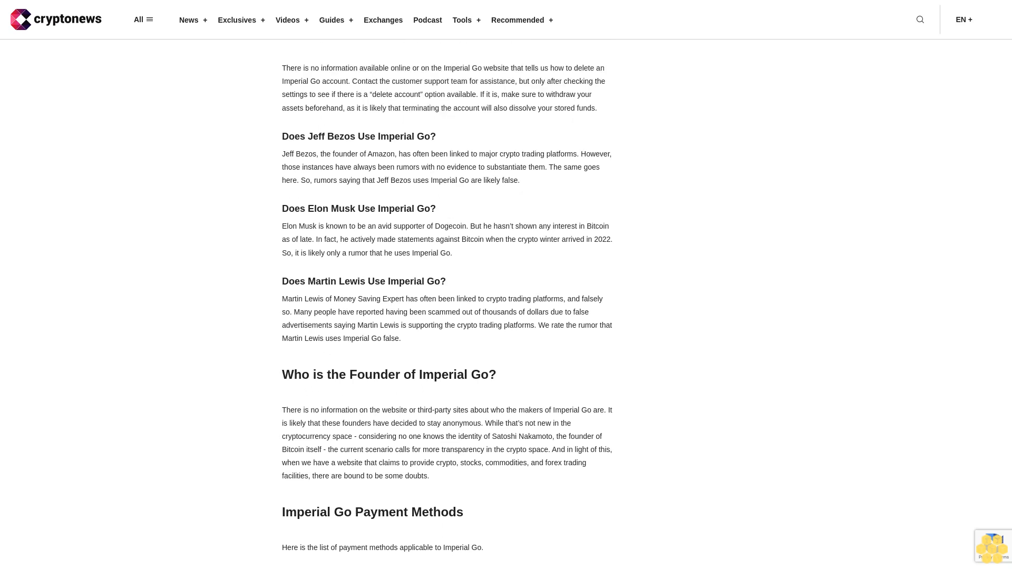
scroll("down", 3)
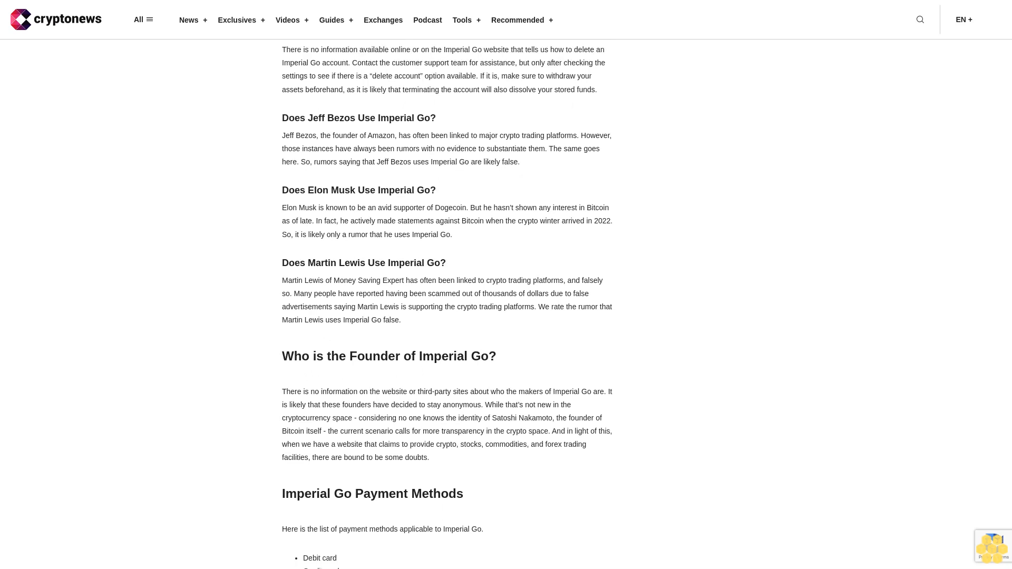
scroll("down", 3)
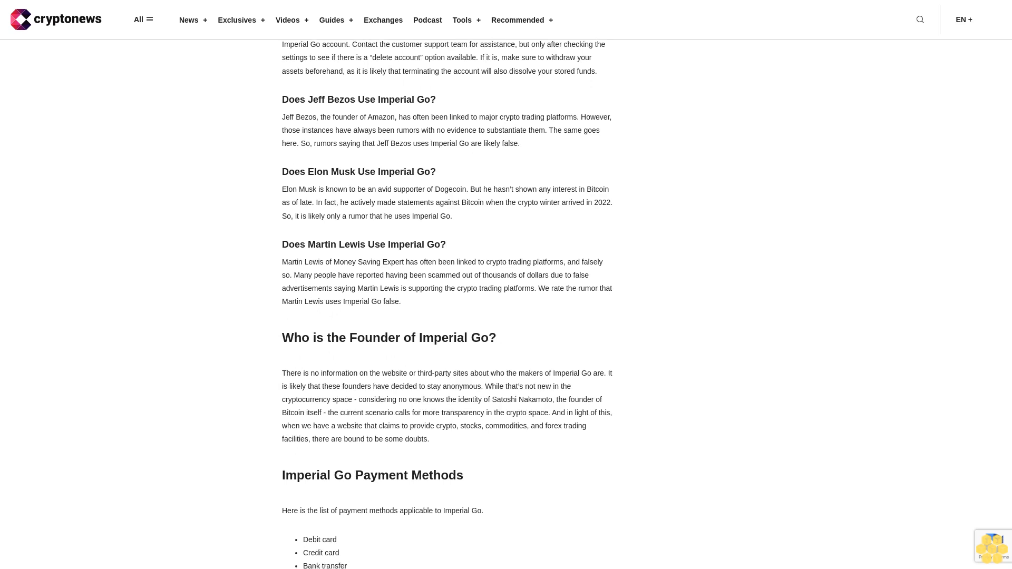
scroll("down", 3)
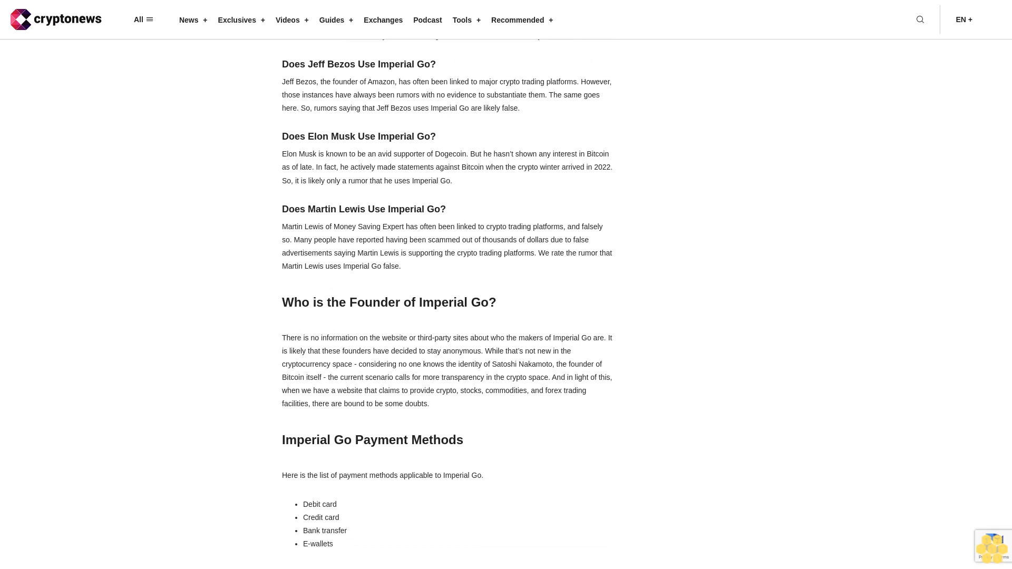
scroll("down", 3)
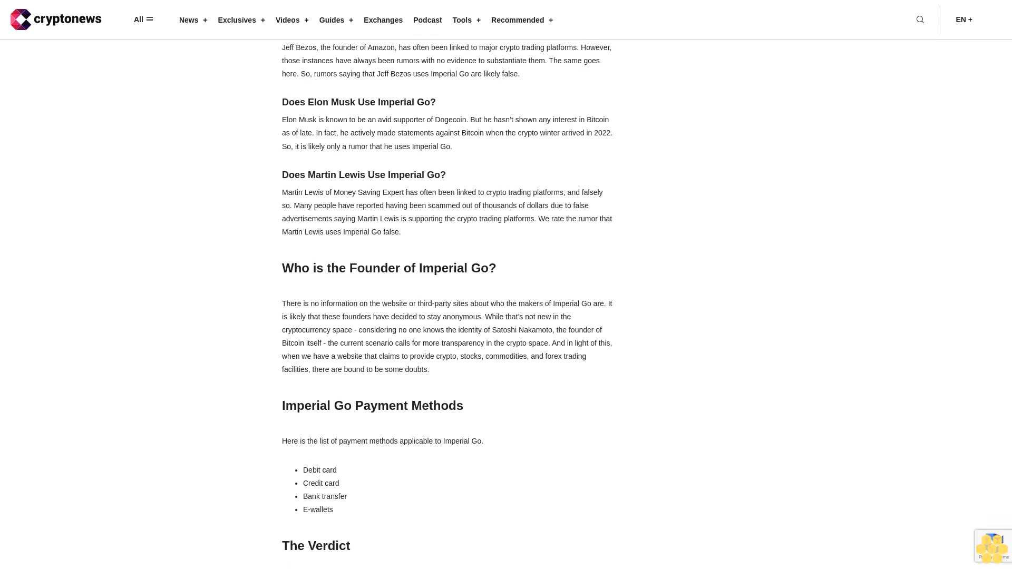
scroll("down", 3)
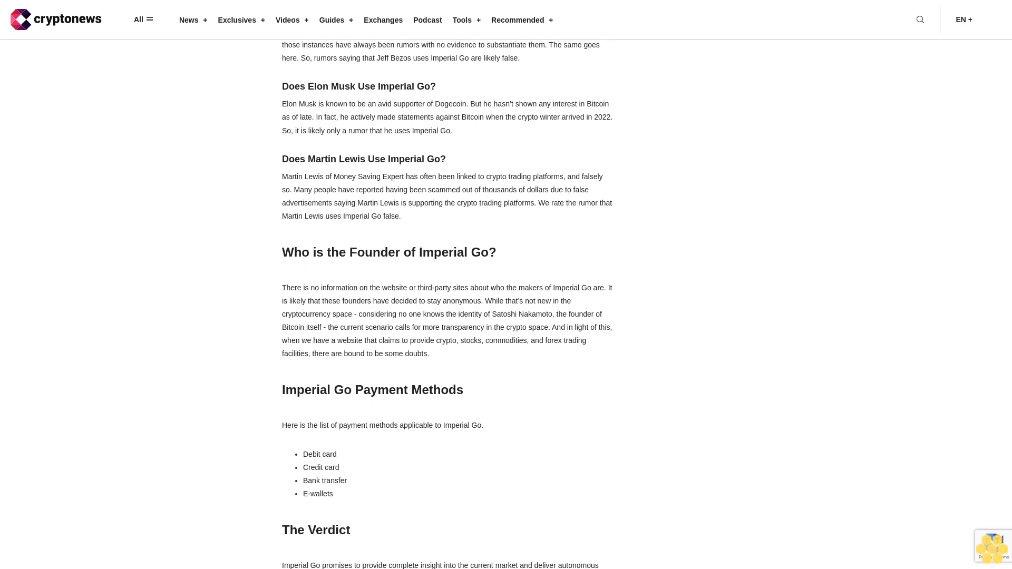
scroll("down", 3)
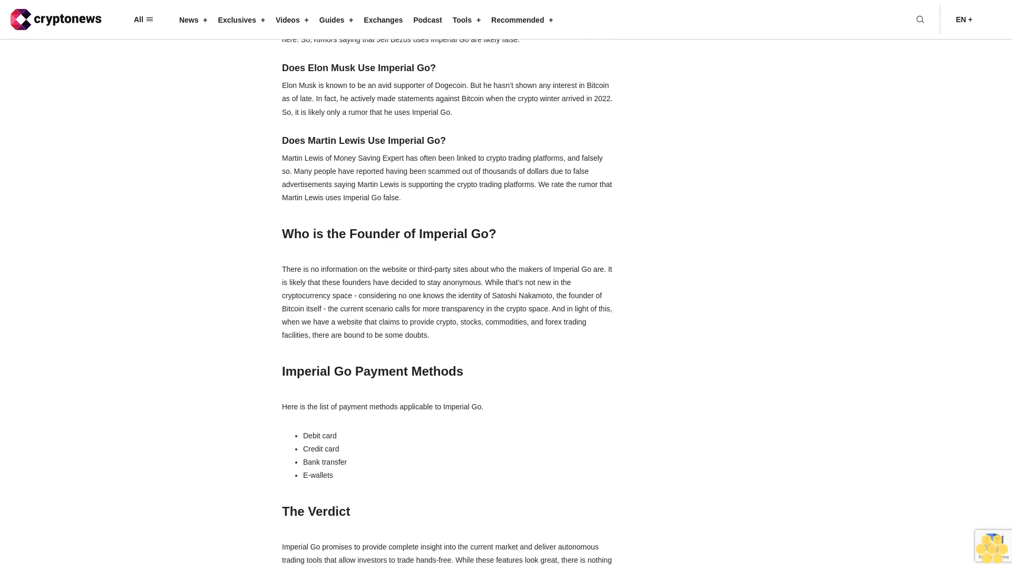
scroll("down", 3)
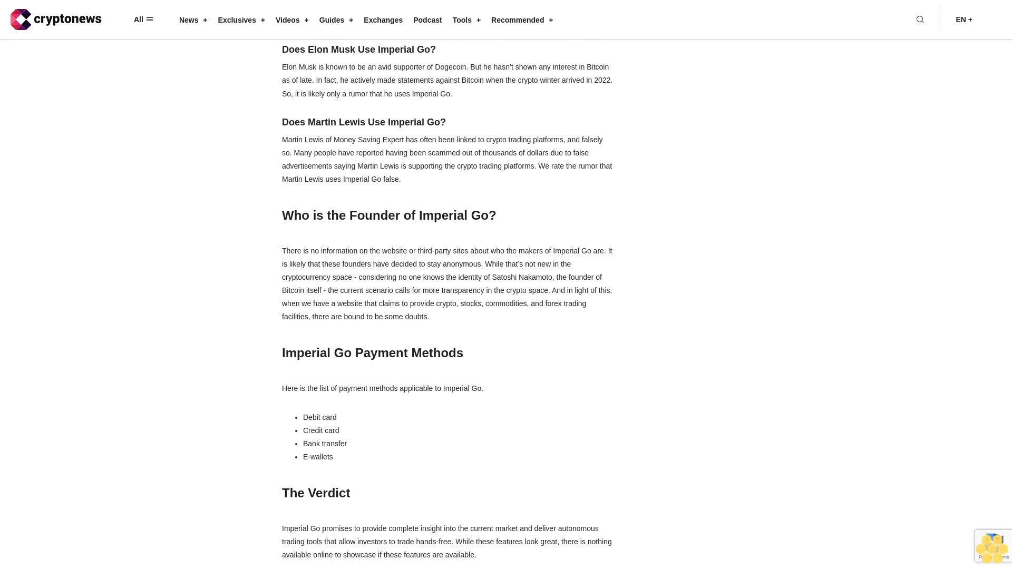
scroll("down", 3)
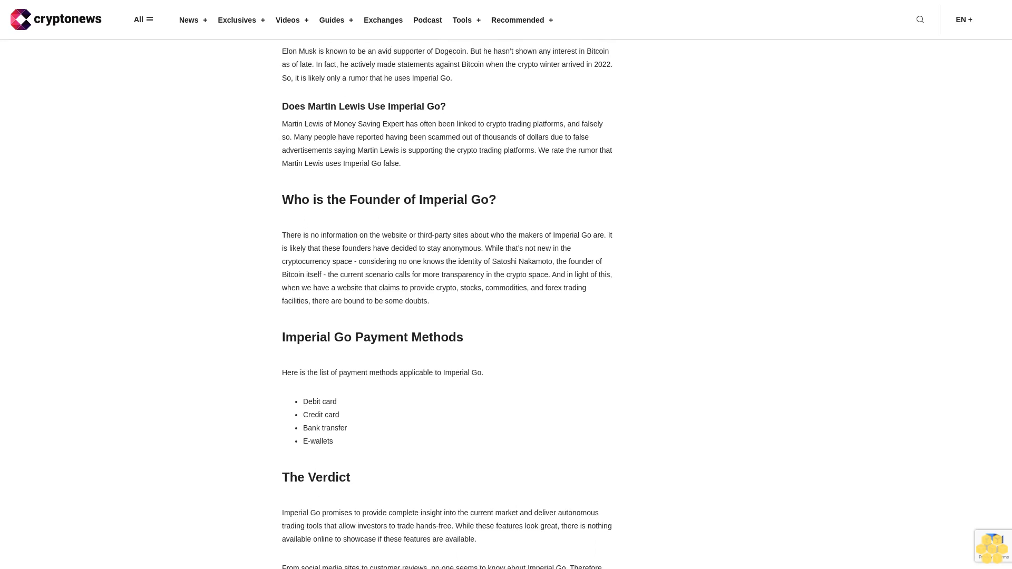
scroll("down", 3)
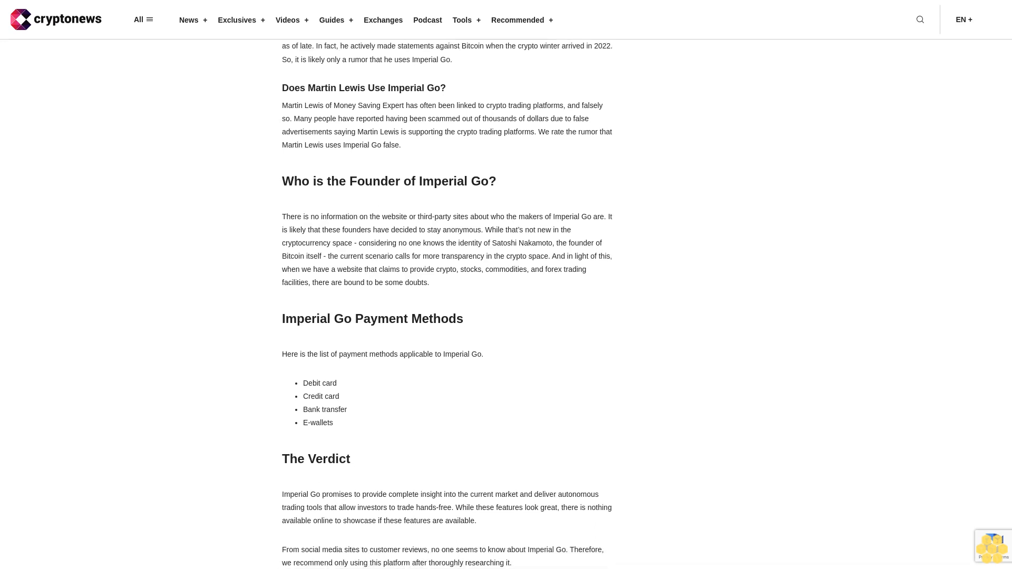
scroll("down", 3)
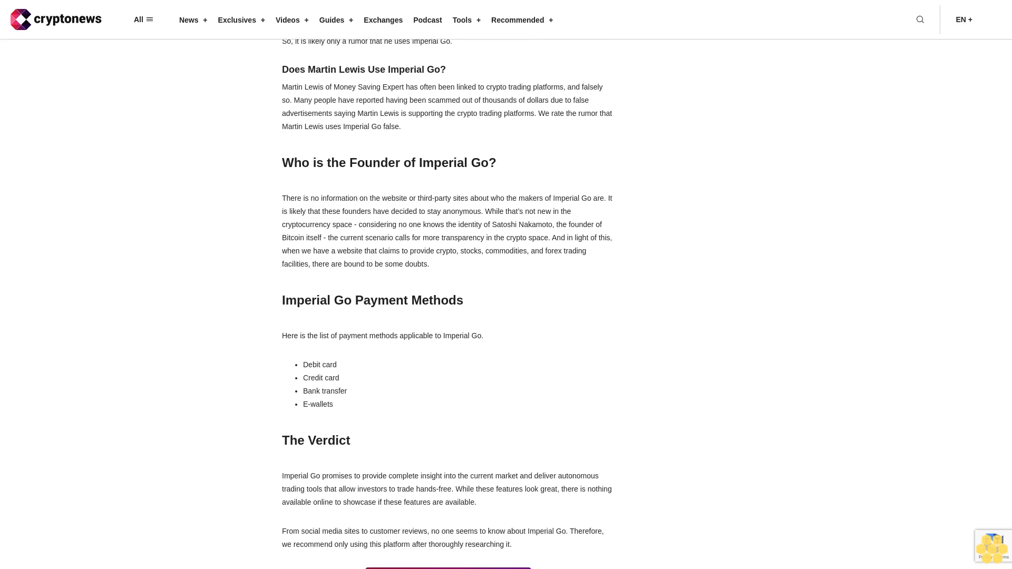
scroll("down", 3)
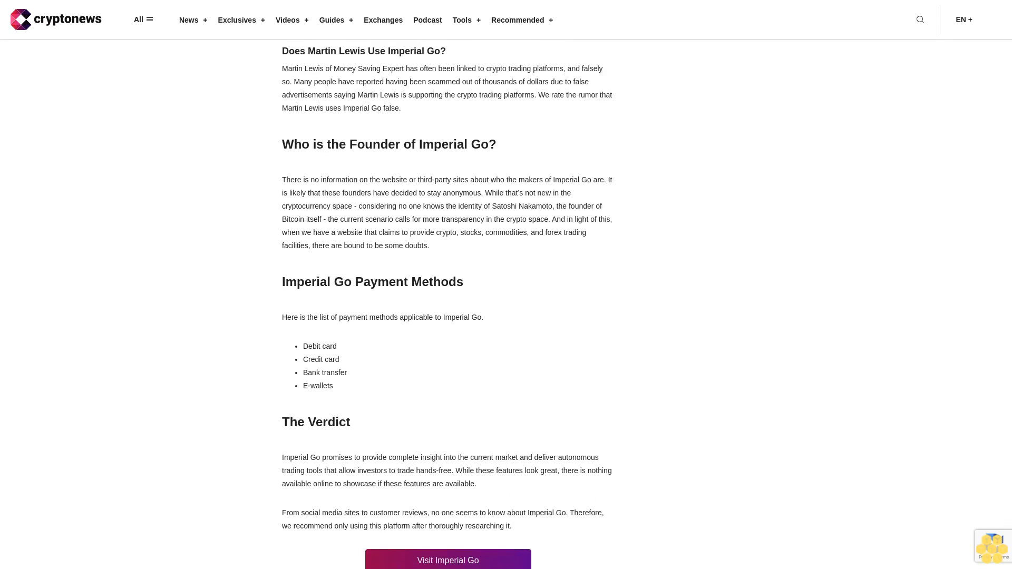
scroll("down", 3)
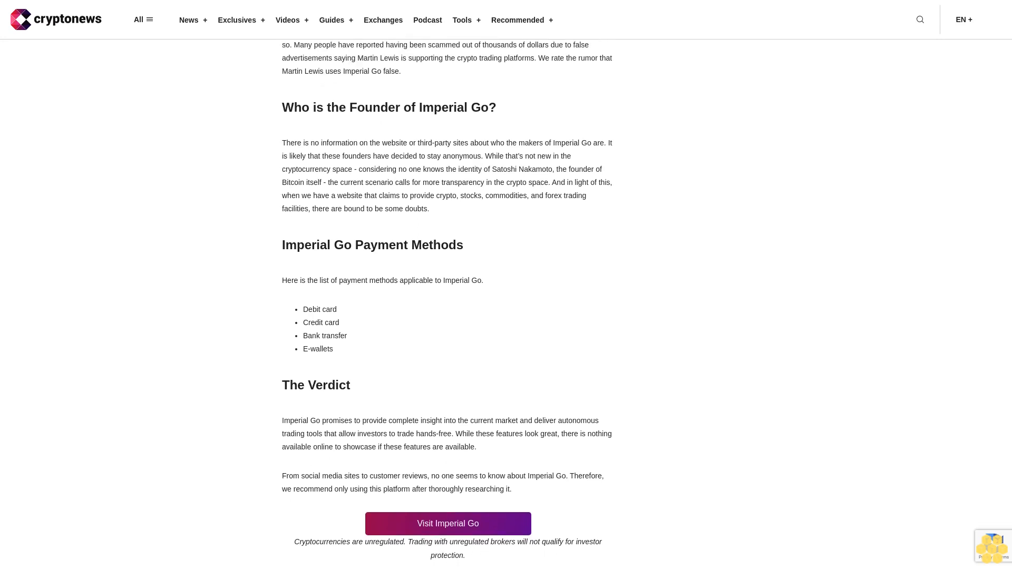
scroll("down", 3)
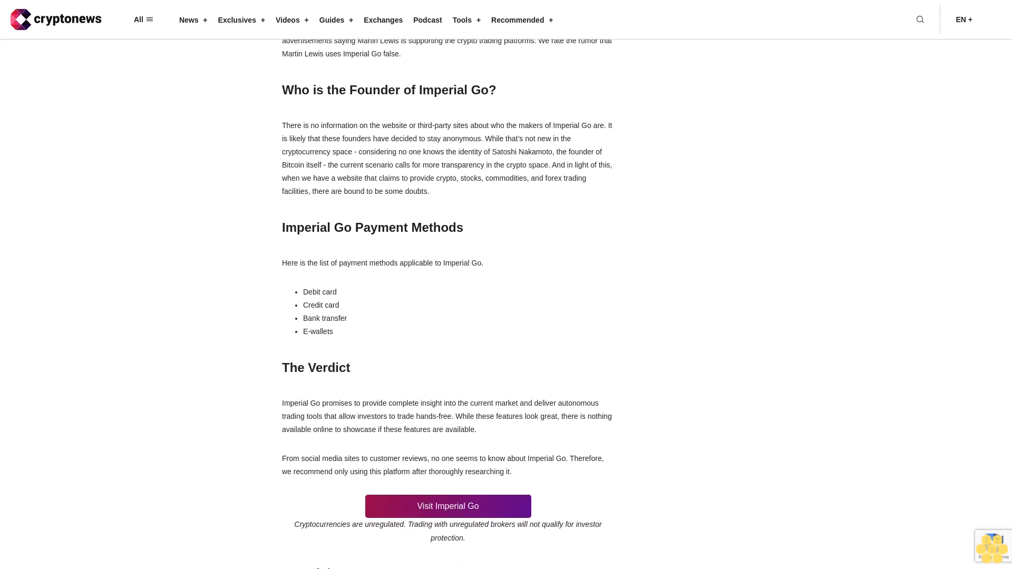
scroll("down", 3)
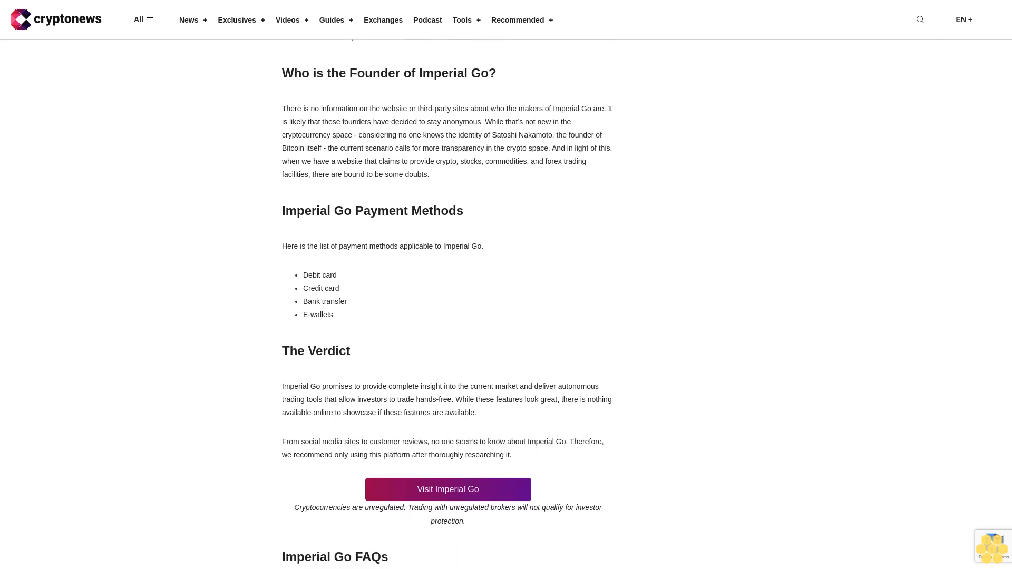
scroll("up", 3)
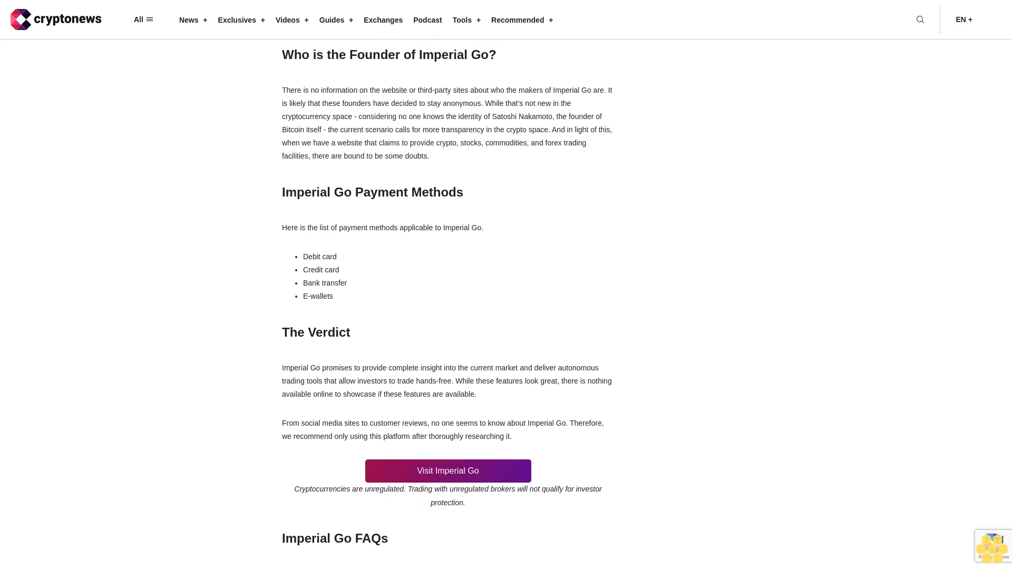
scroll("down", 3)
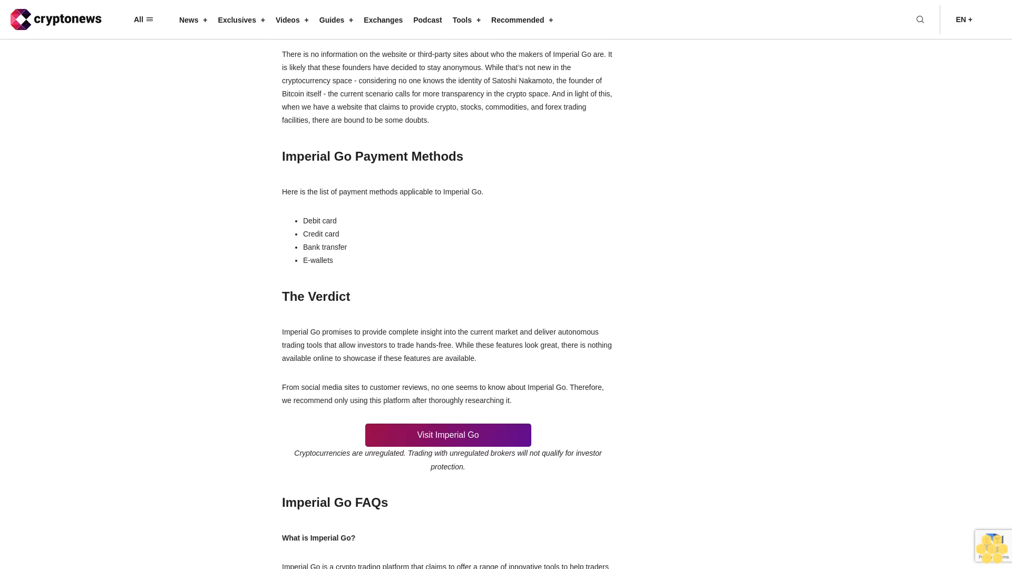
scroll("down", 3)
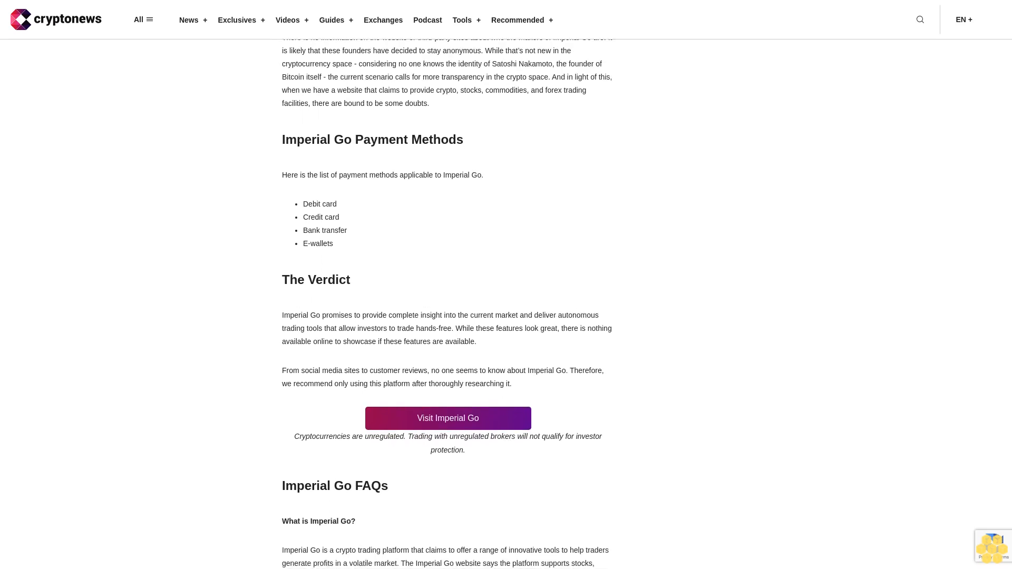
scroll("down", 3)
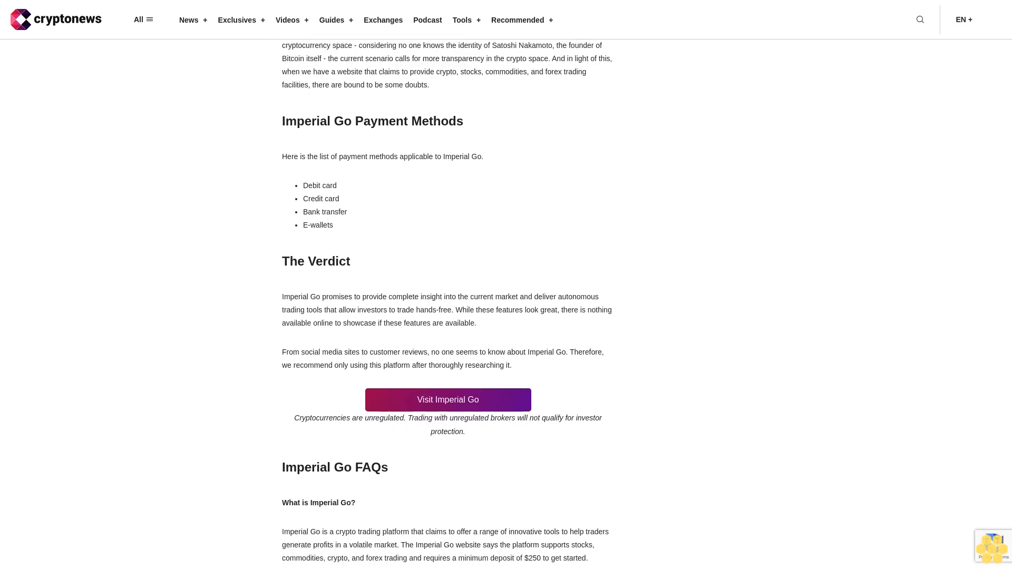
scroll("down", 3)
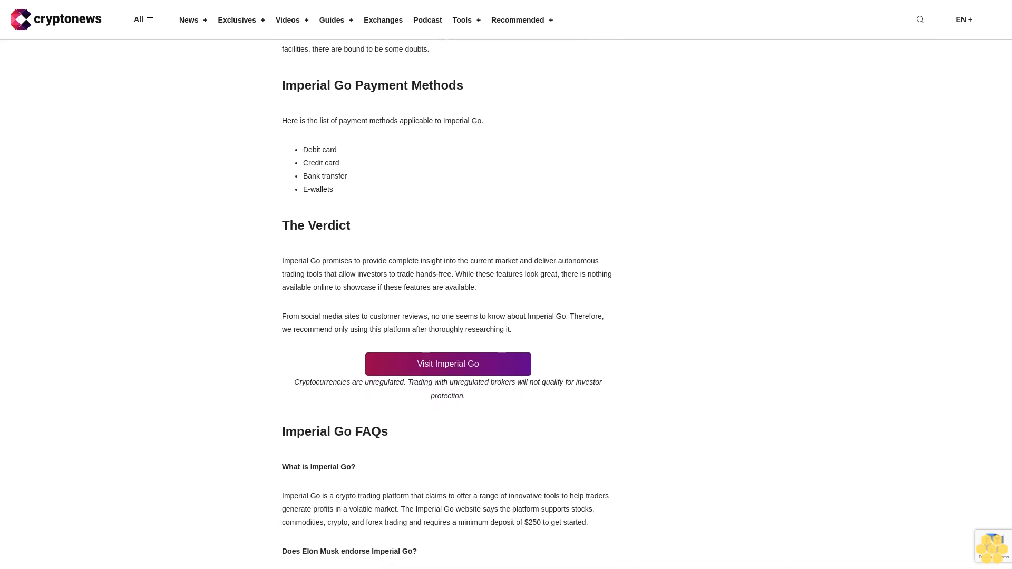
scroll("down", 3)
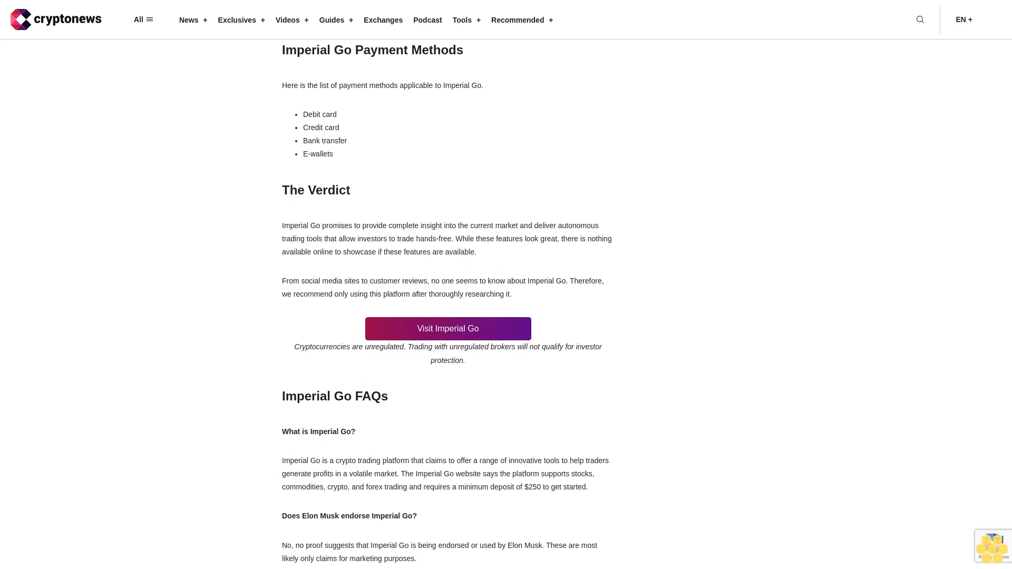
scroll("down", 3)
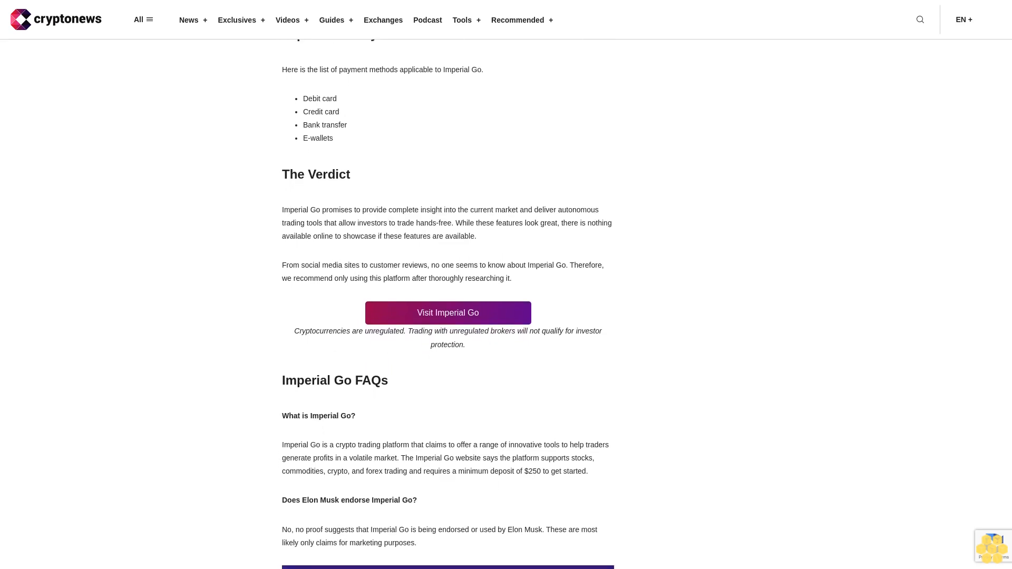